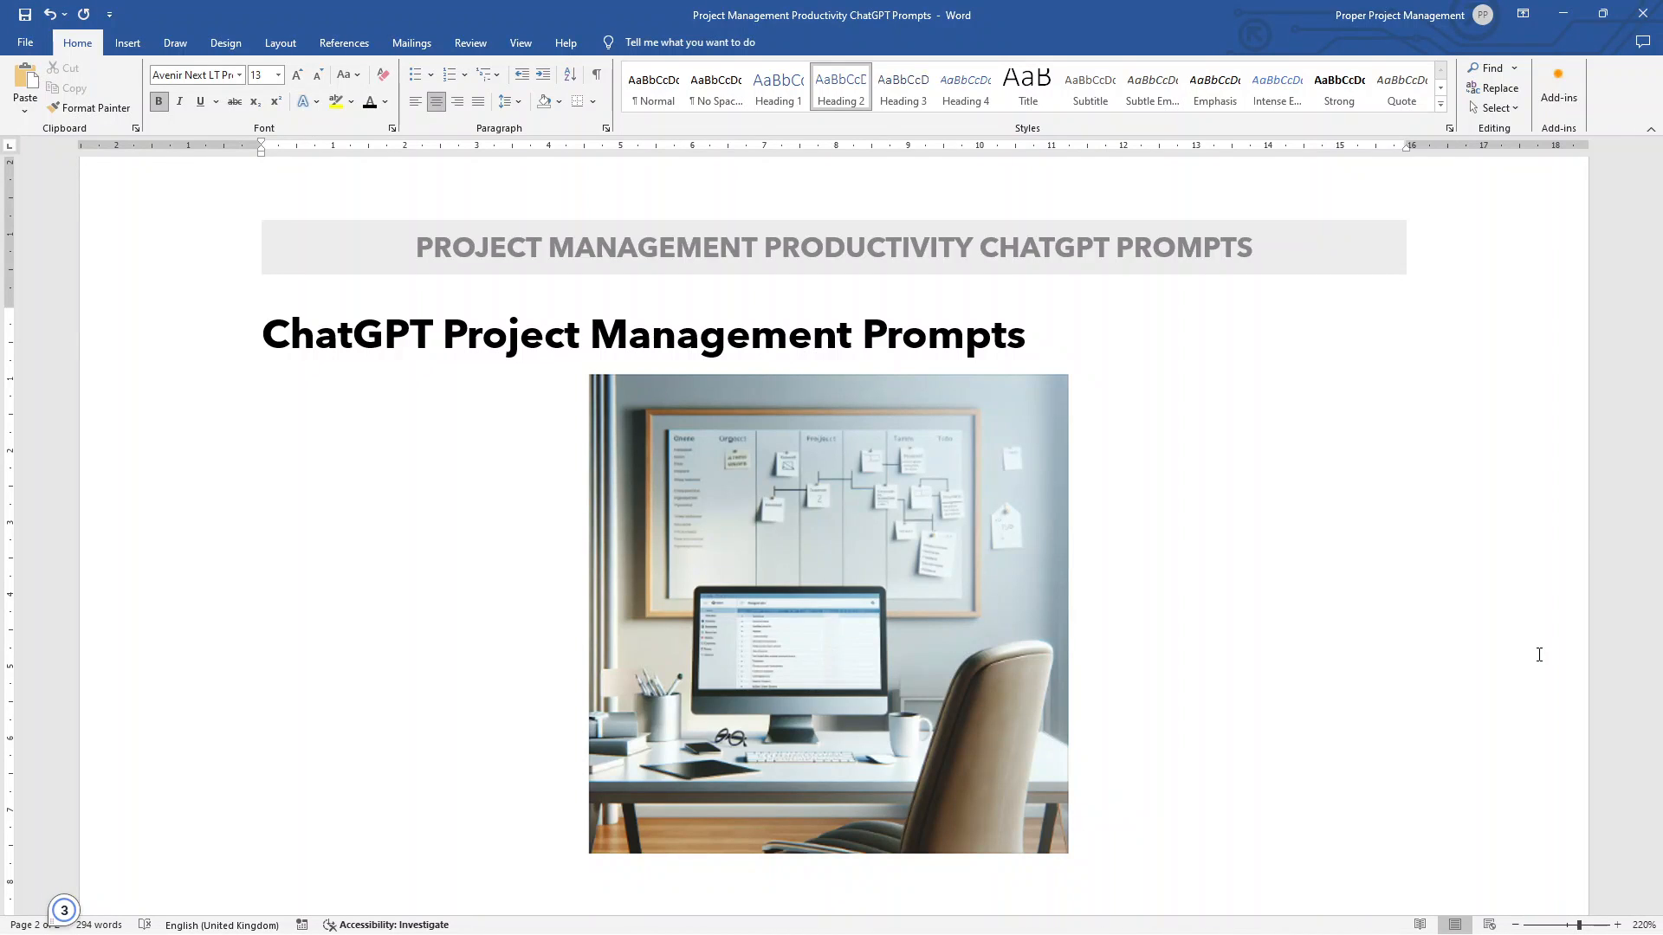
Select and copy the Time Management prompt in Word, then bring the ChatGPT browser forward
{"action": "left_click", "coordinate": [1084, 848]}
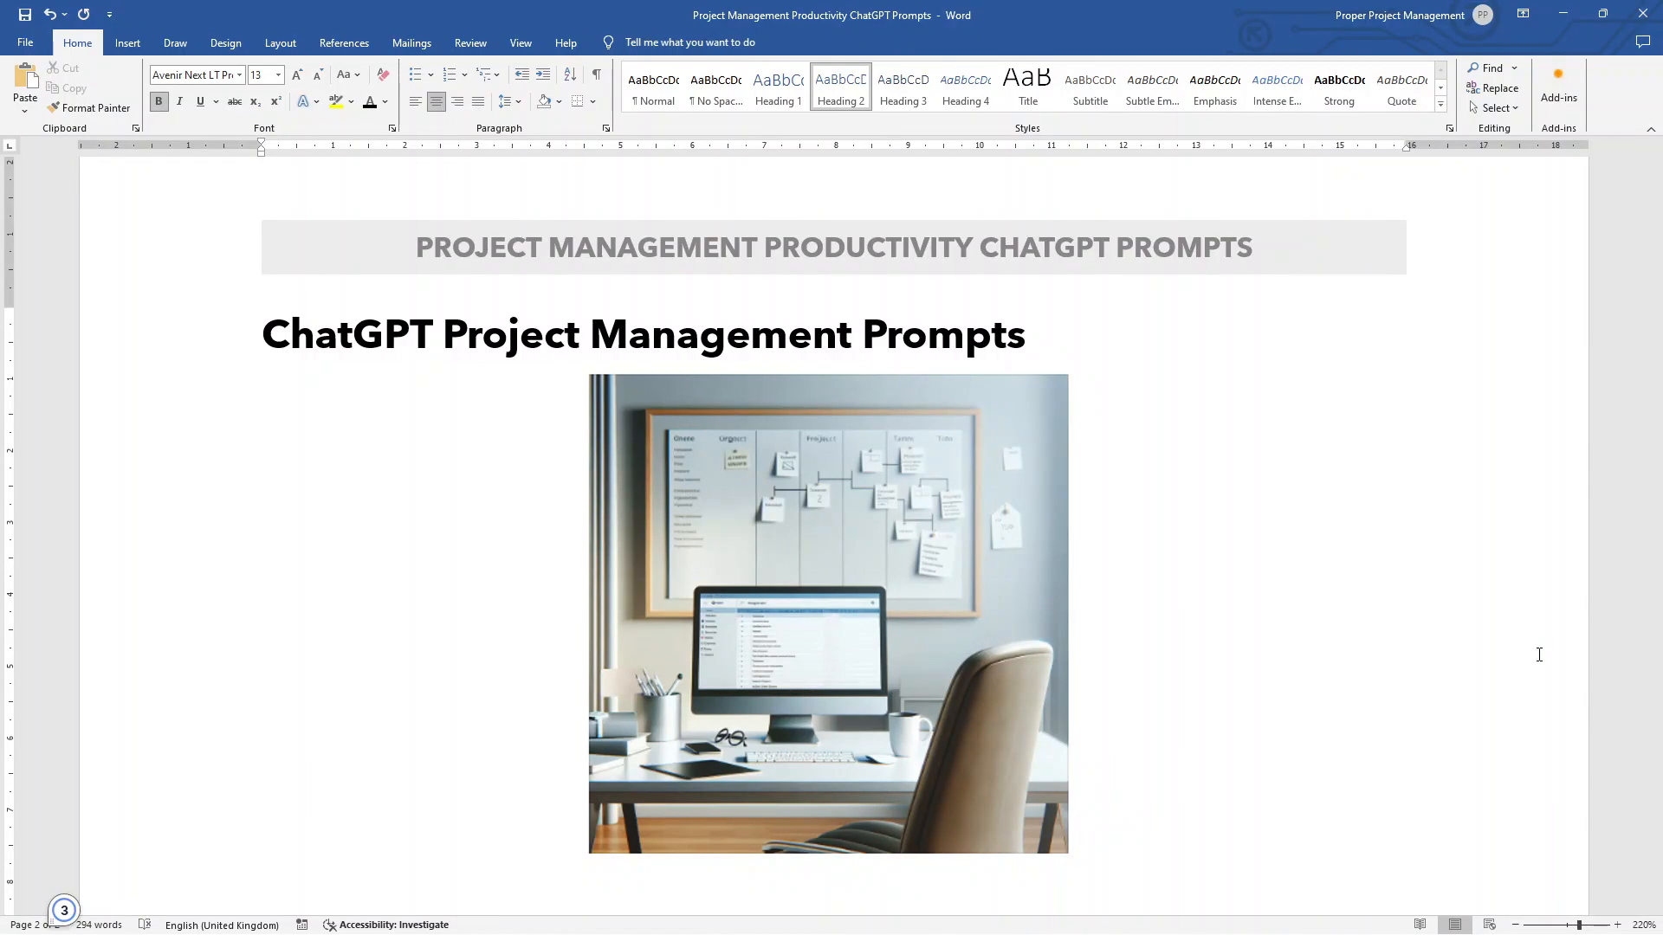
{"action": "left_click", "coordinate": [1084, 849]}
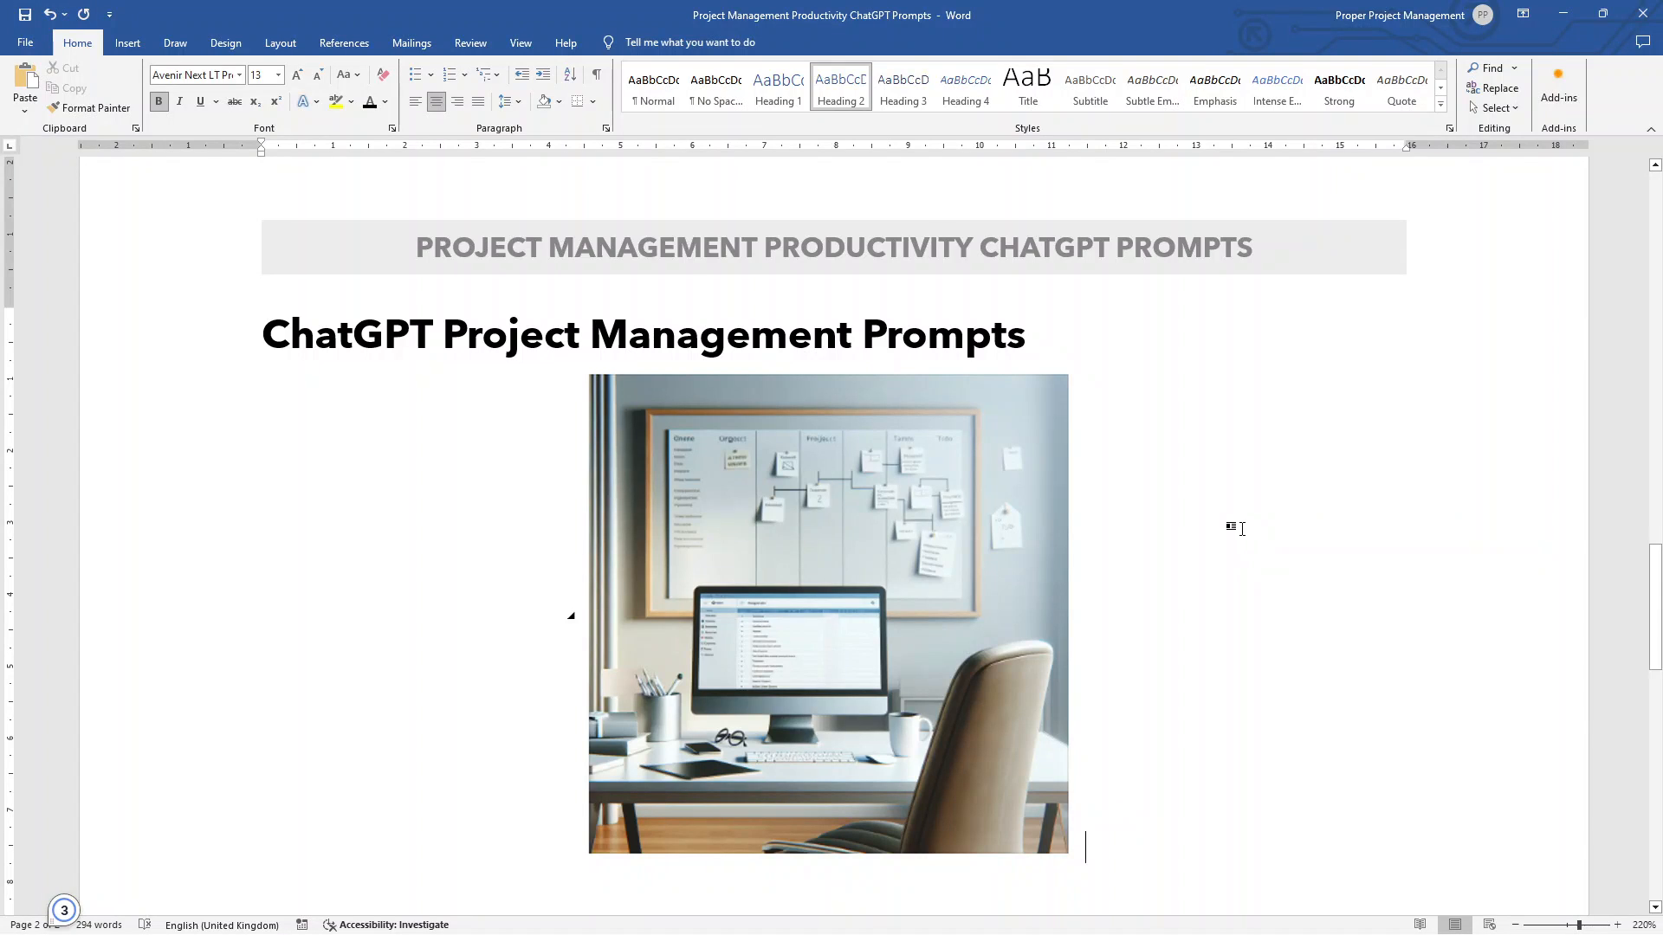
{"action": "mouse_move", "coordinate": [1192, 478]}
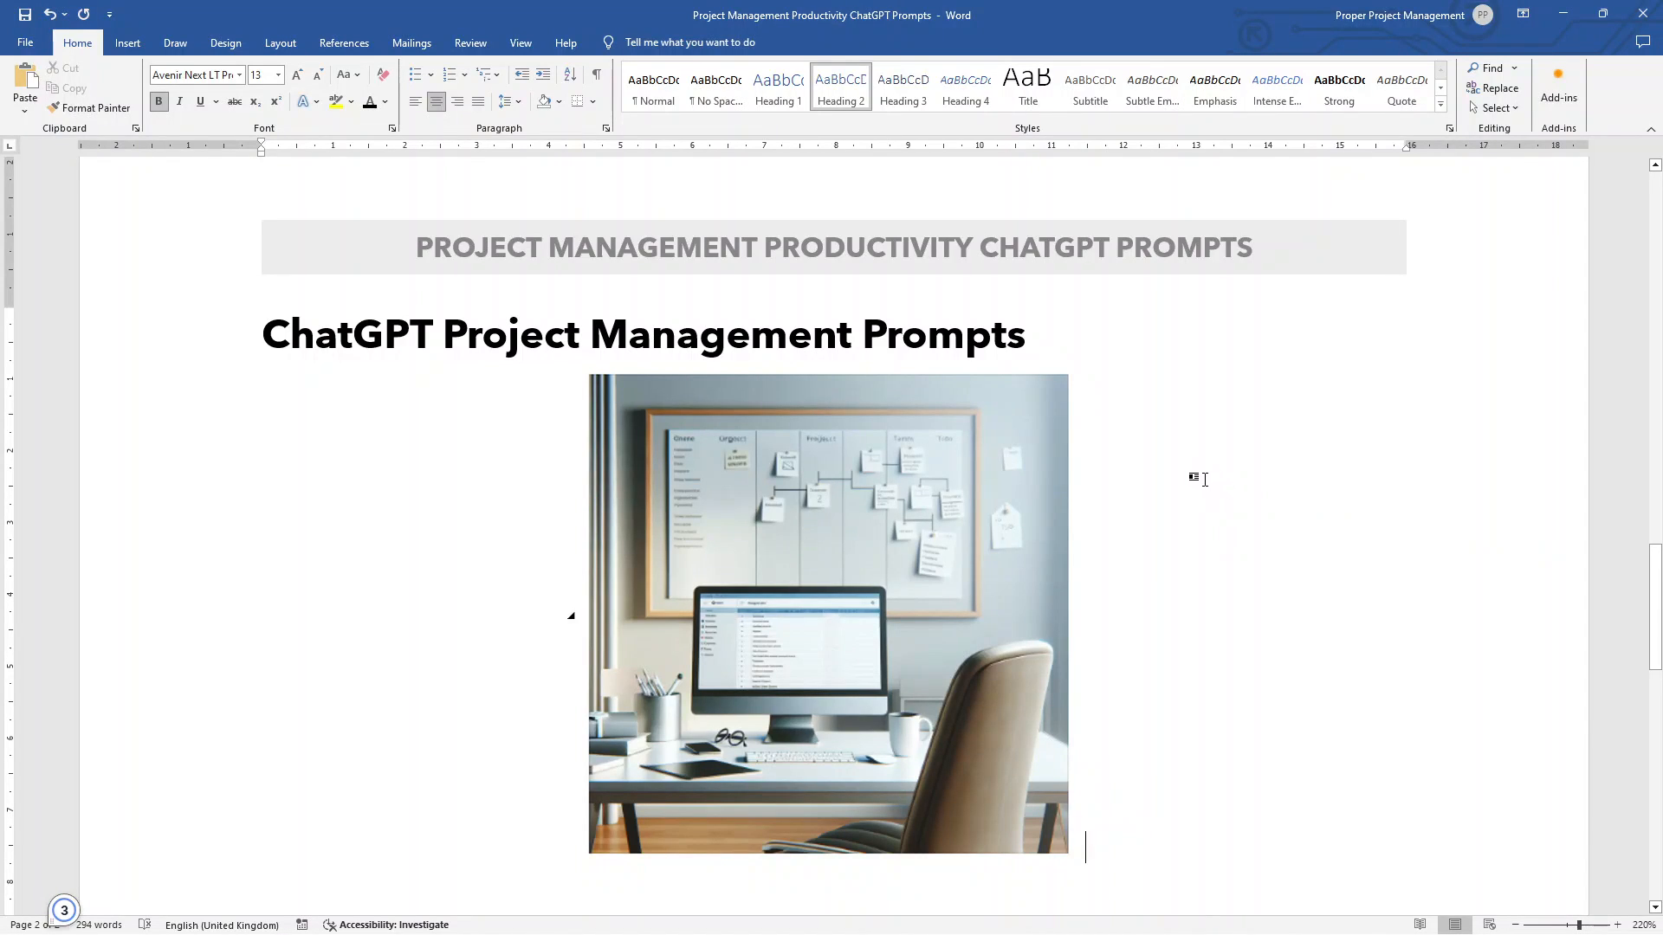
{"action": "scroll", "scroll_direction": "down", "scroll_amount": 3}
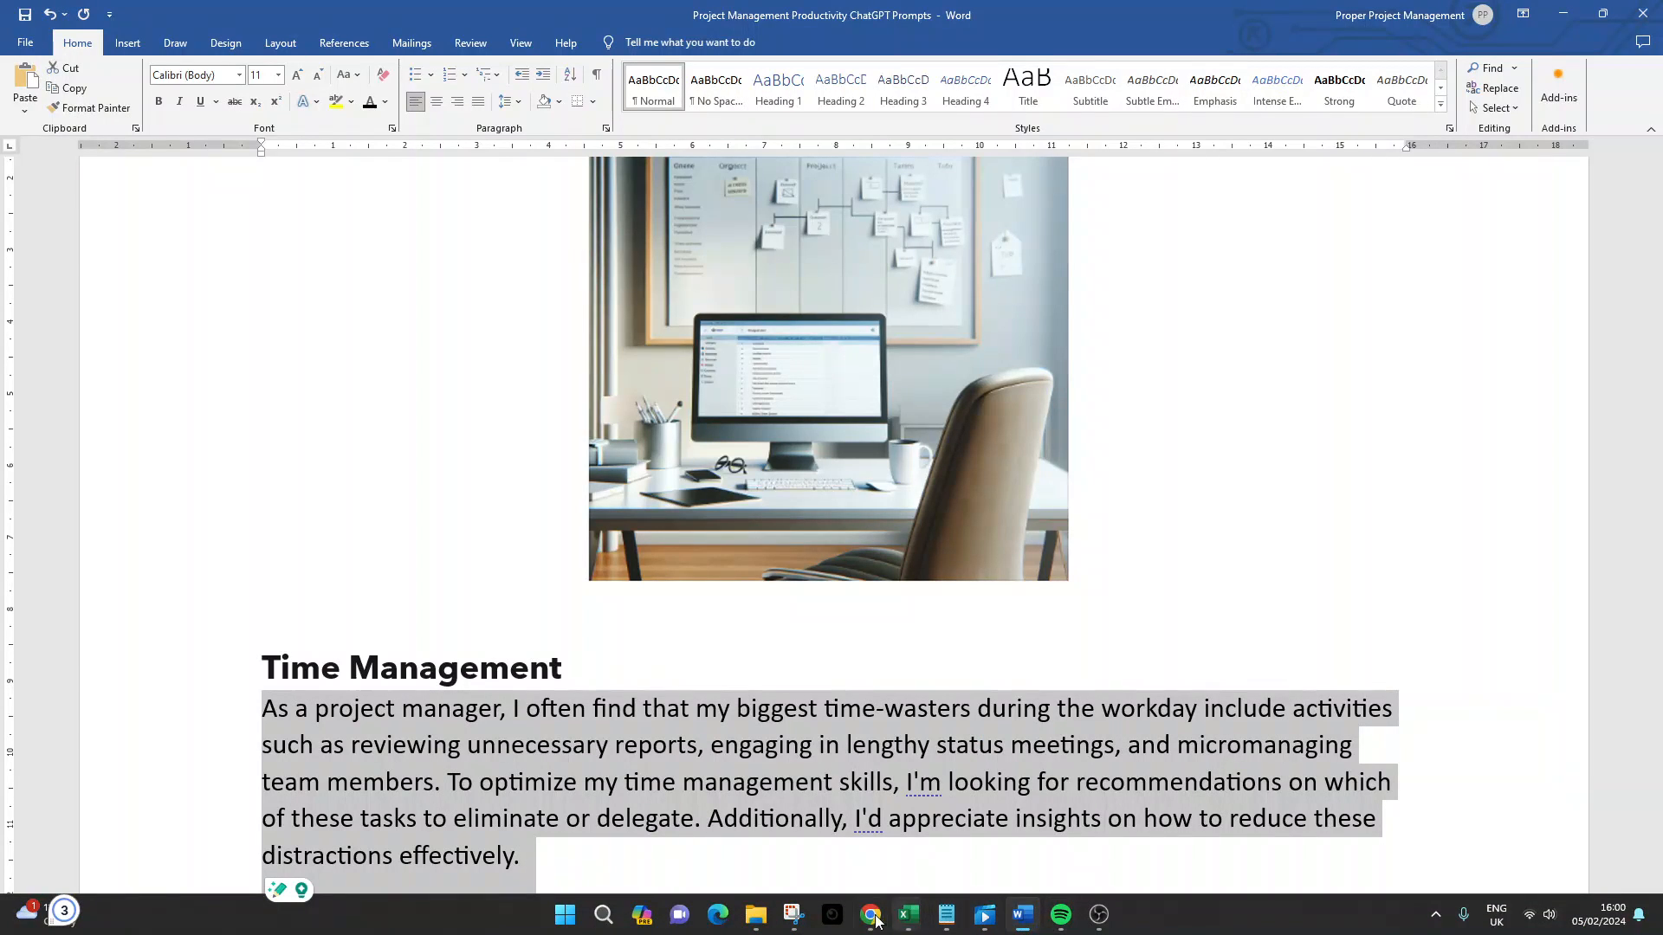
{"action": "left_click", "coordinate": [869, 915]}
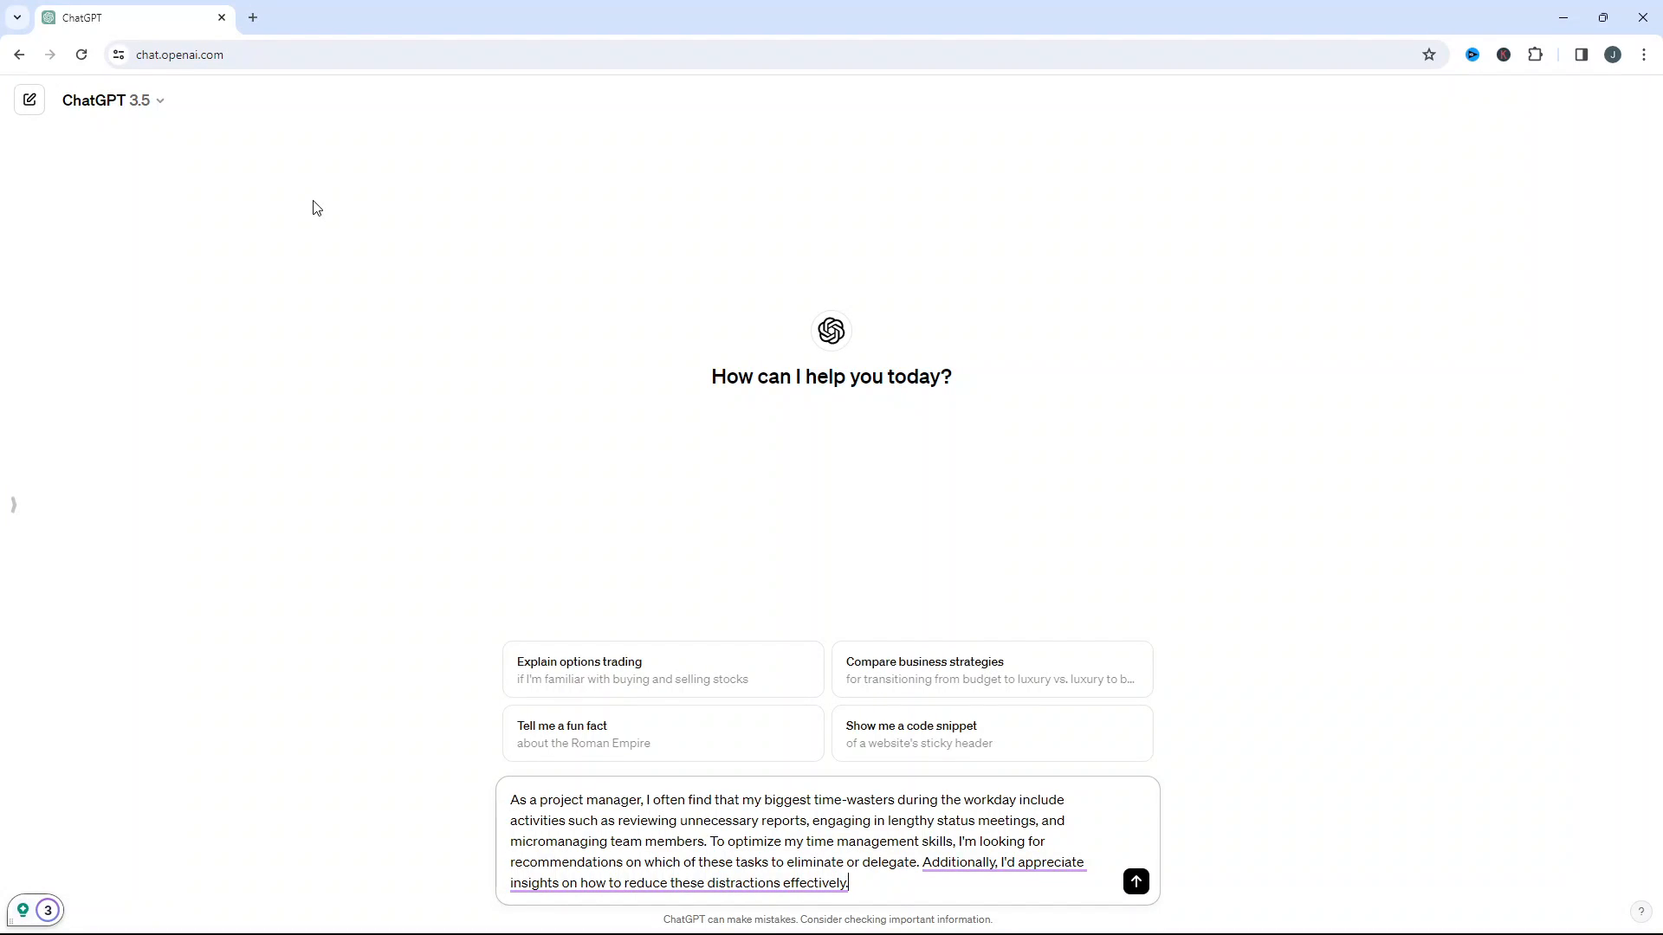
{"action": "mouse_move", "coordinate": [1136, 881]}
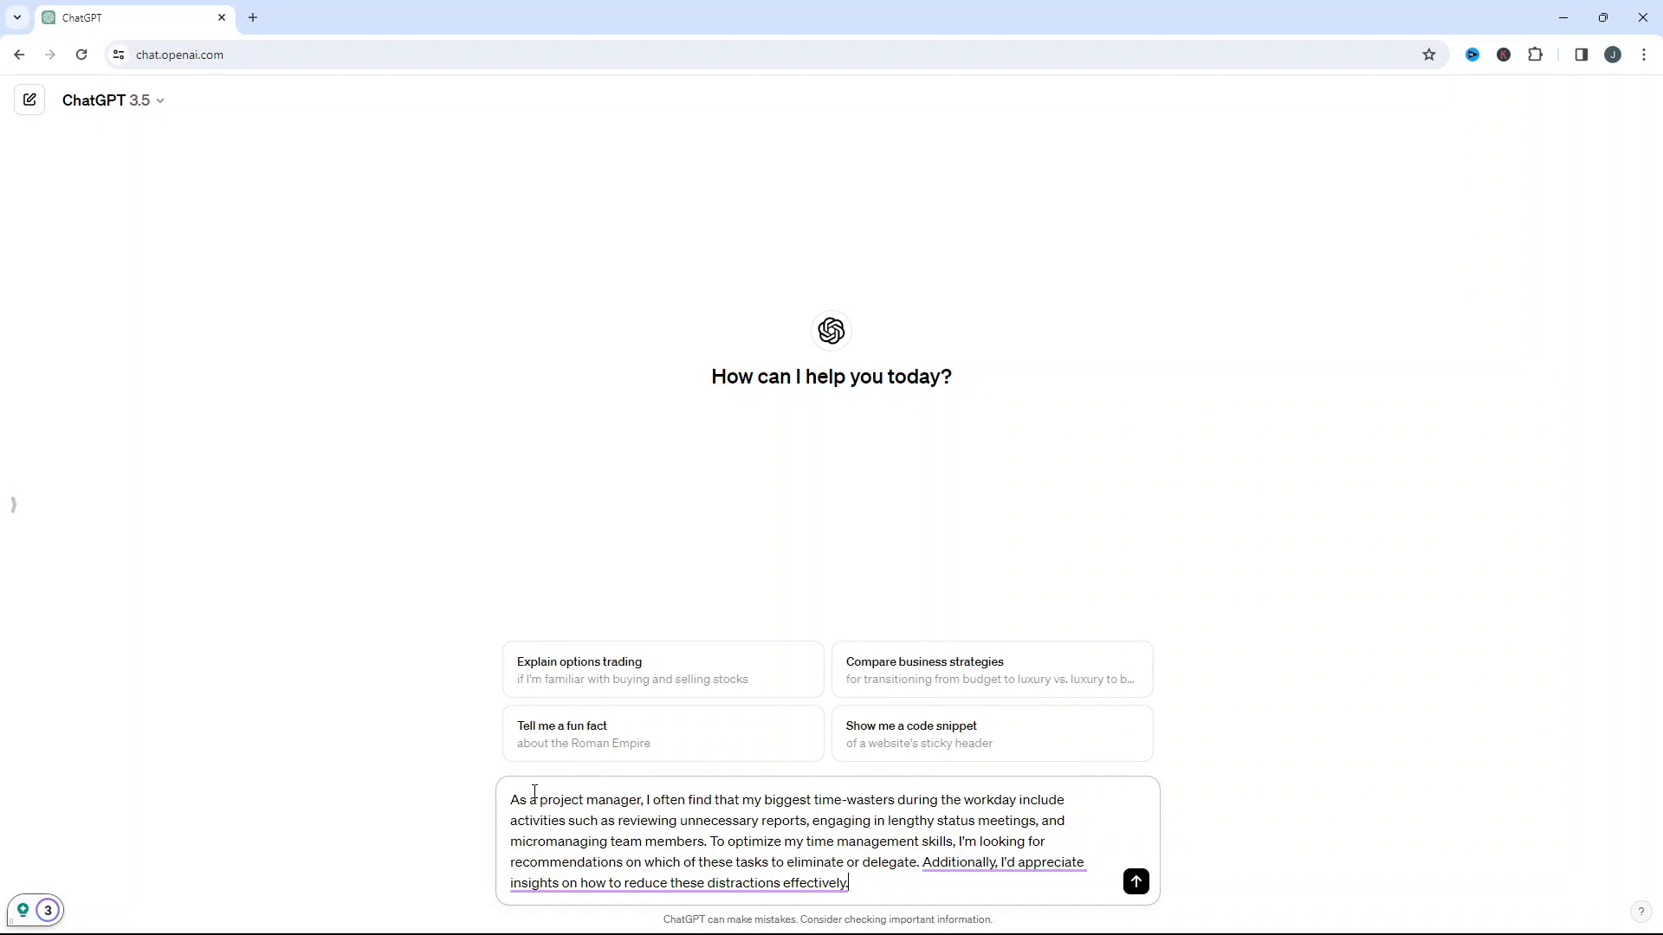
{"action": "mouse_move", "coordinate": [1507, 734]}
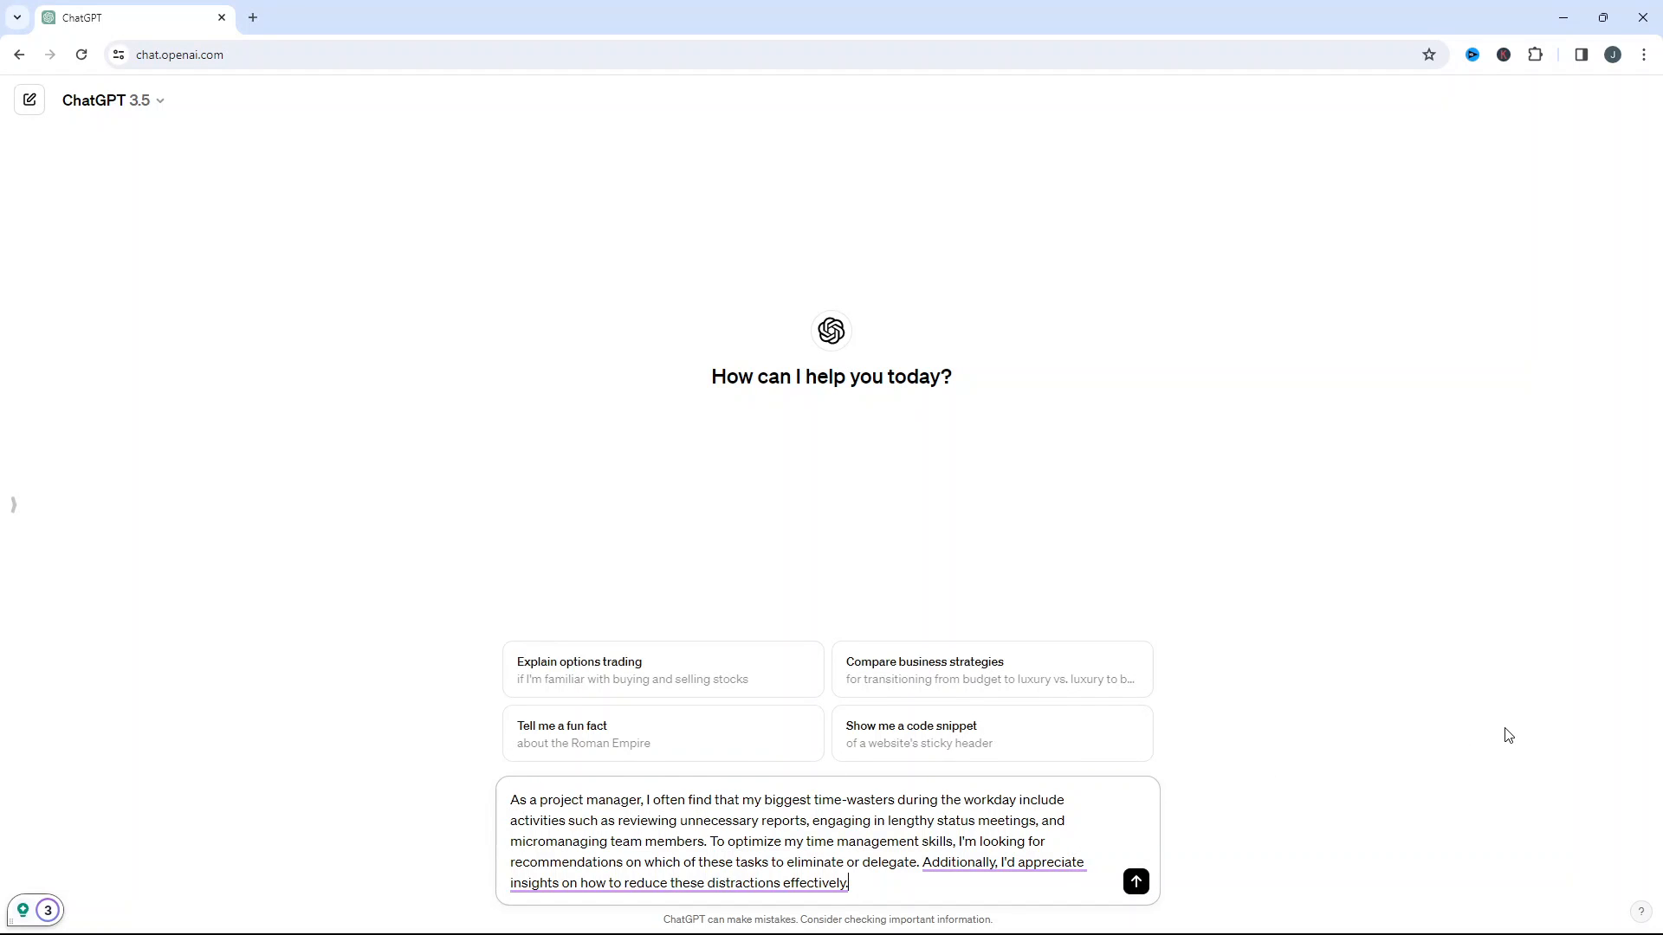
{"action": "mouse_move", "coordinate": [982, 646]}
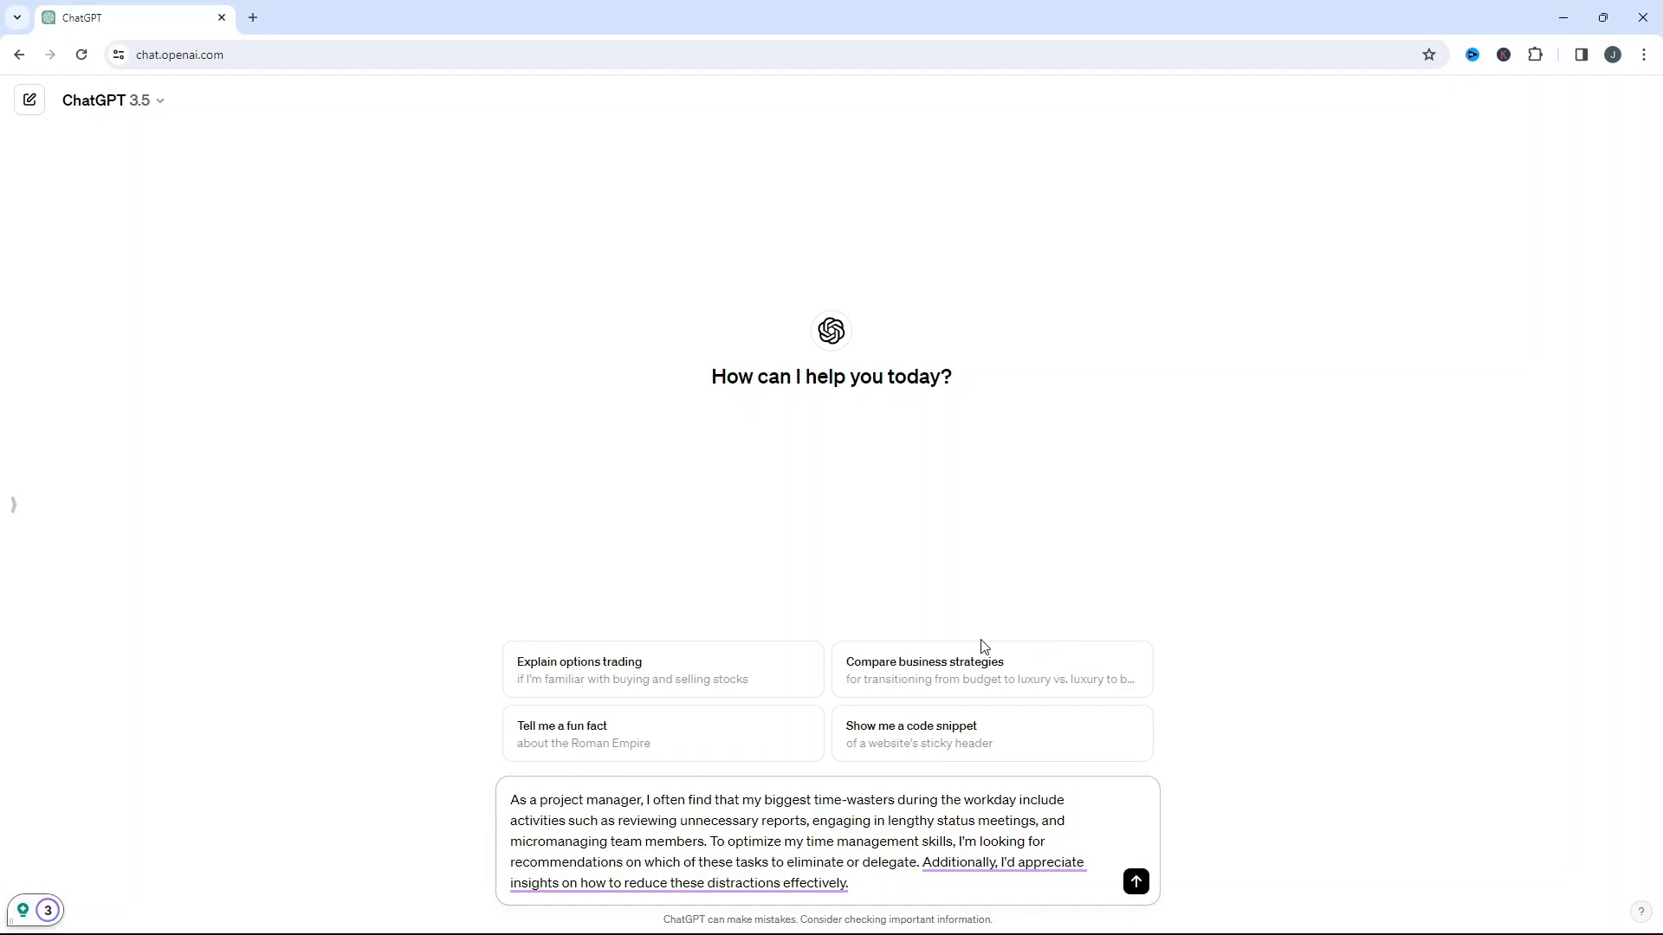
Paste the Time Management prompt into the new chat and submit it to ChatGPT 3.5
{"action": "double_click", "coordinate": [580, 800]}
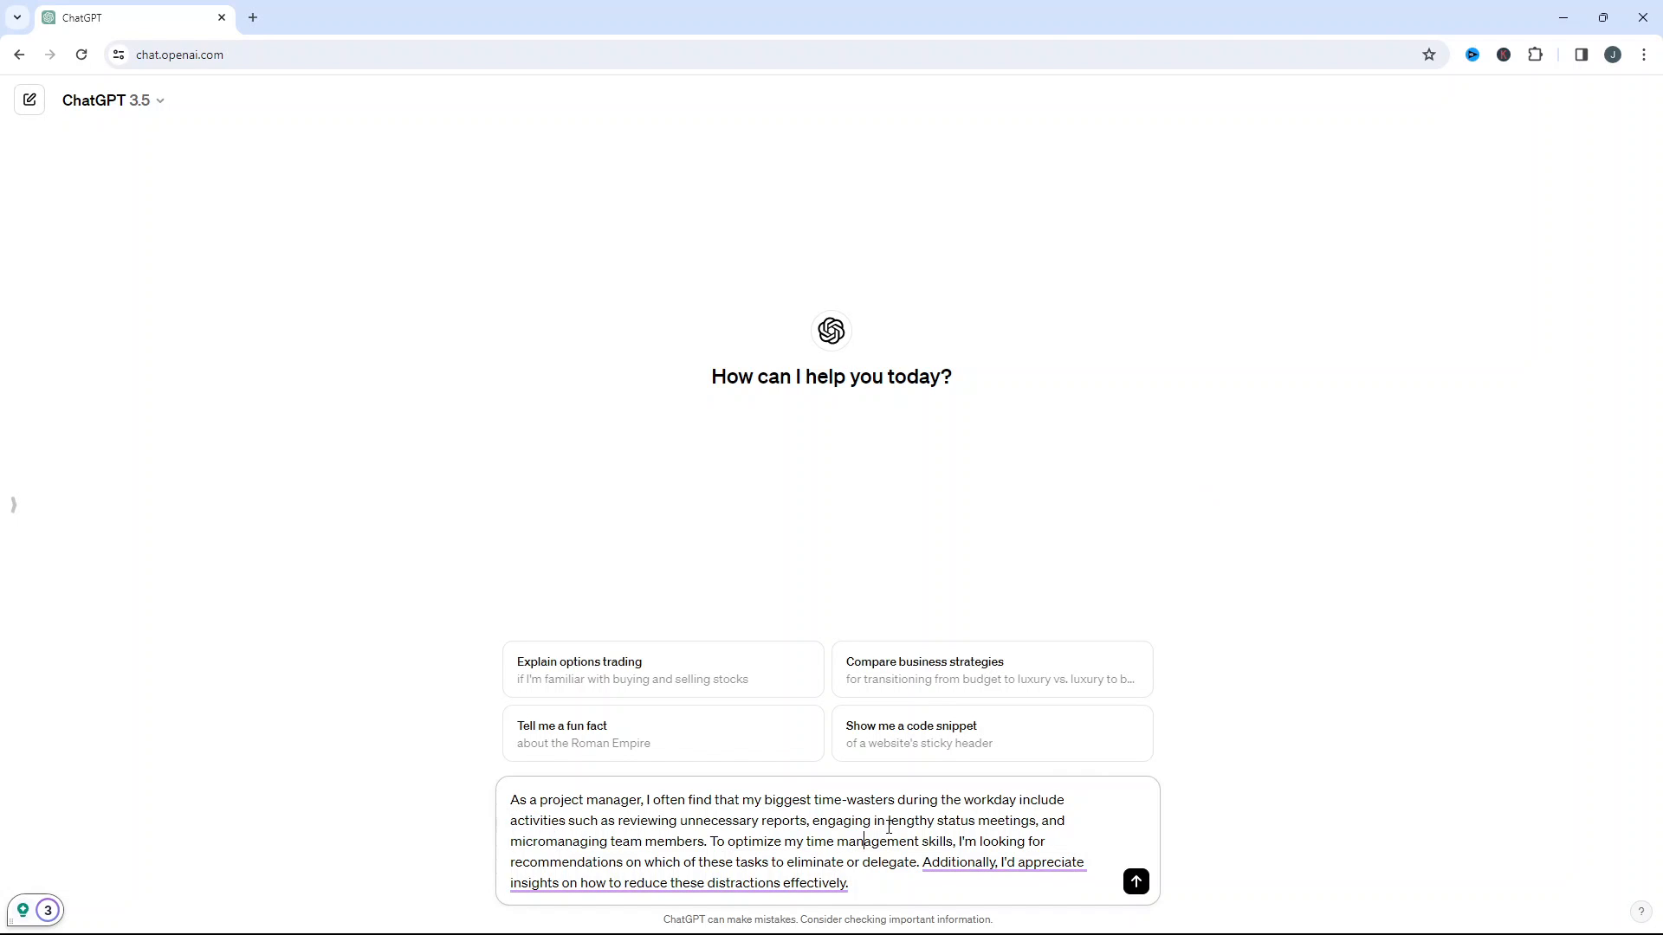
{"action": "mouse_move", "coordinate": [1377, 728]}
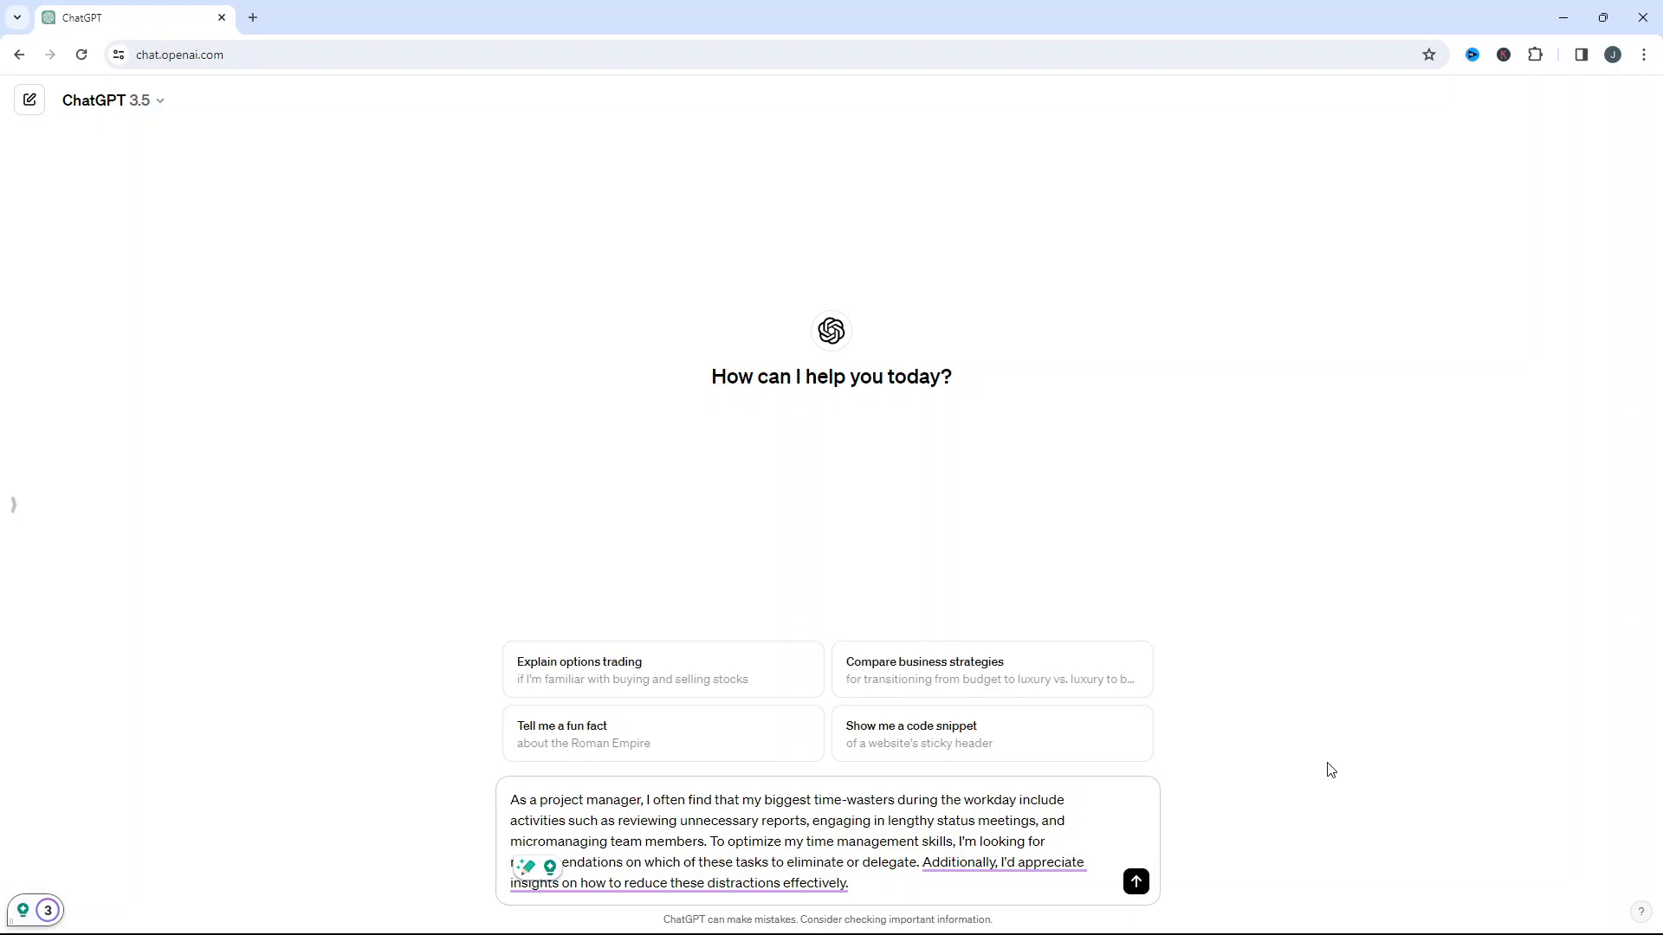
{"action": "mouse_move", "coordinate": [1351, 759]}
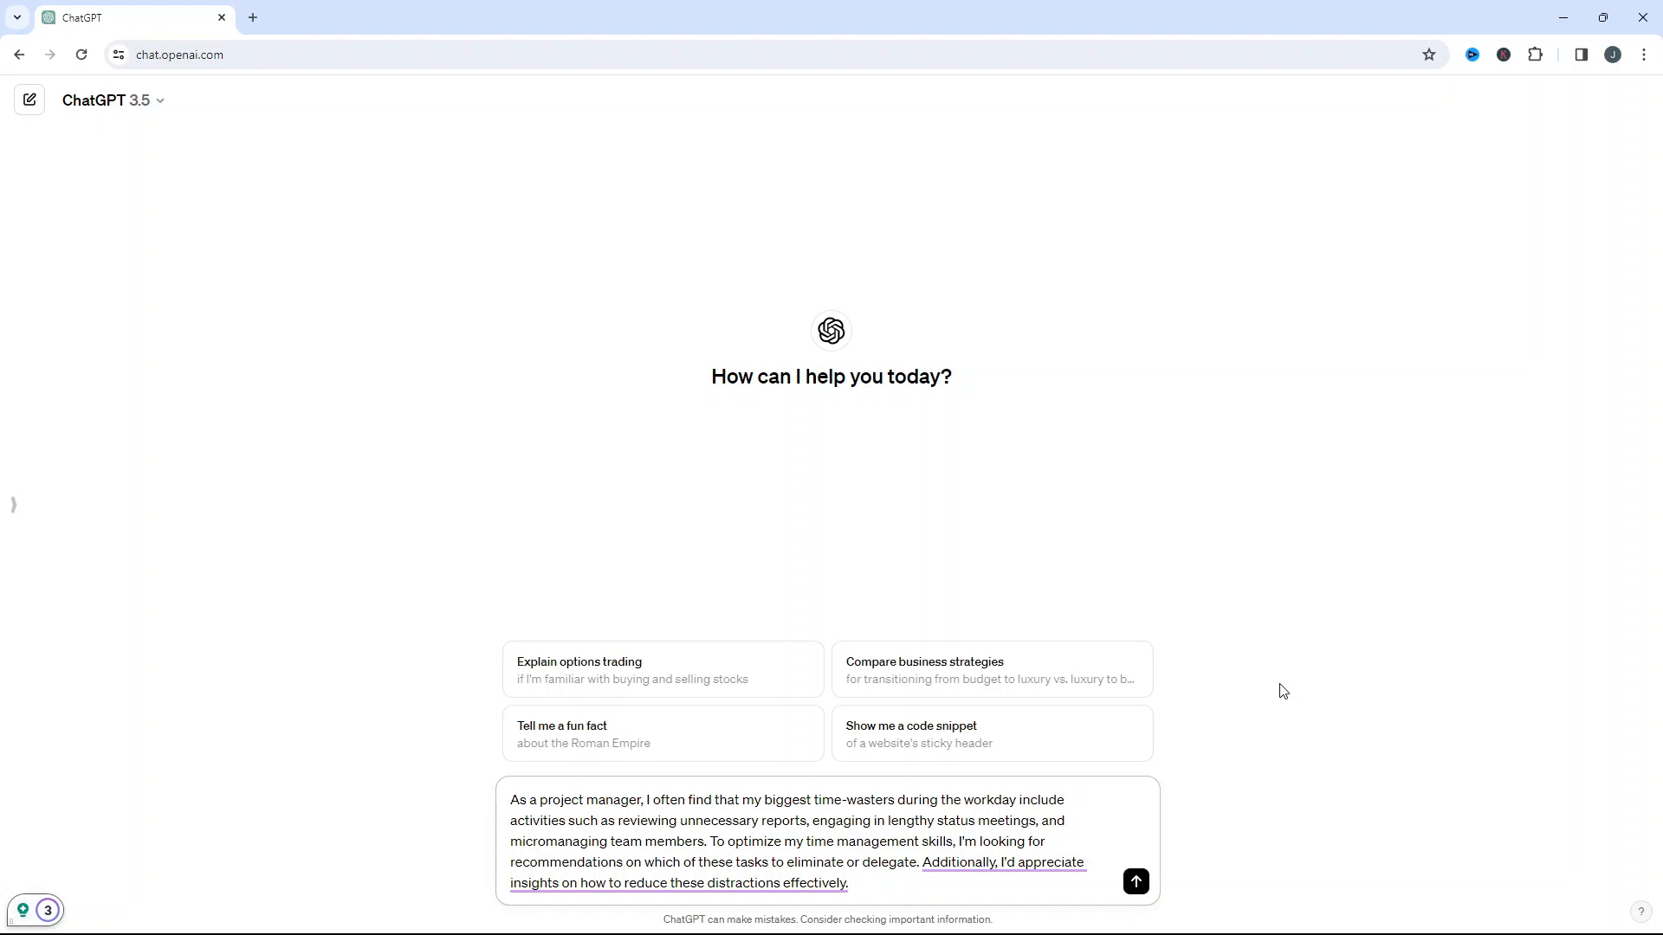
{"action": "left_click", "coordinate": [1135, 882]}
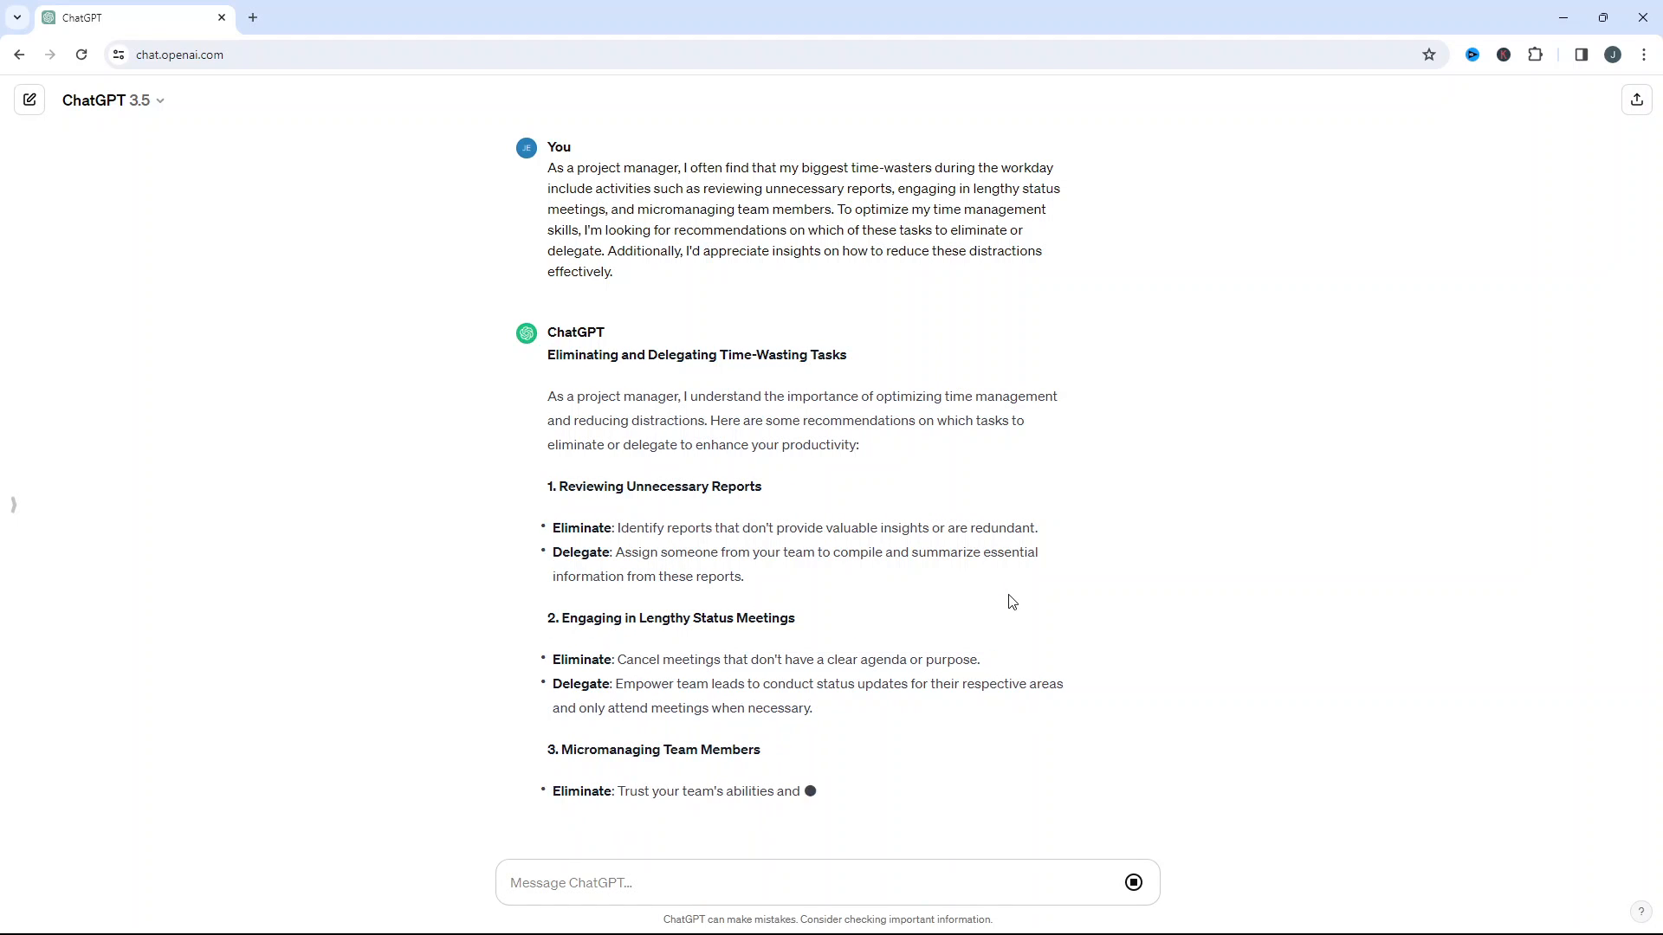
Read through ChatGPT's answer on eliminating and delegating time-wasting tasks
{"action": "scroll", "scroll_direction": "down", "scroll_amount": 3}
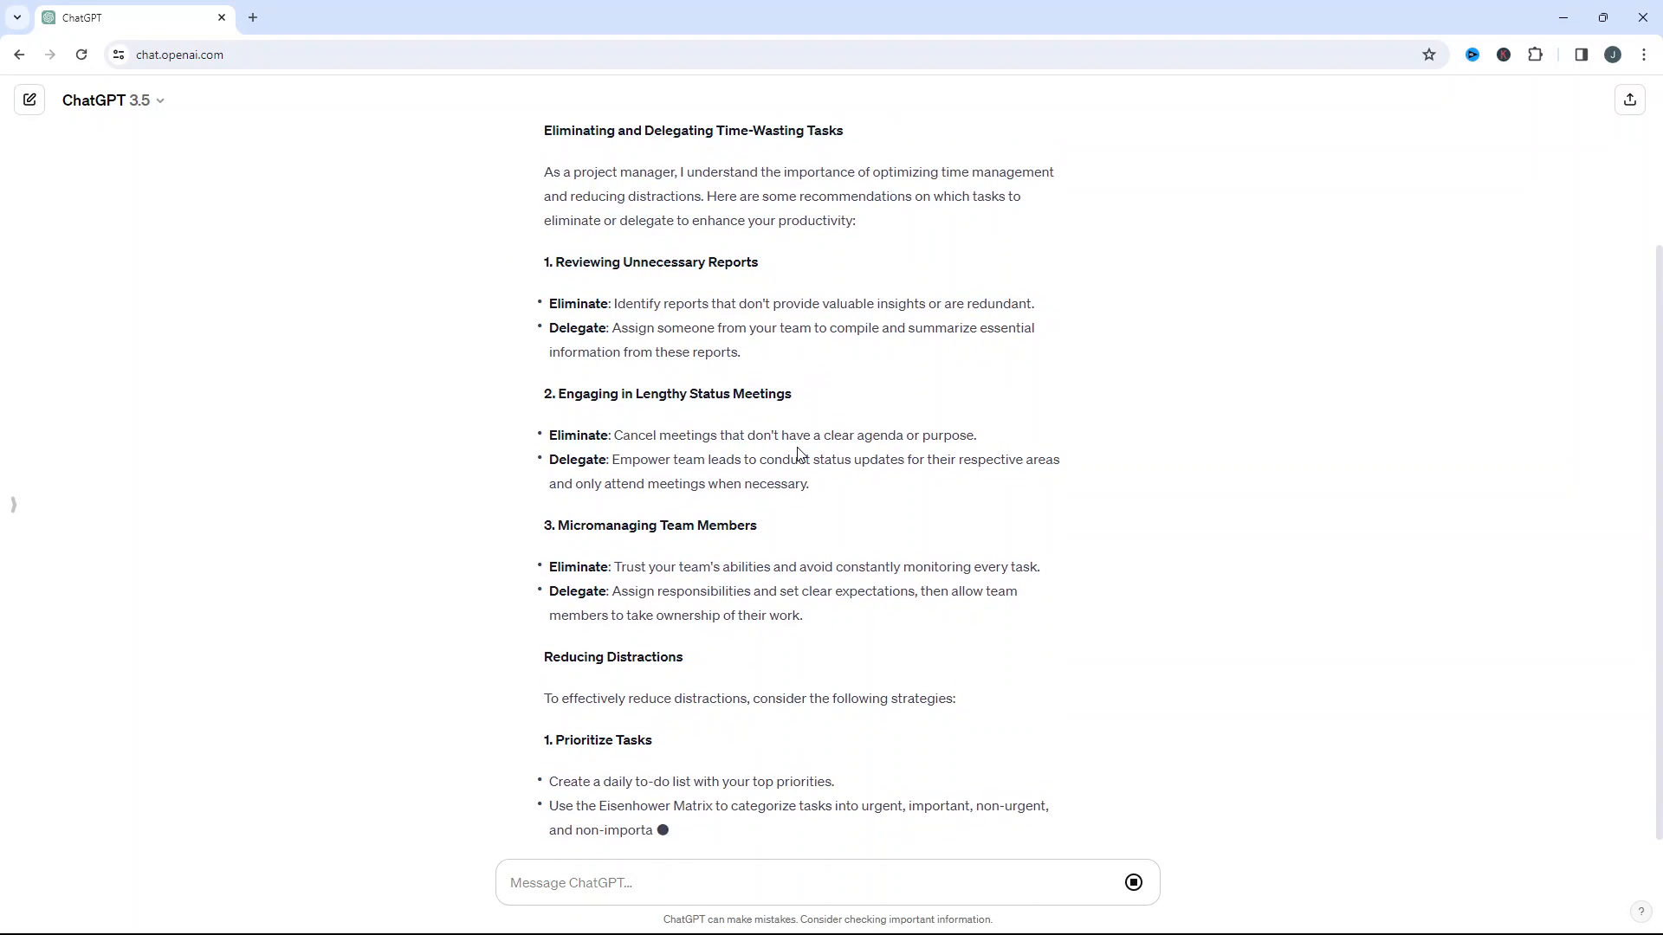
{"action": "scroll", "scroll_direction": "down", "scroll_amount": 3}
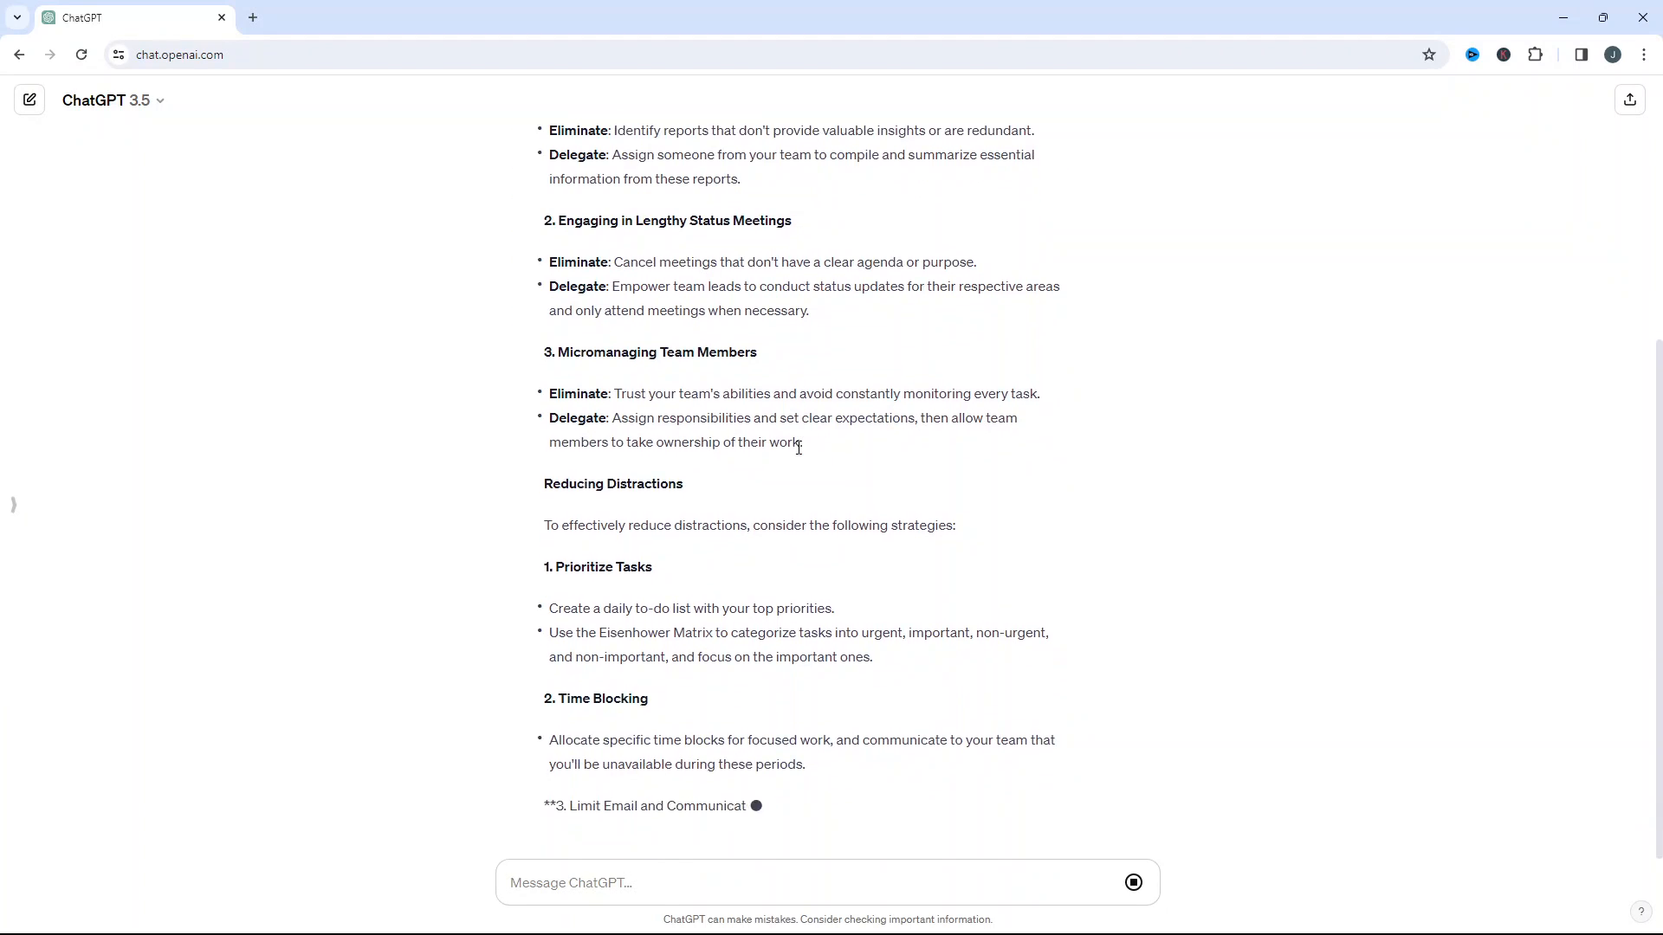
{"action": "scroll", "scroll_direction": "down", "scroll_amount": 3}
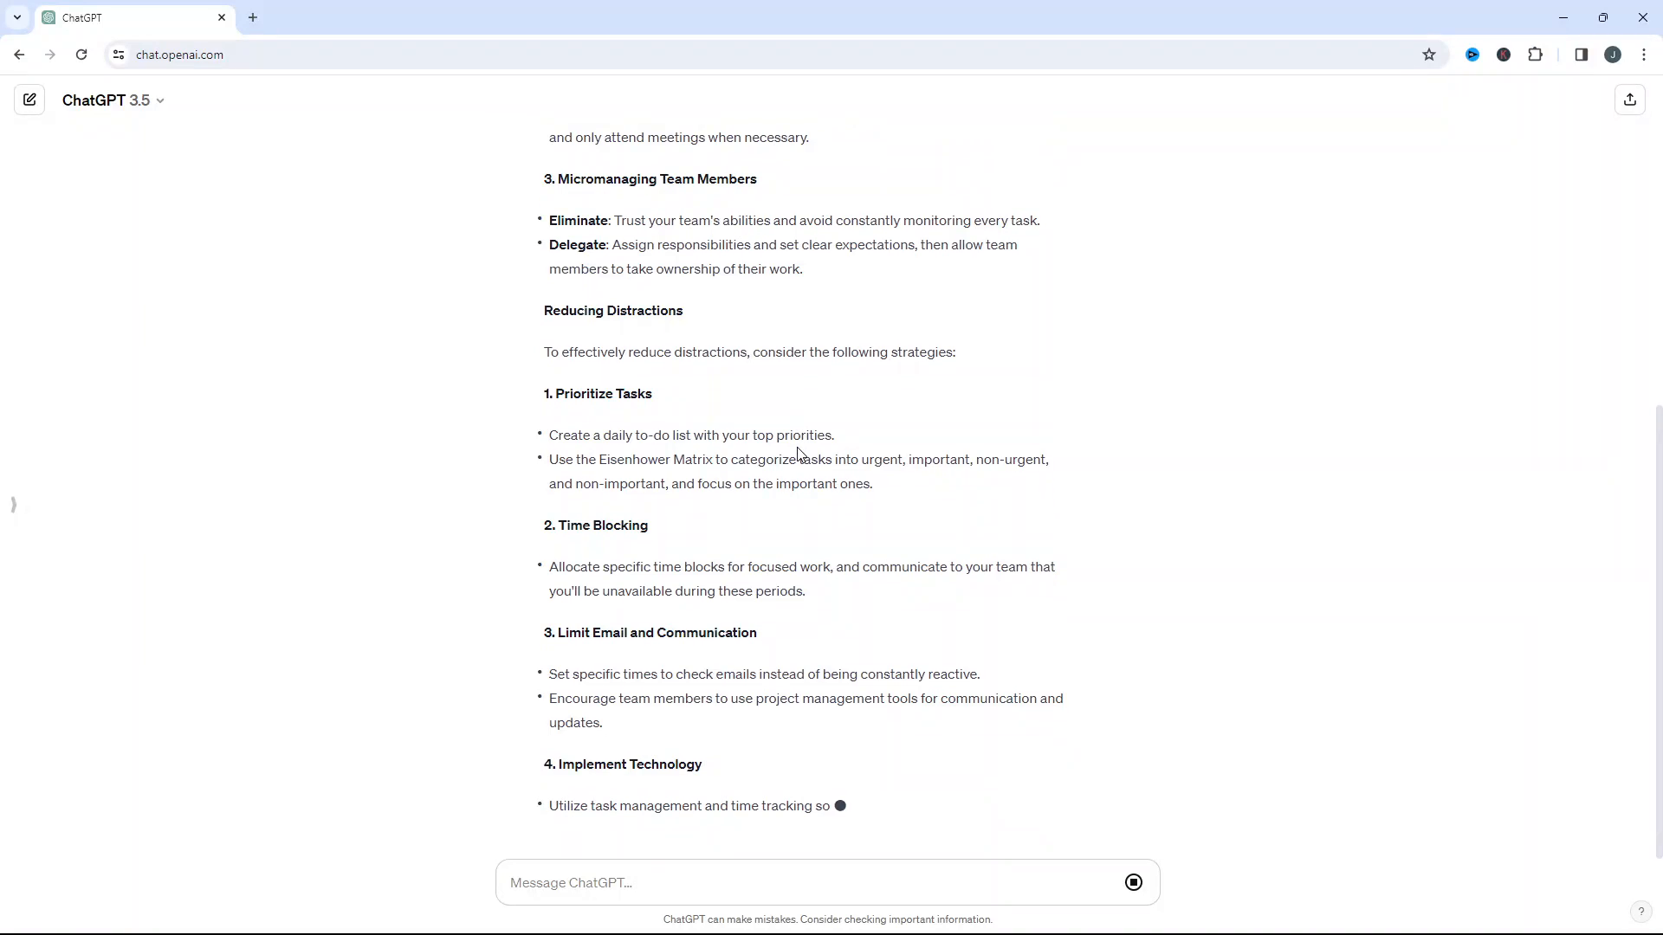
{"action": "scroll", "scroll_direction": "down", "scroll_amount": 3}
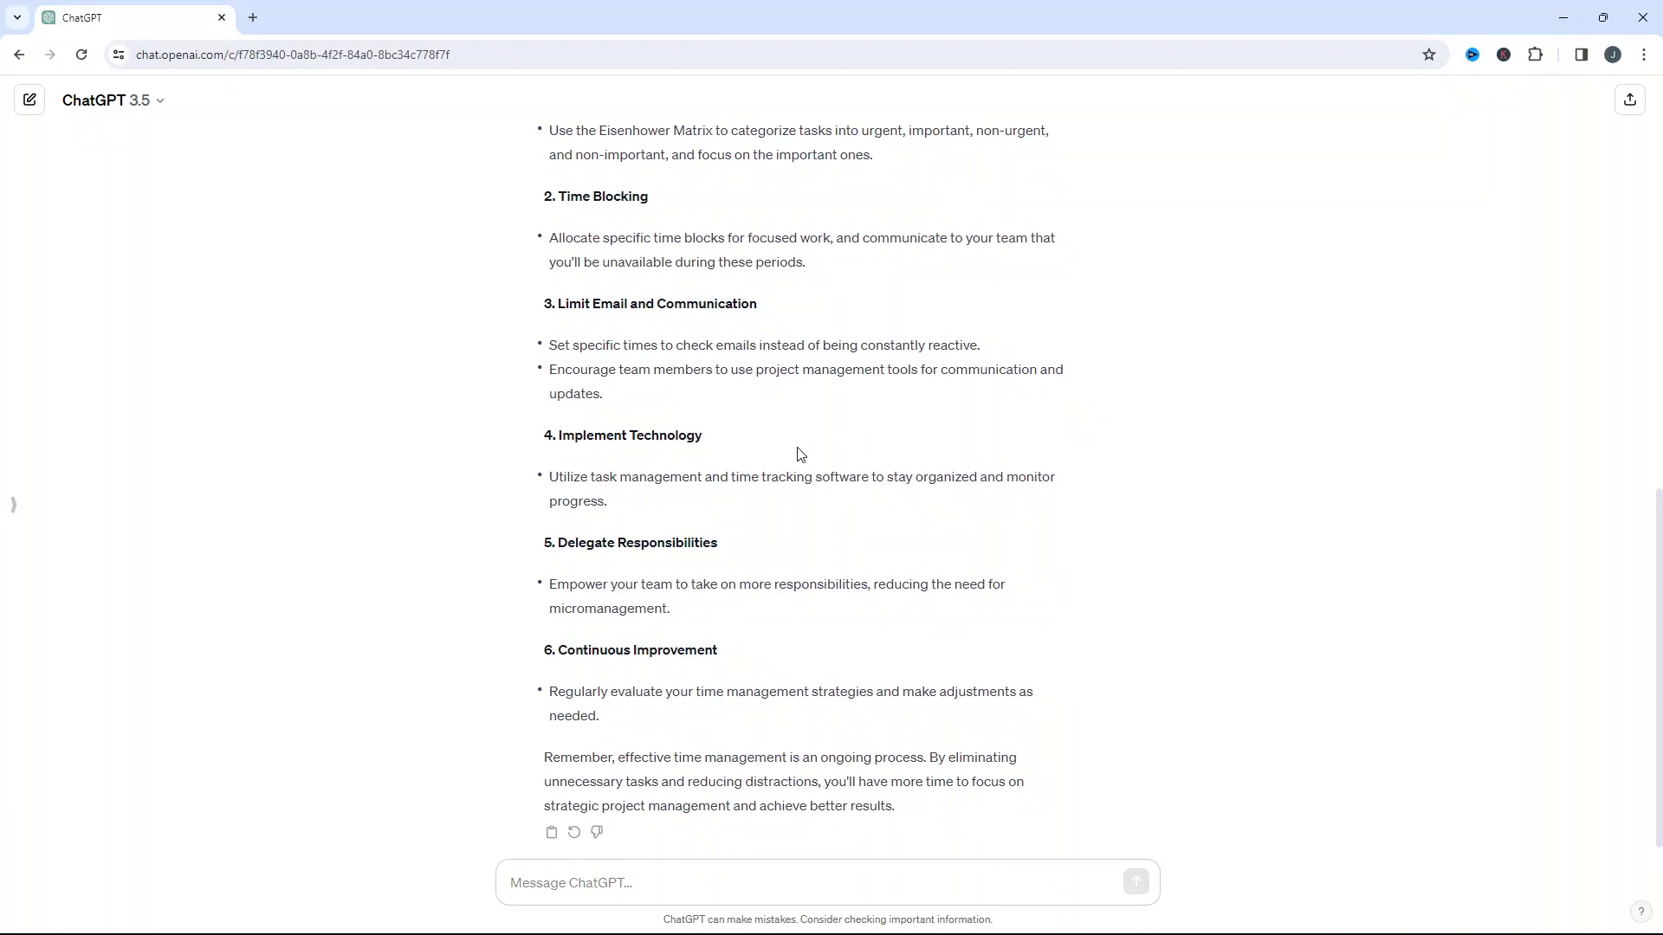
{"action": "scroll", "scroll_direction": "down", "scroll_amount": 3}
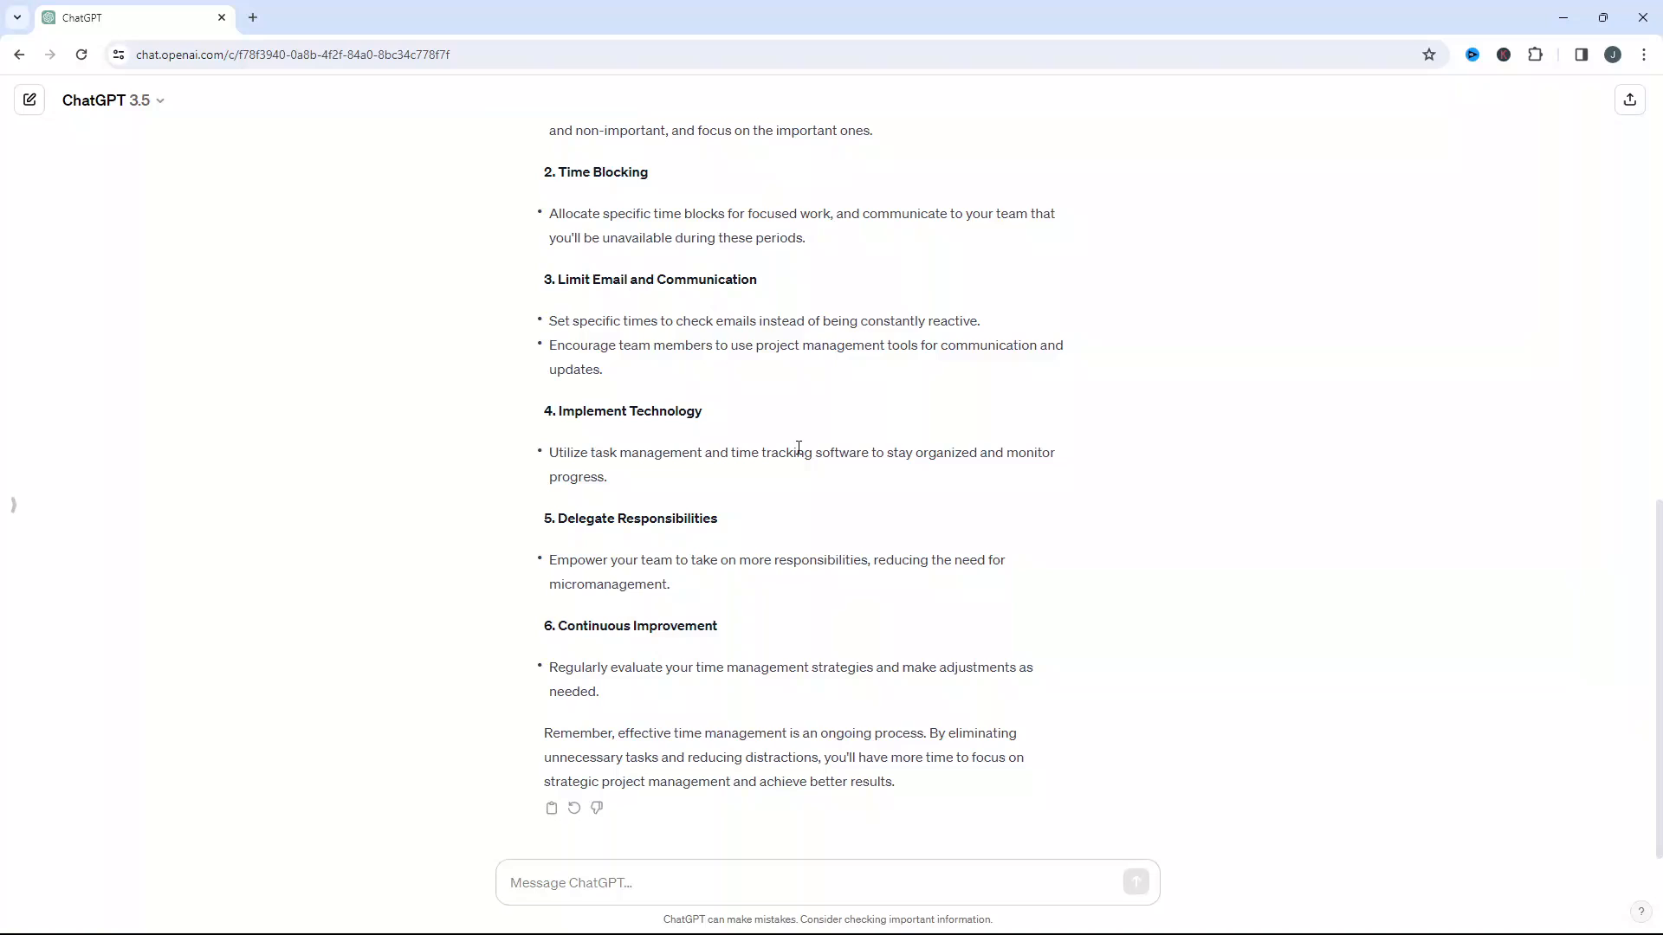
{"action": "mouse_move", "coordinate": [816, 444]}
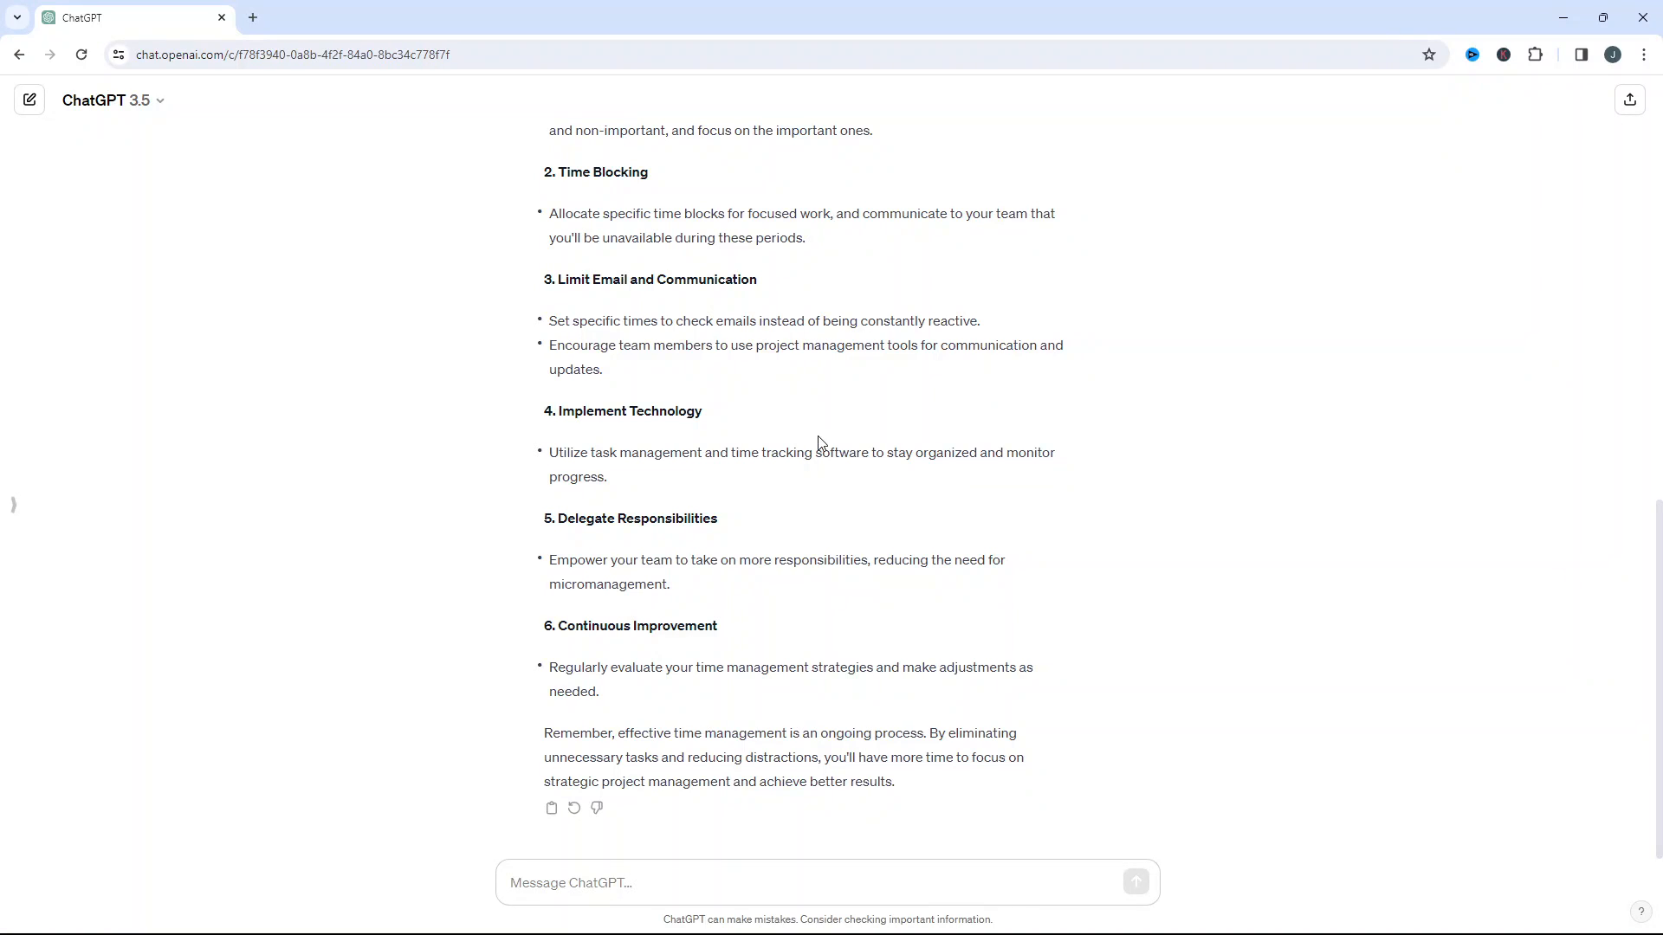
{"action": "scroll", "scroll_direction": "up", "scroll_amount": 3}
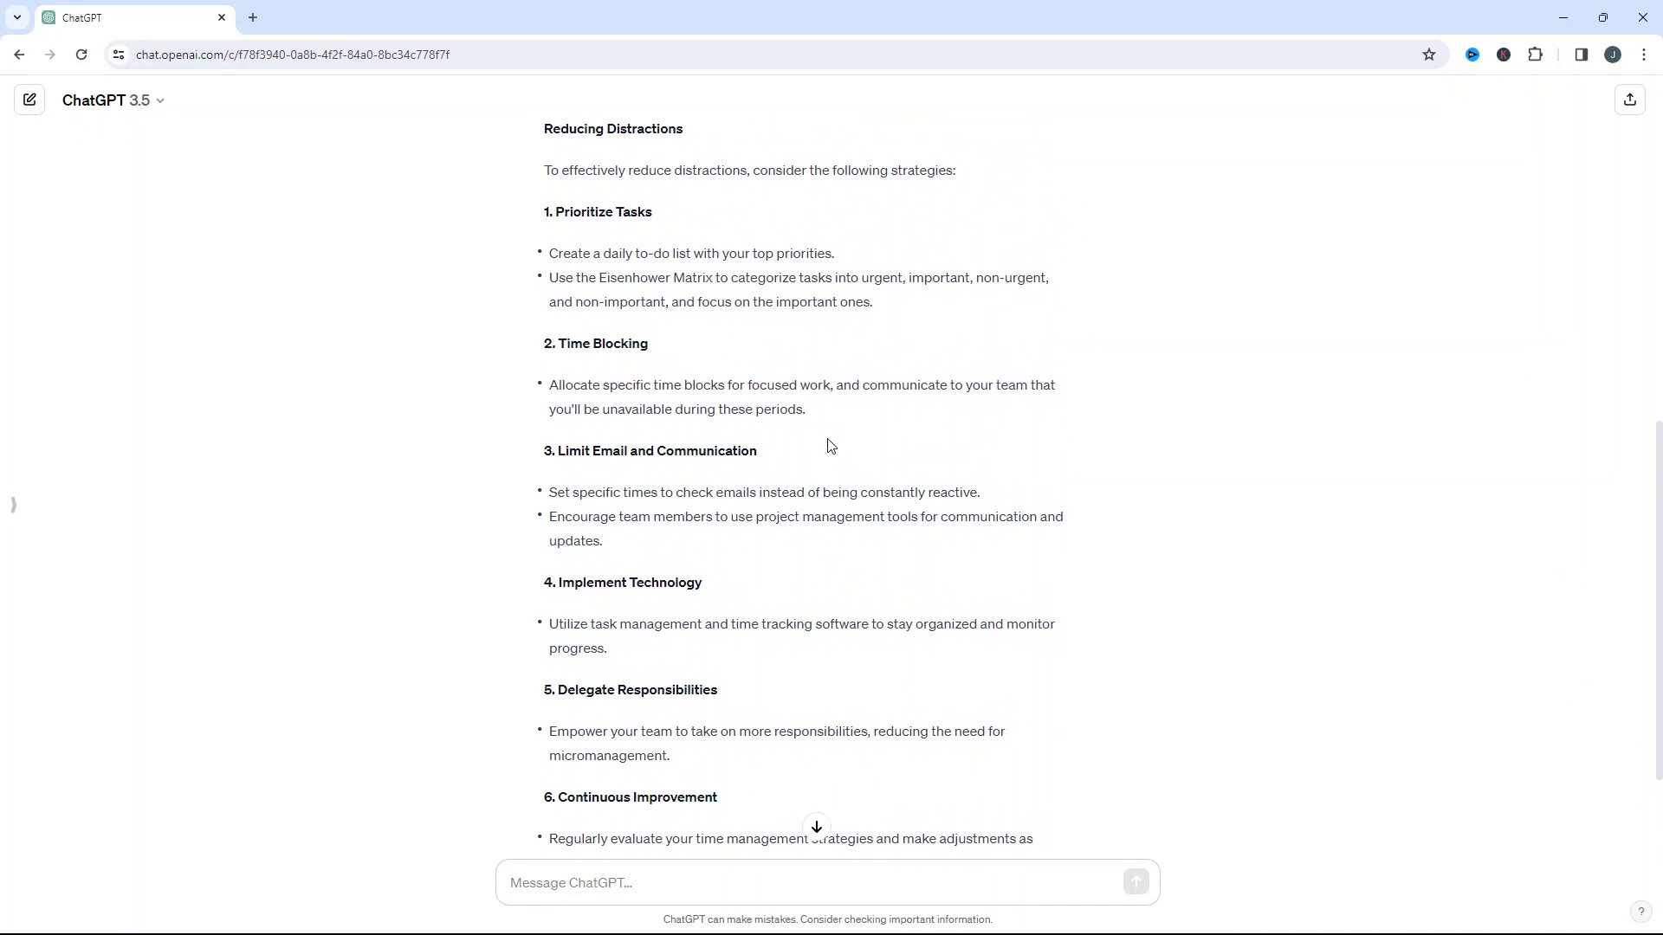
{"action": "scroll", "scroll_direction": "up", "scroll_amount": 3}
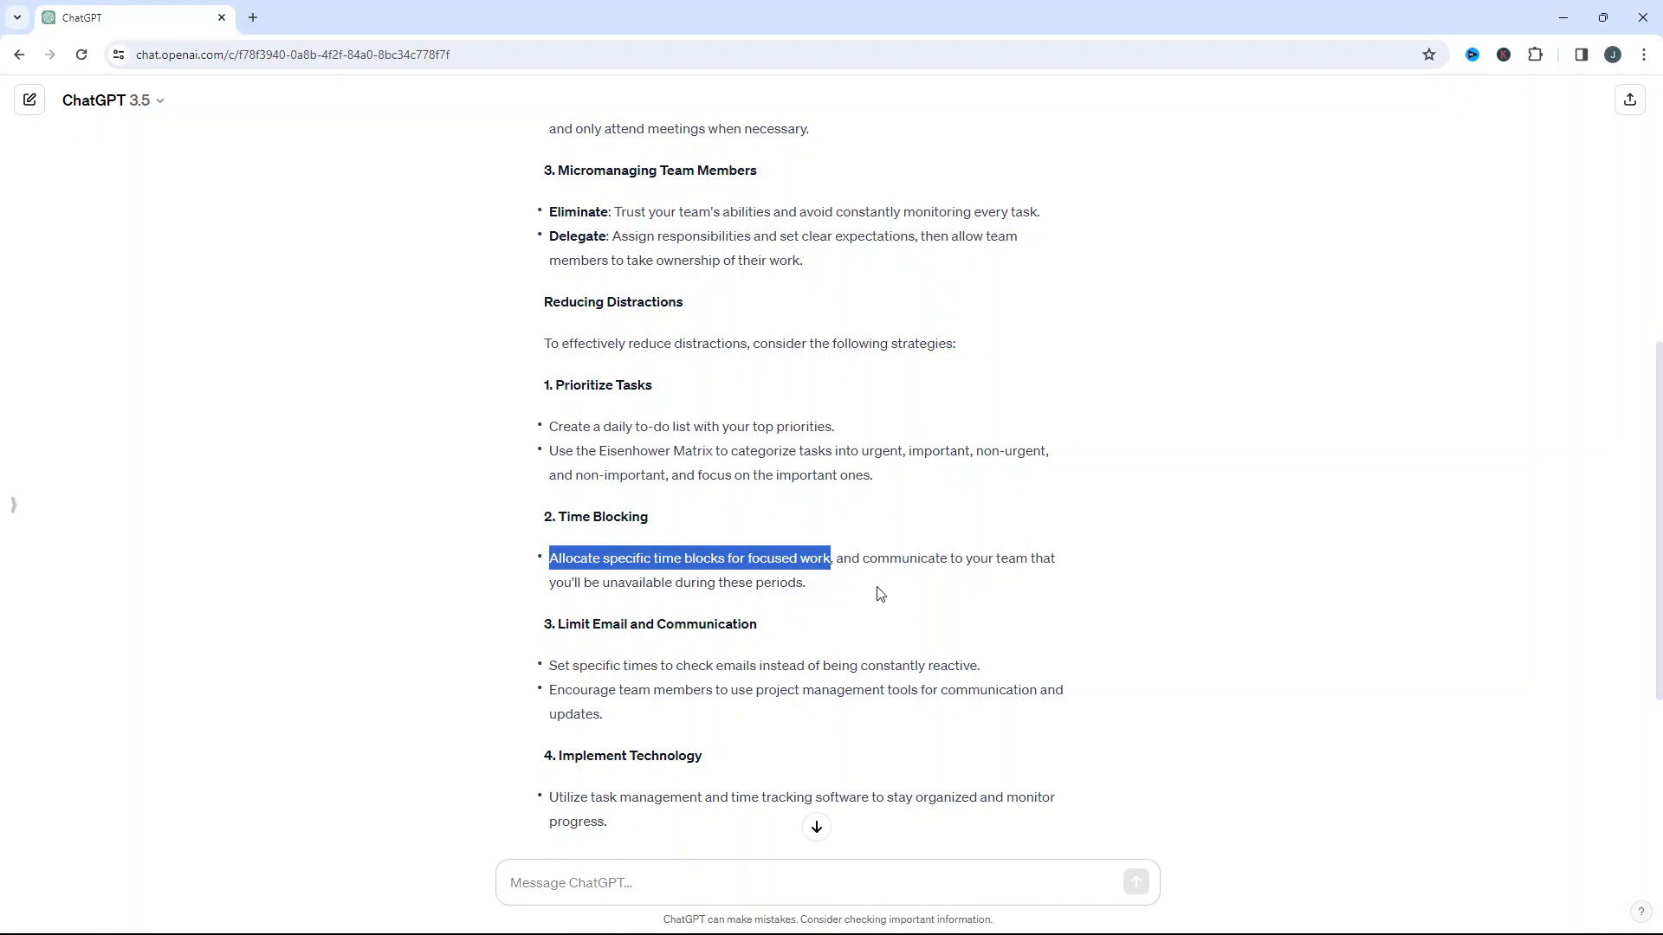
{"action": "scroll", "scroll_direction": "down", "scroll_amount": 3}
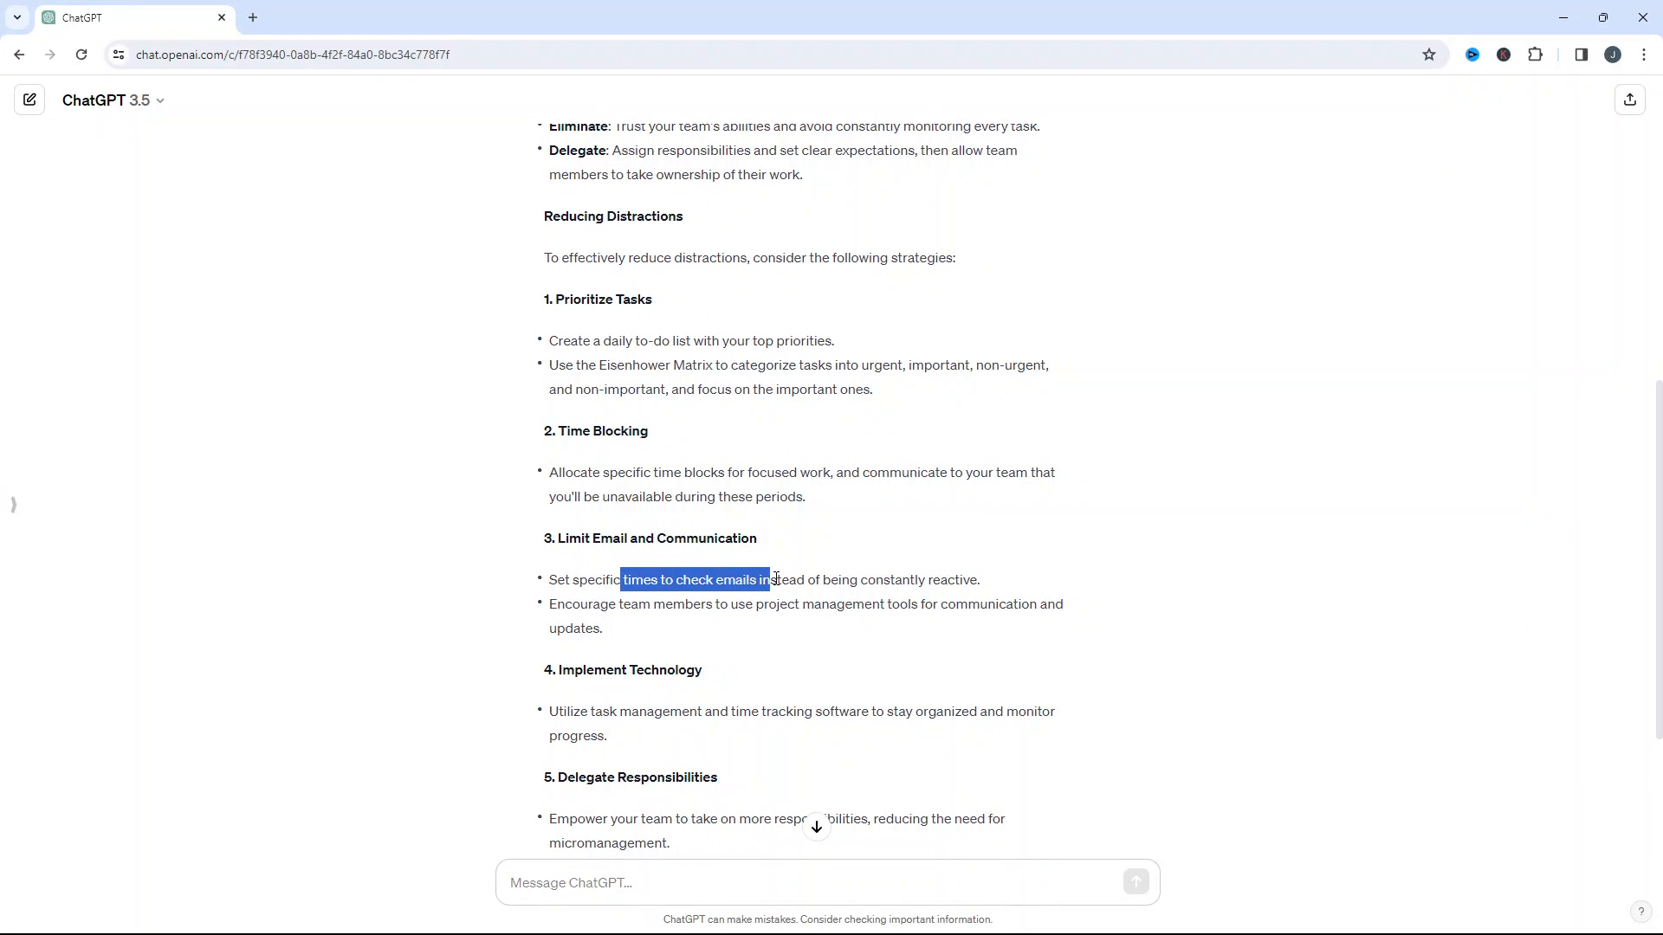
Review the rest of the reply on reducing distractions, then return to the Word document
{"action": "left_click", "coordinate": [986, 591]}
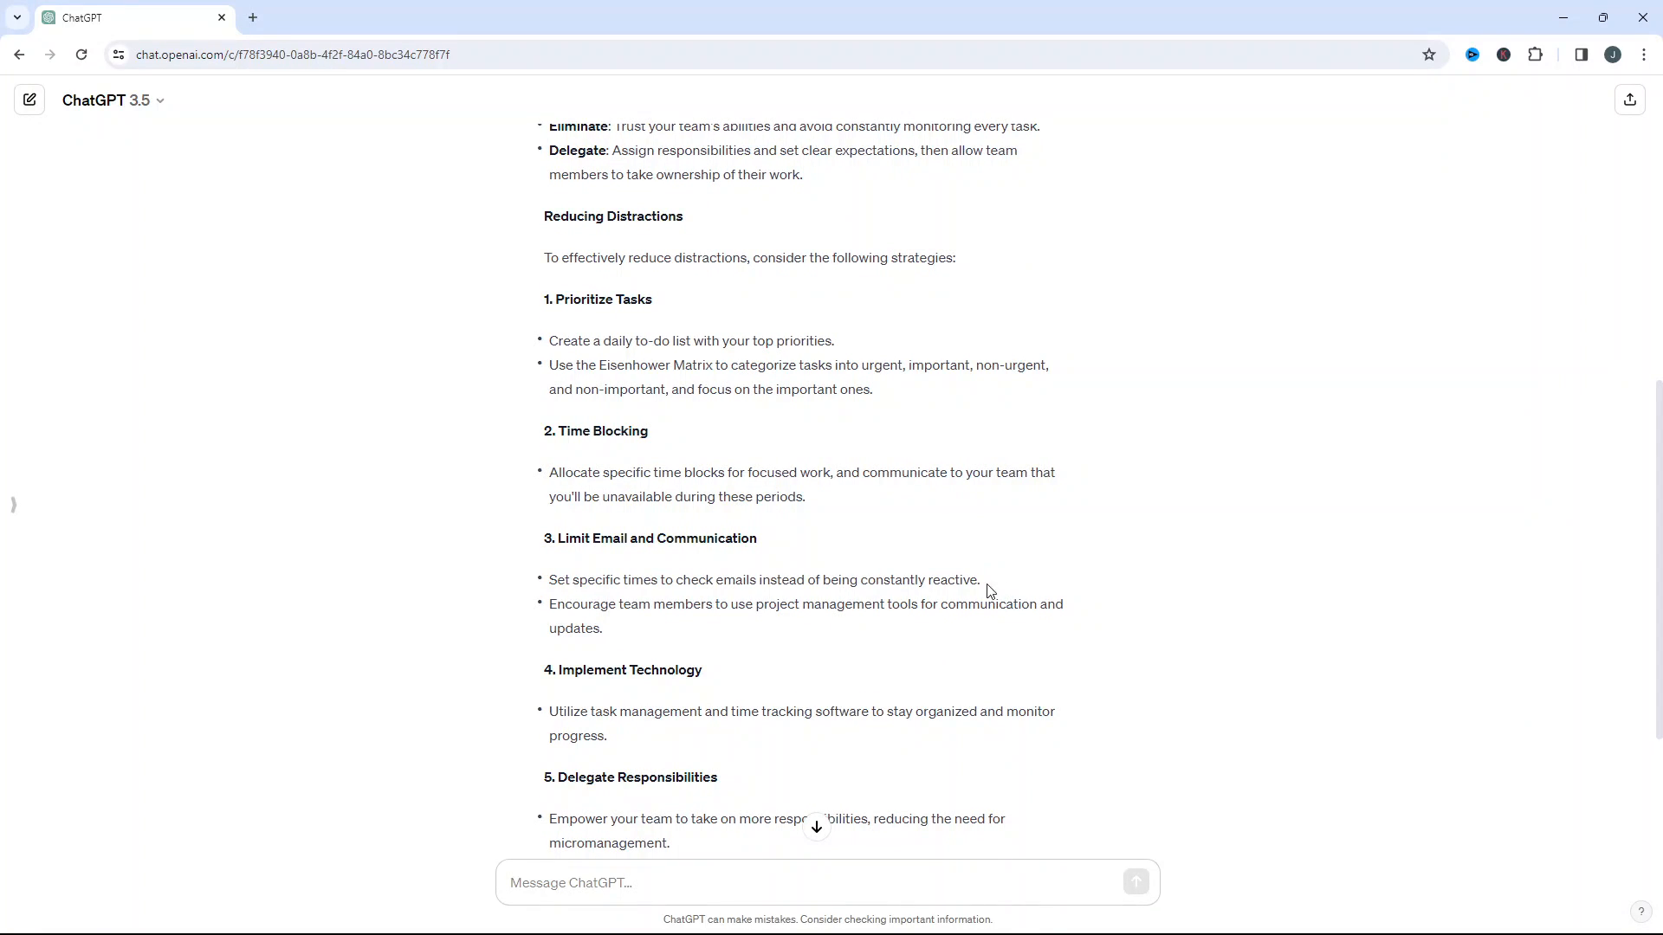
{"action": "scroll", "scroll_direction": "down", "scroll_amount": 3}
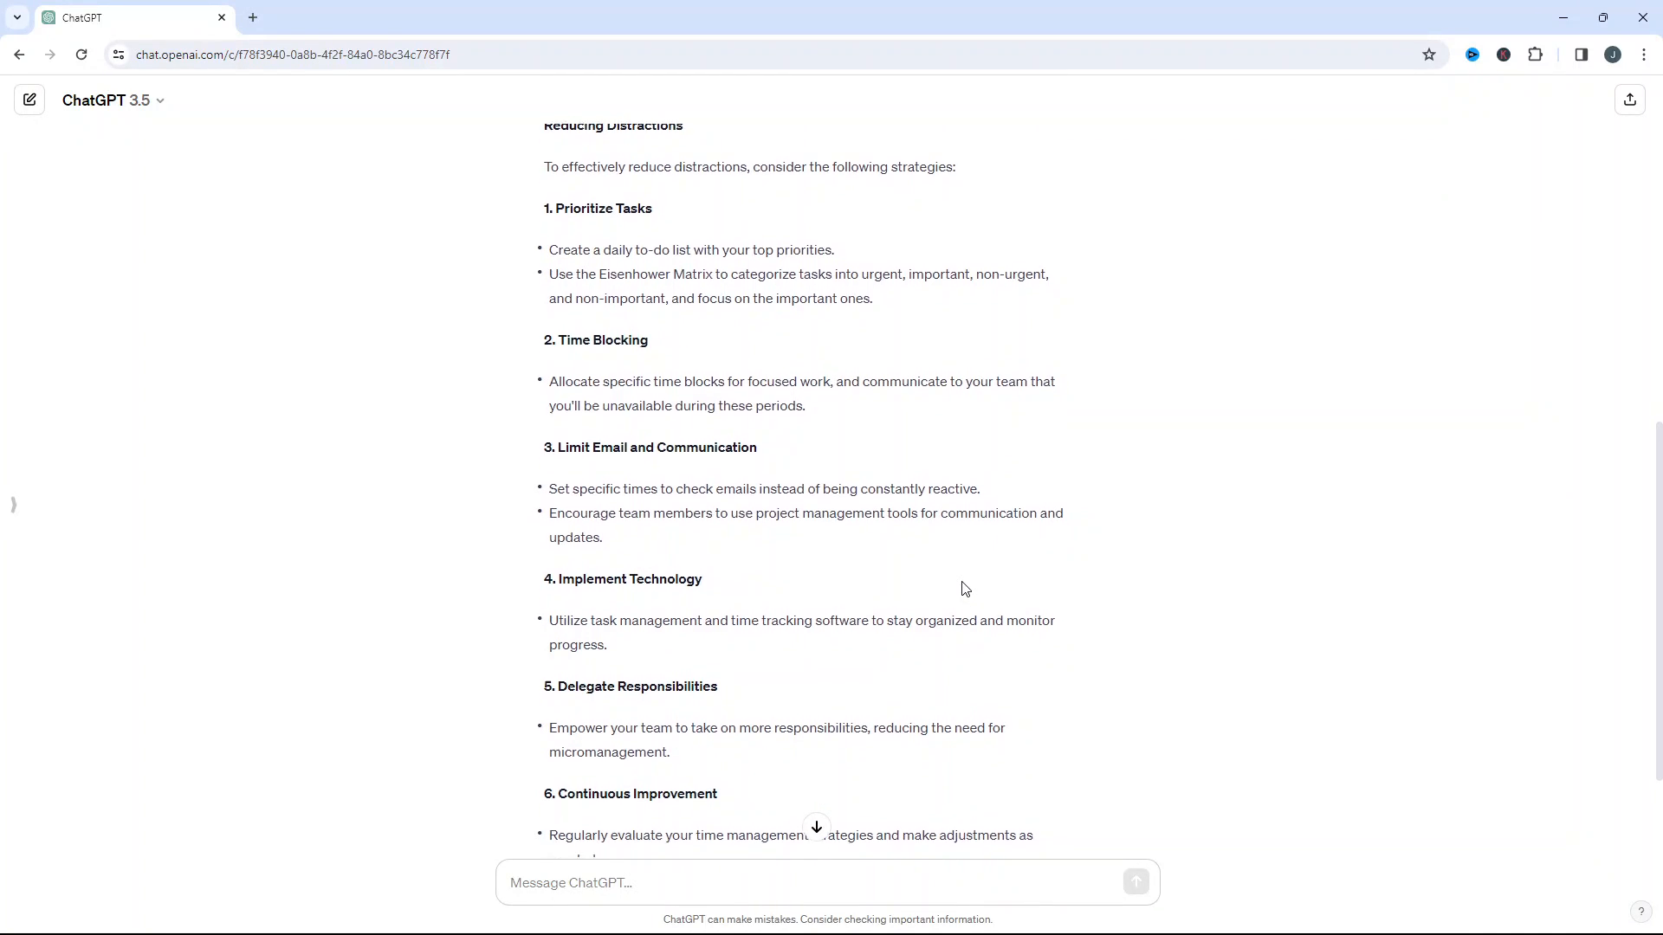
{"action": "scroll", "scroll_direction": "down", "scroll_amount": 3}
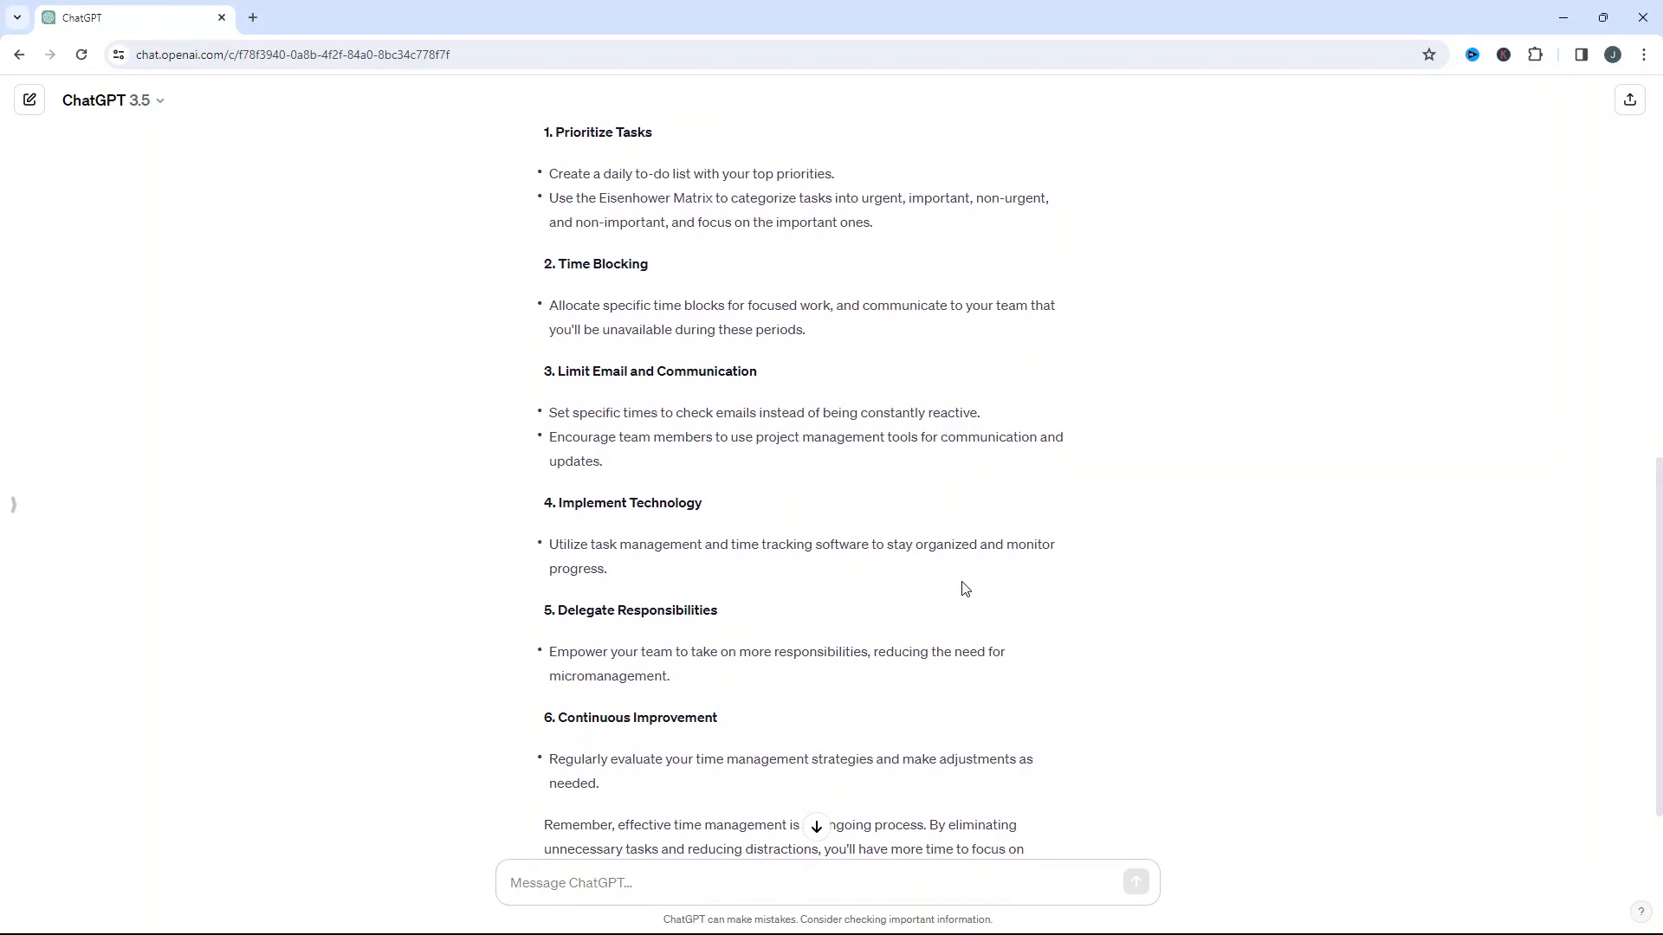
{"action": "scroll", "scroll_direction": "down", "scroll_amount": 3}
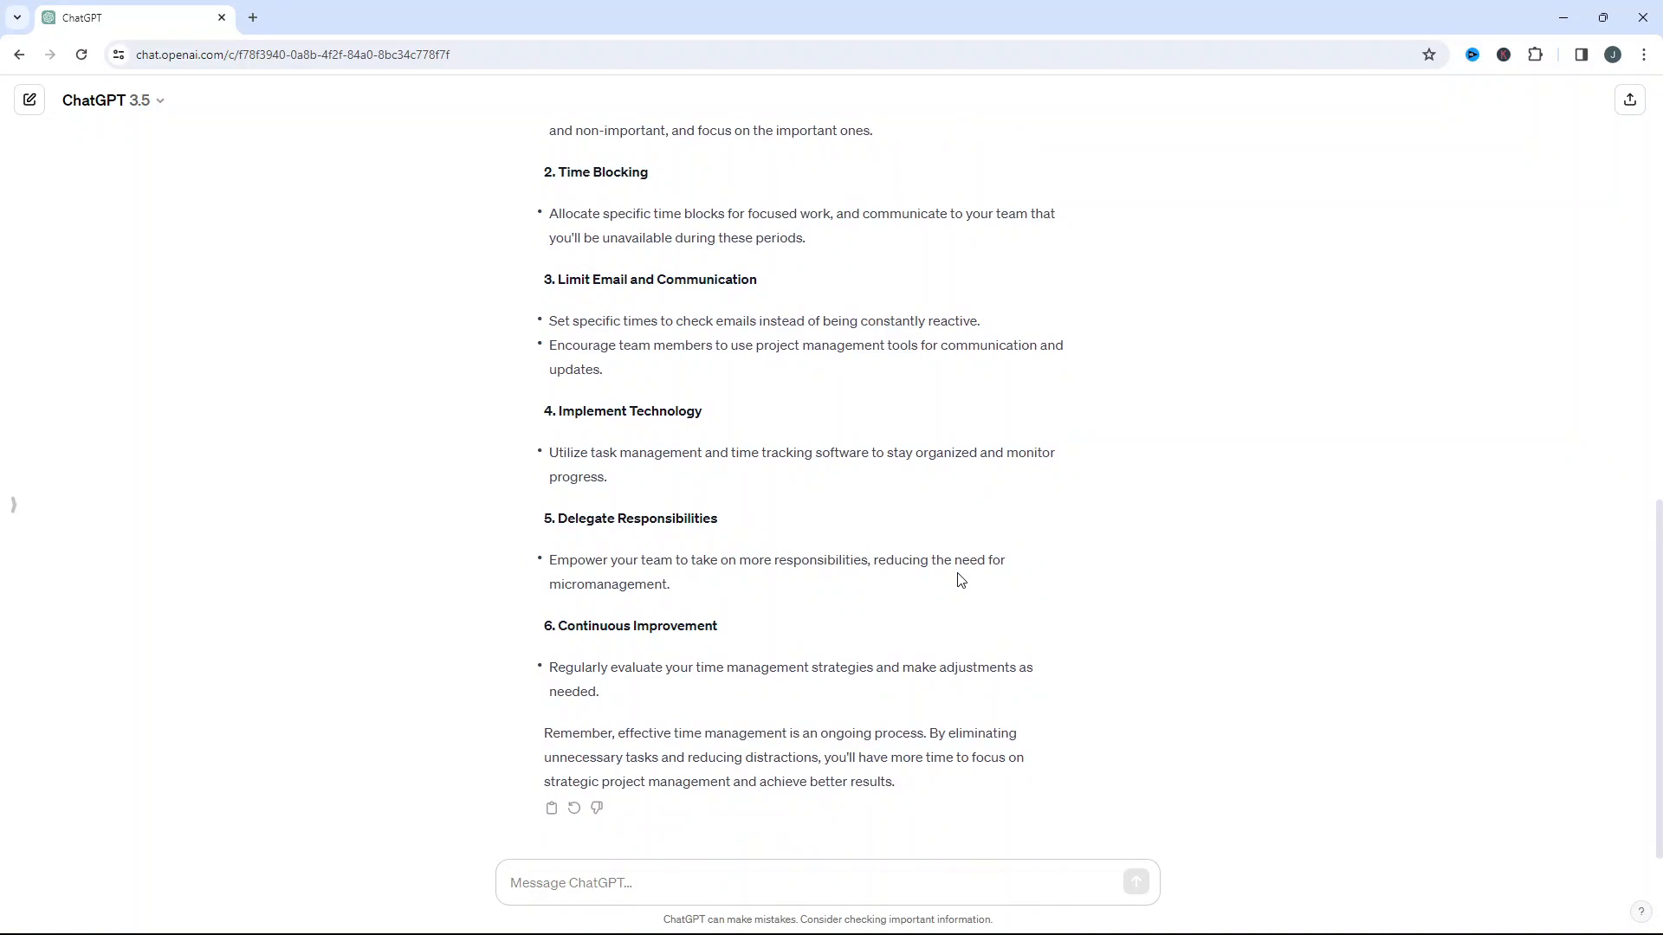
{"action": "left_click", "coordinate": [1020, 915]}
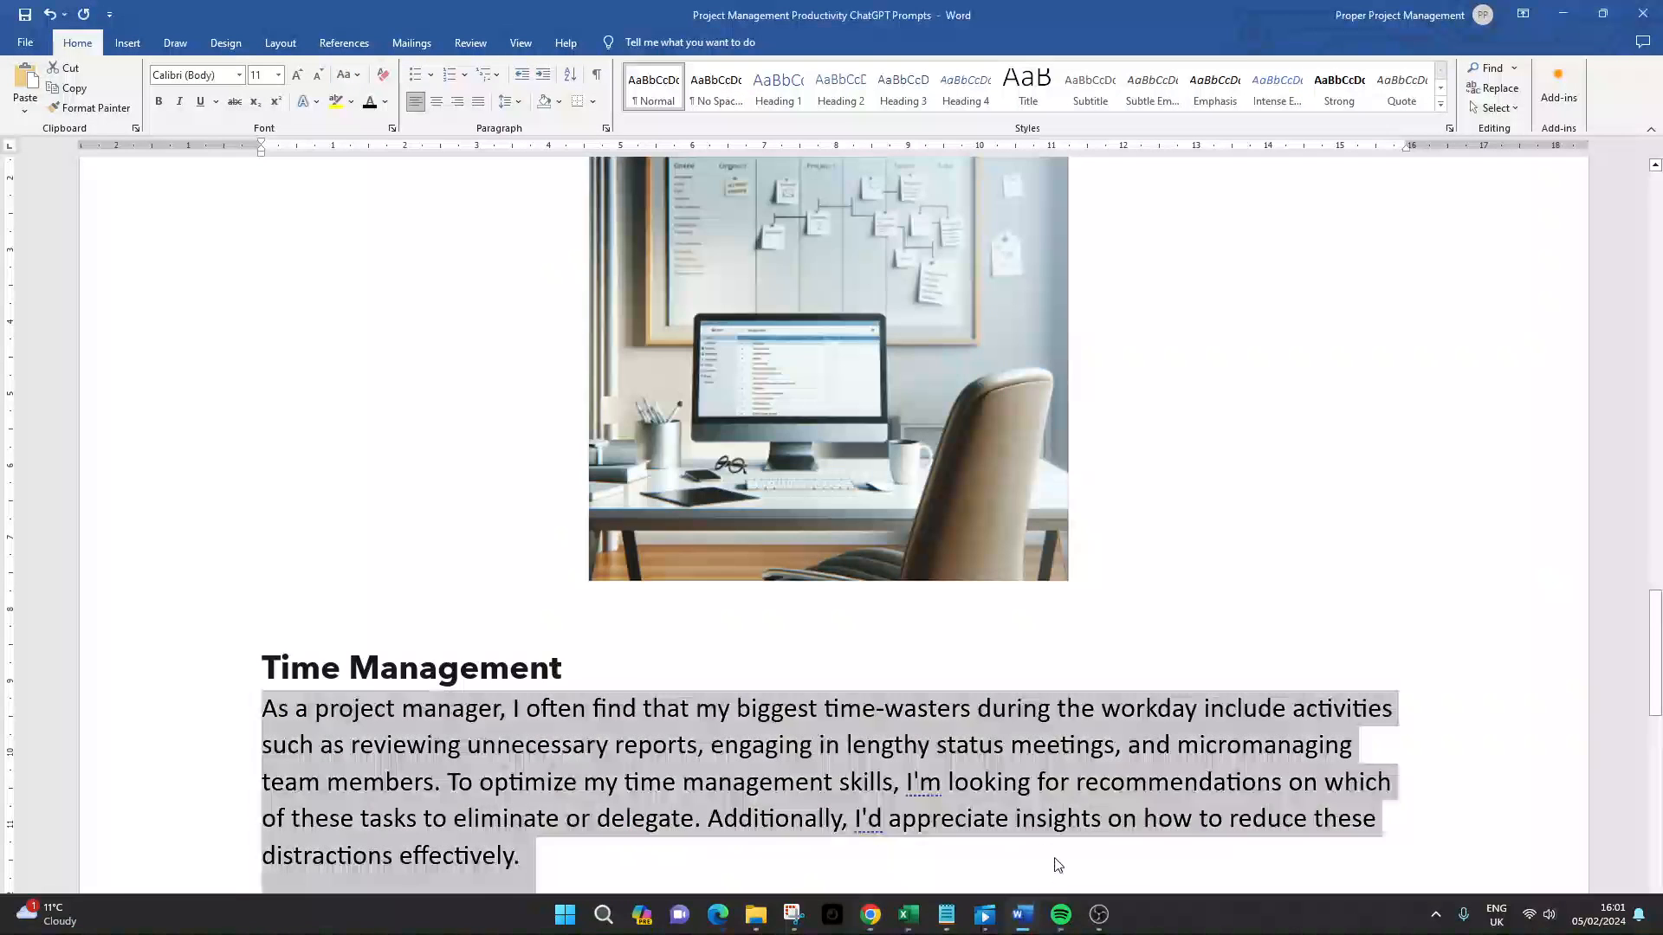
Fill the Prioritization Methods timeline placeholder with 'deadline end of June 2024'
{"action": "scroll", "scroll_direction": "down", "scroll_amount": 3}
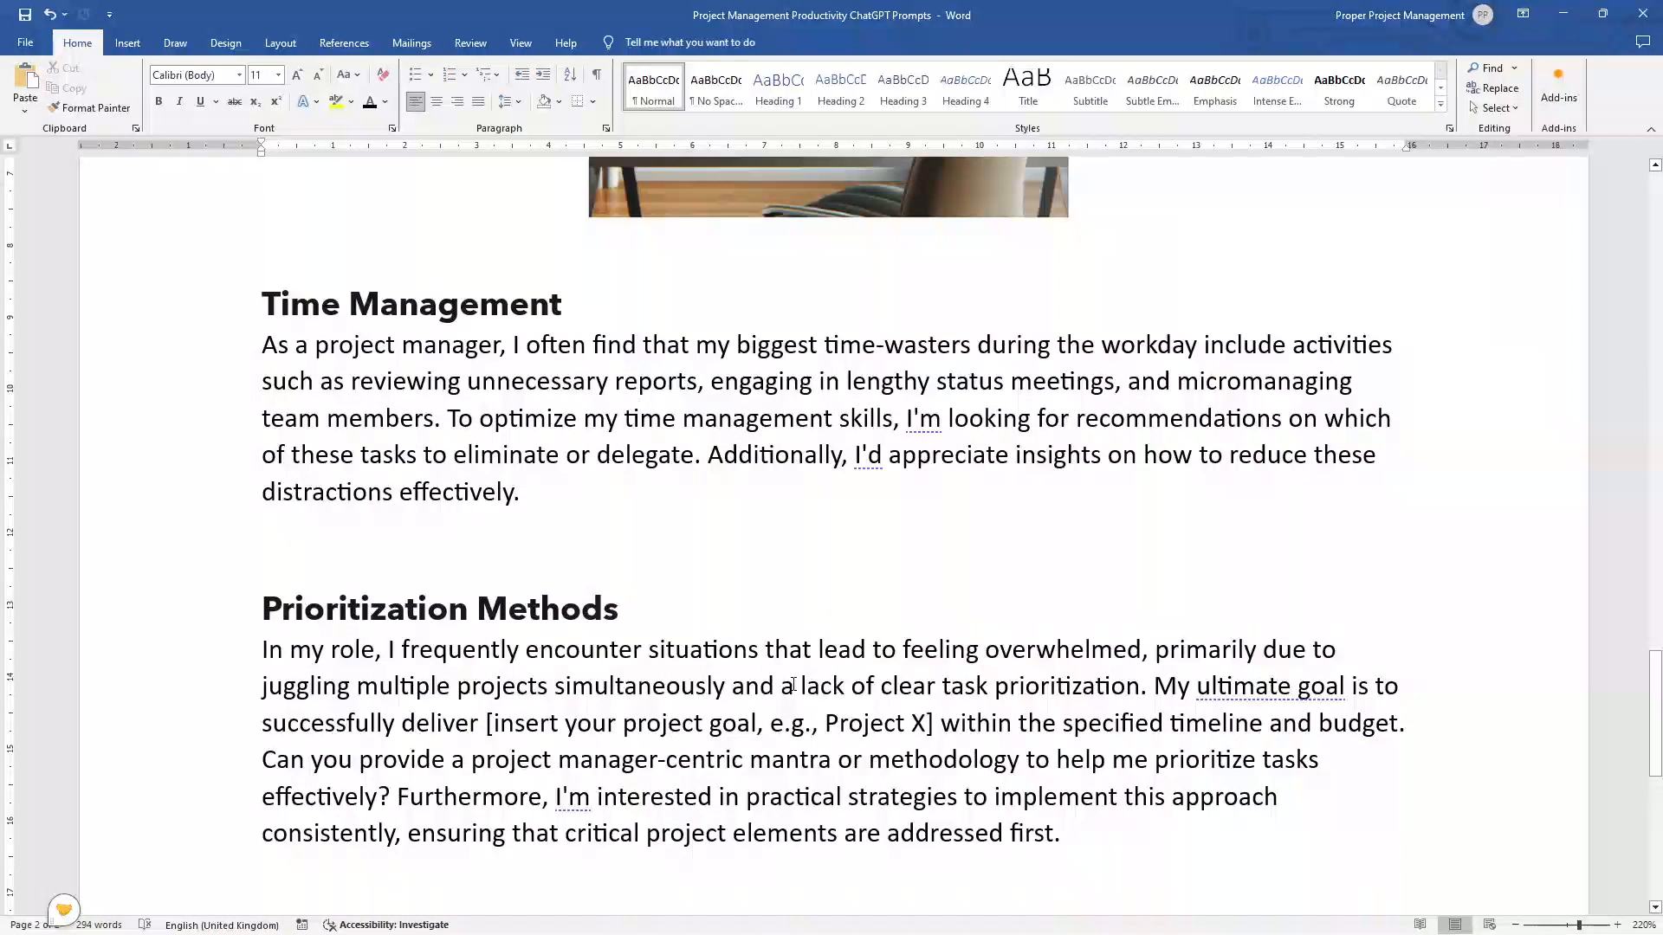
{"action": "left_click", "coordinate": [618, 608]}
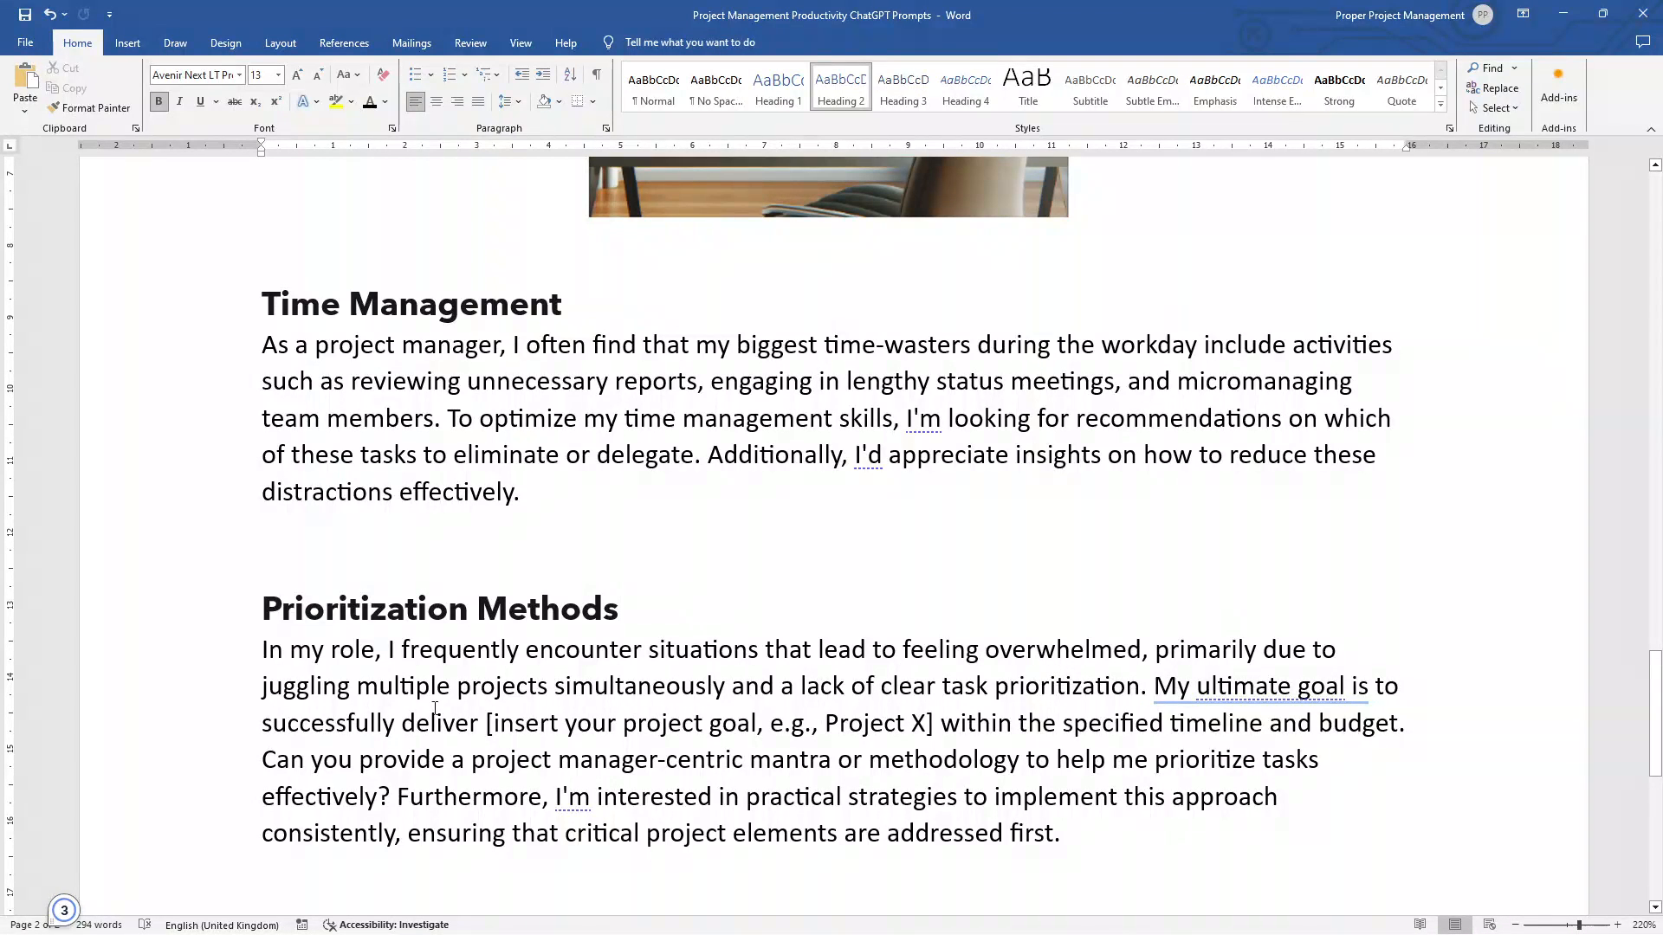
{"action": "left_click", "coordinate": [619, 608]}
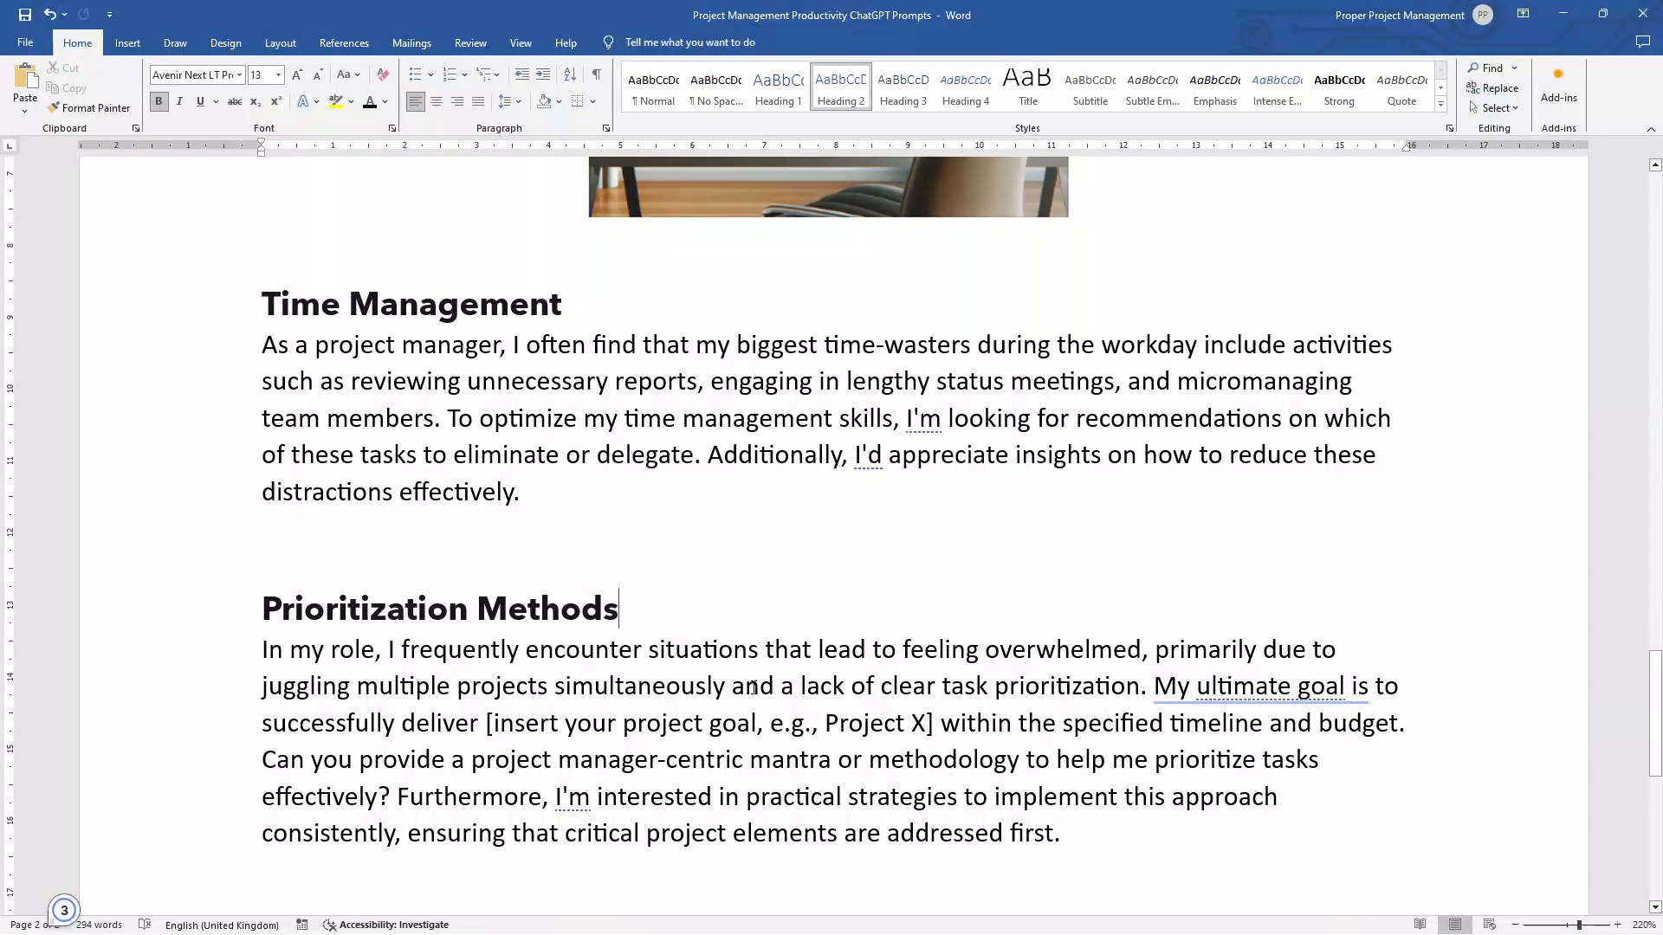
{"action": "left_click", "coordinate": [1148, 686]}
{"action": "type", "text": "( "}
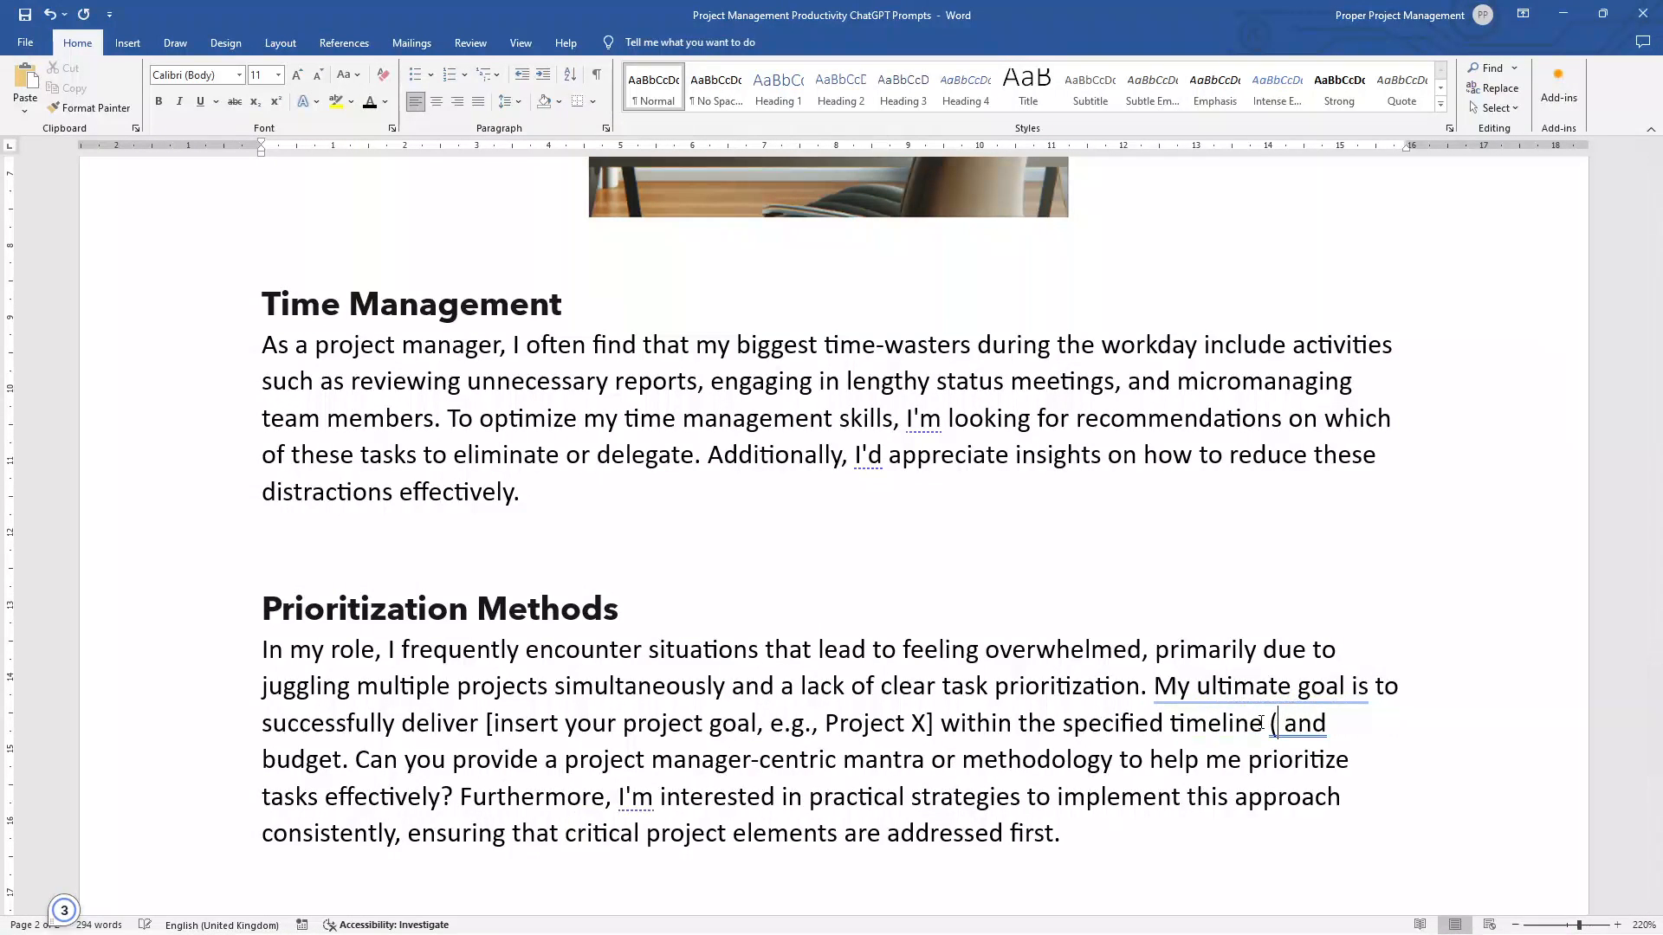
{"action": "type", "text": "de"}
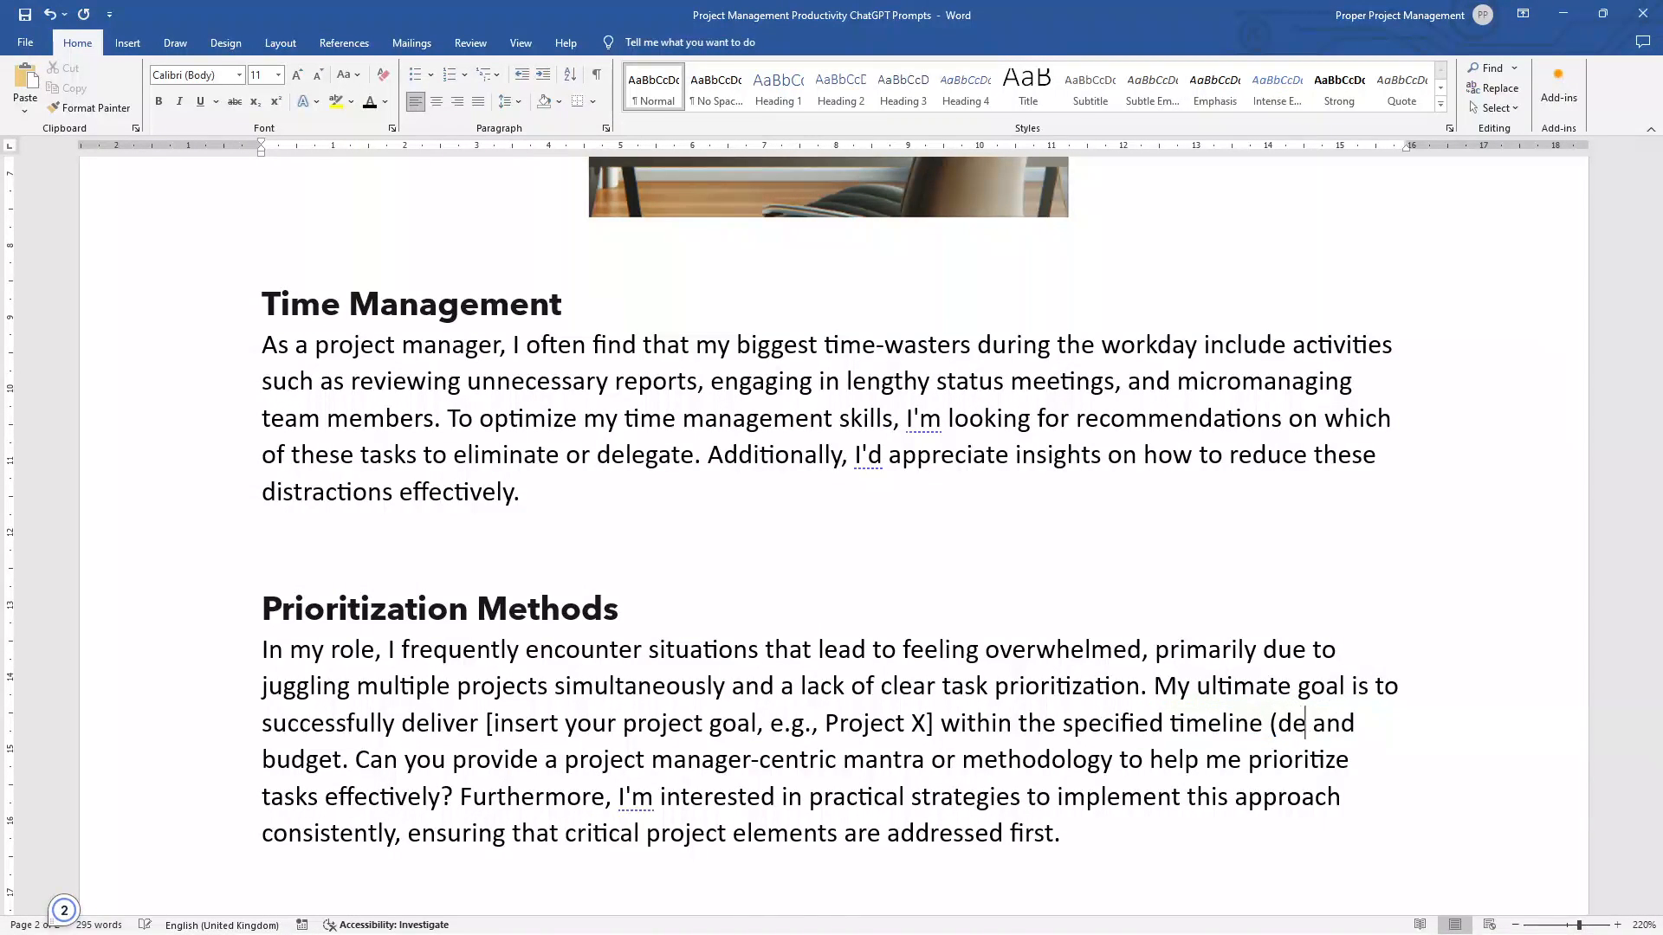
{"action": "type", "text": "adline end of"}
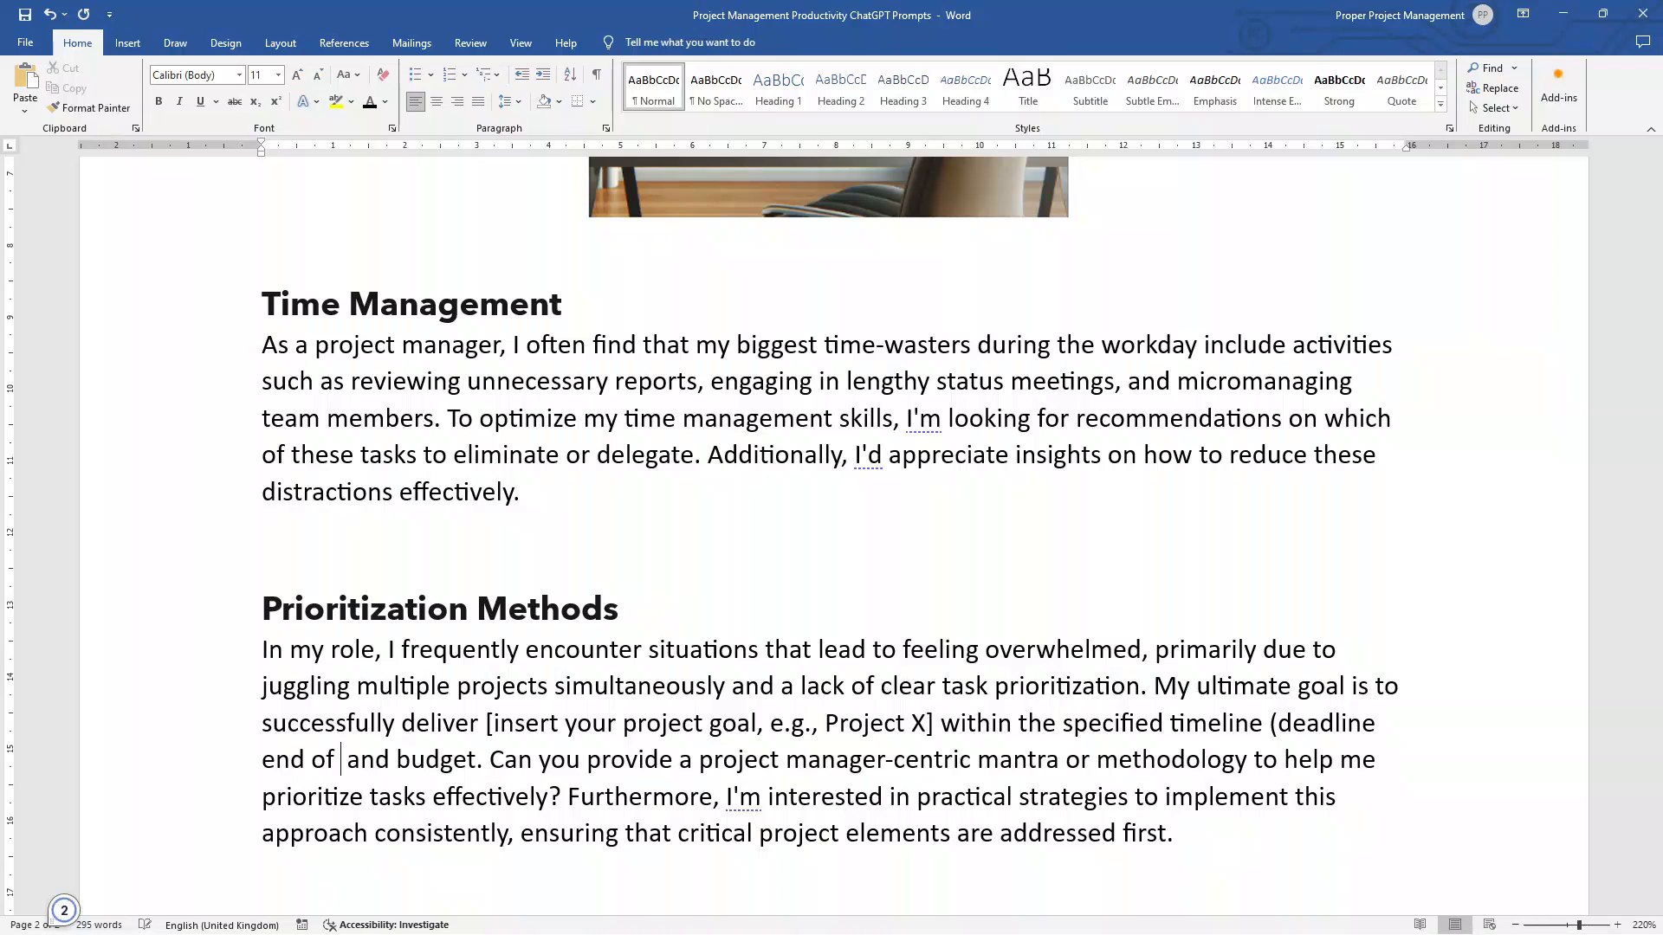
{"action": "type", "text": "June 2024)"}
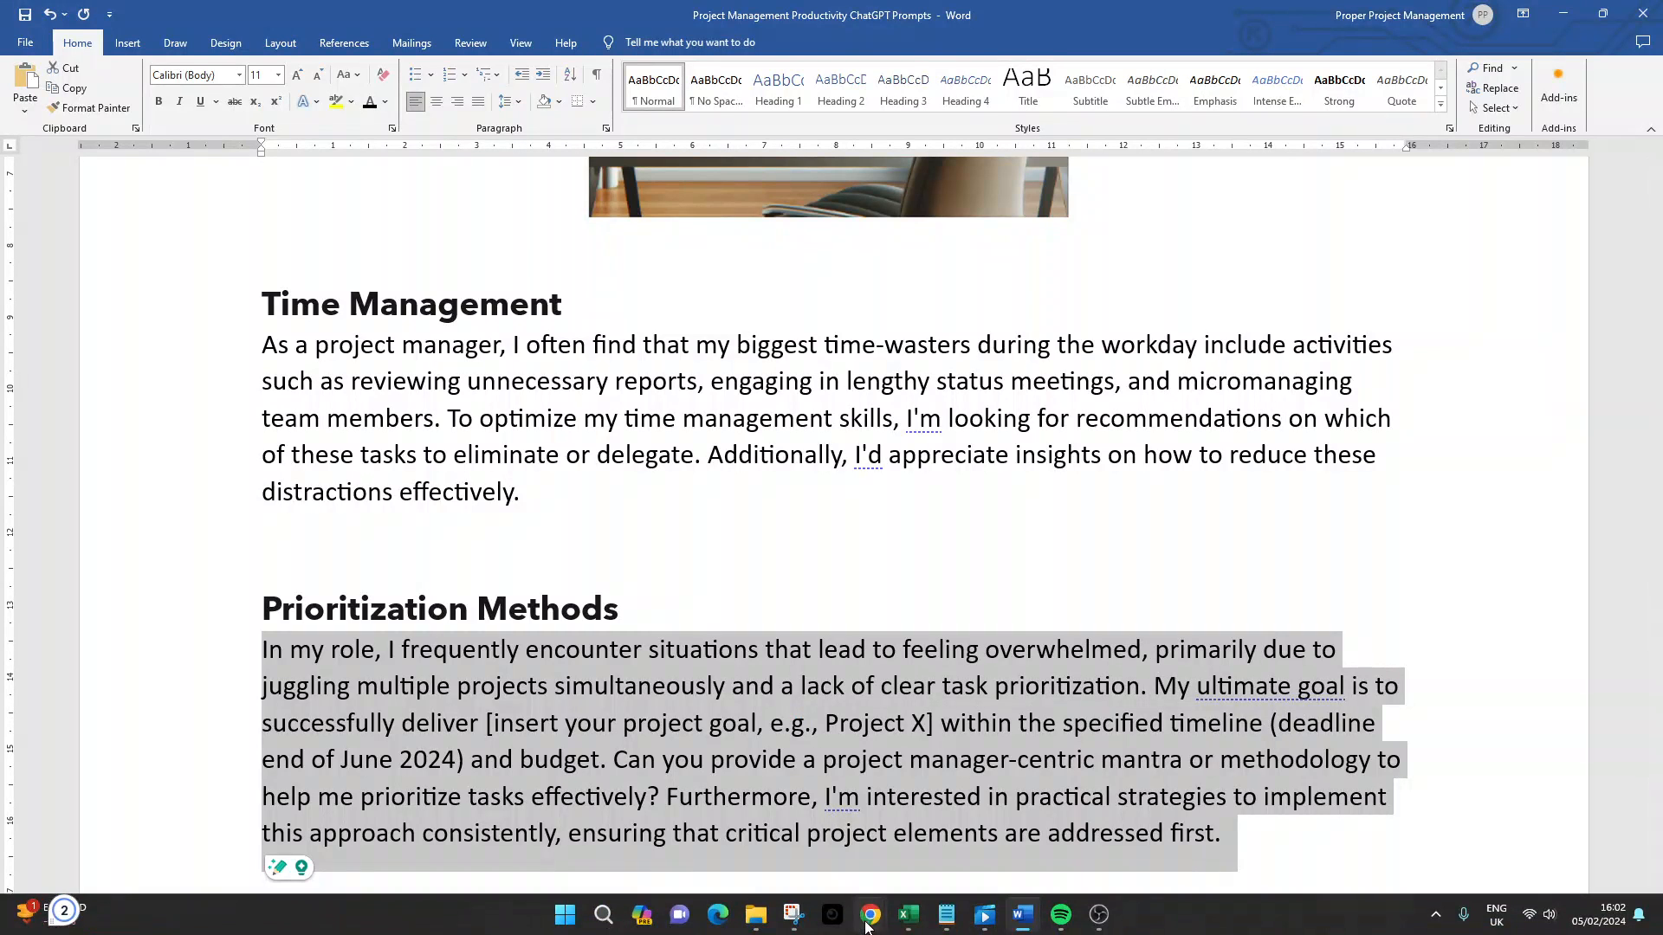
Send the Prioritization Methods prompt in a fresh ChatGPT 3.5 chat and view the Eisenhower Matrix reply
{"action": "left_click", "coordinate": [868, 915]}
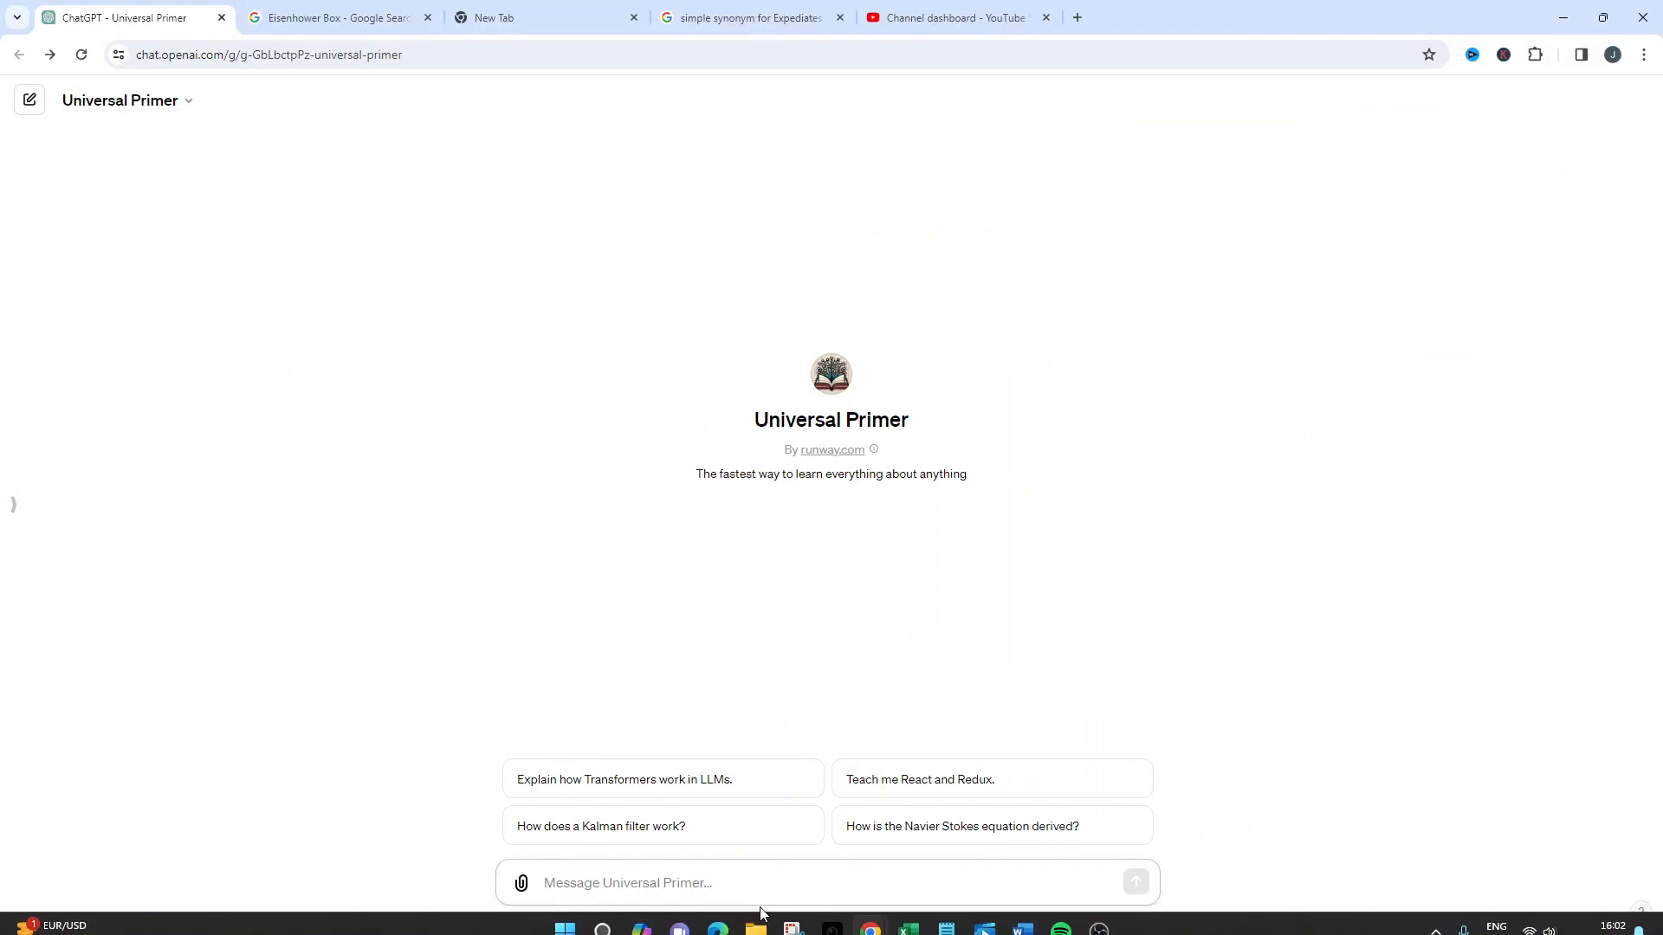
{"action": "mouse_move", "coordinate": [868, 914]}
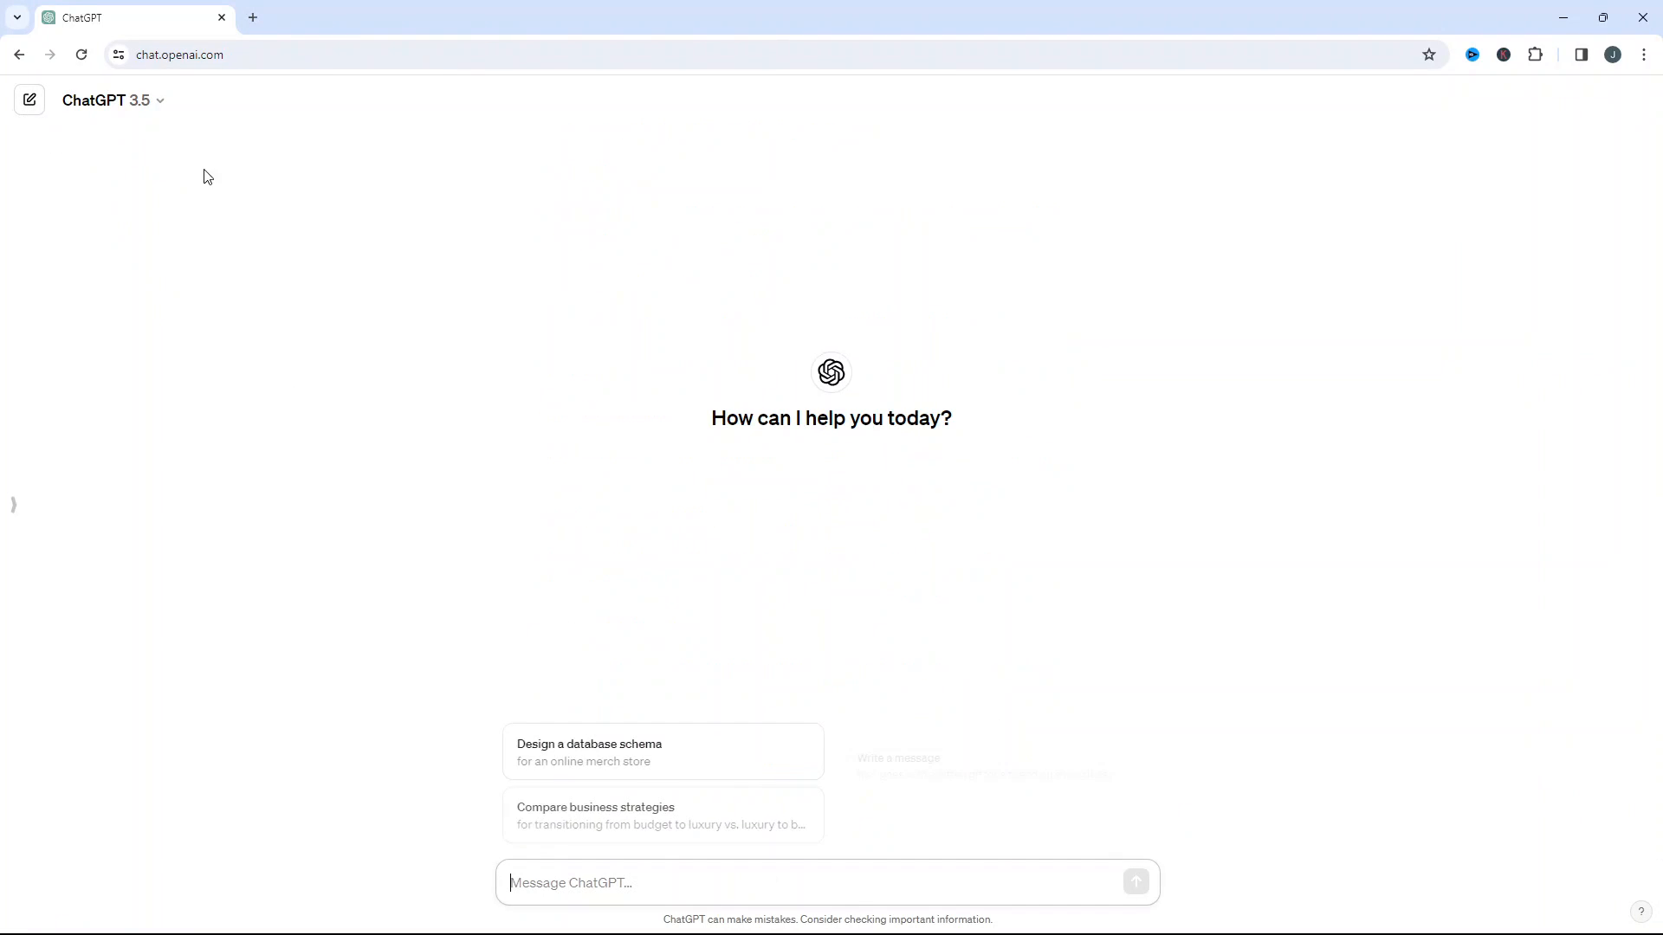
{"action": "left_click", "coordinate": [1135, 882]}
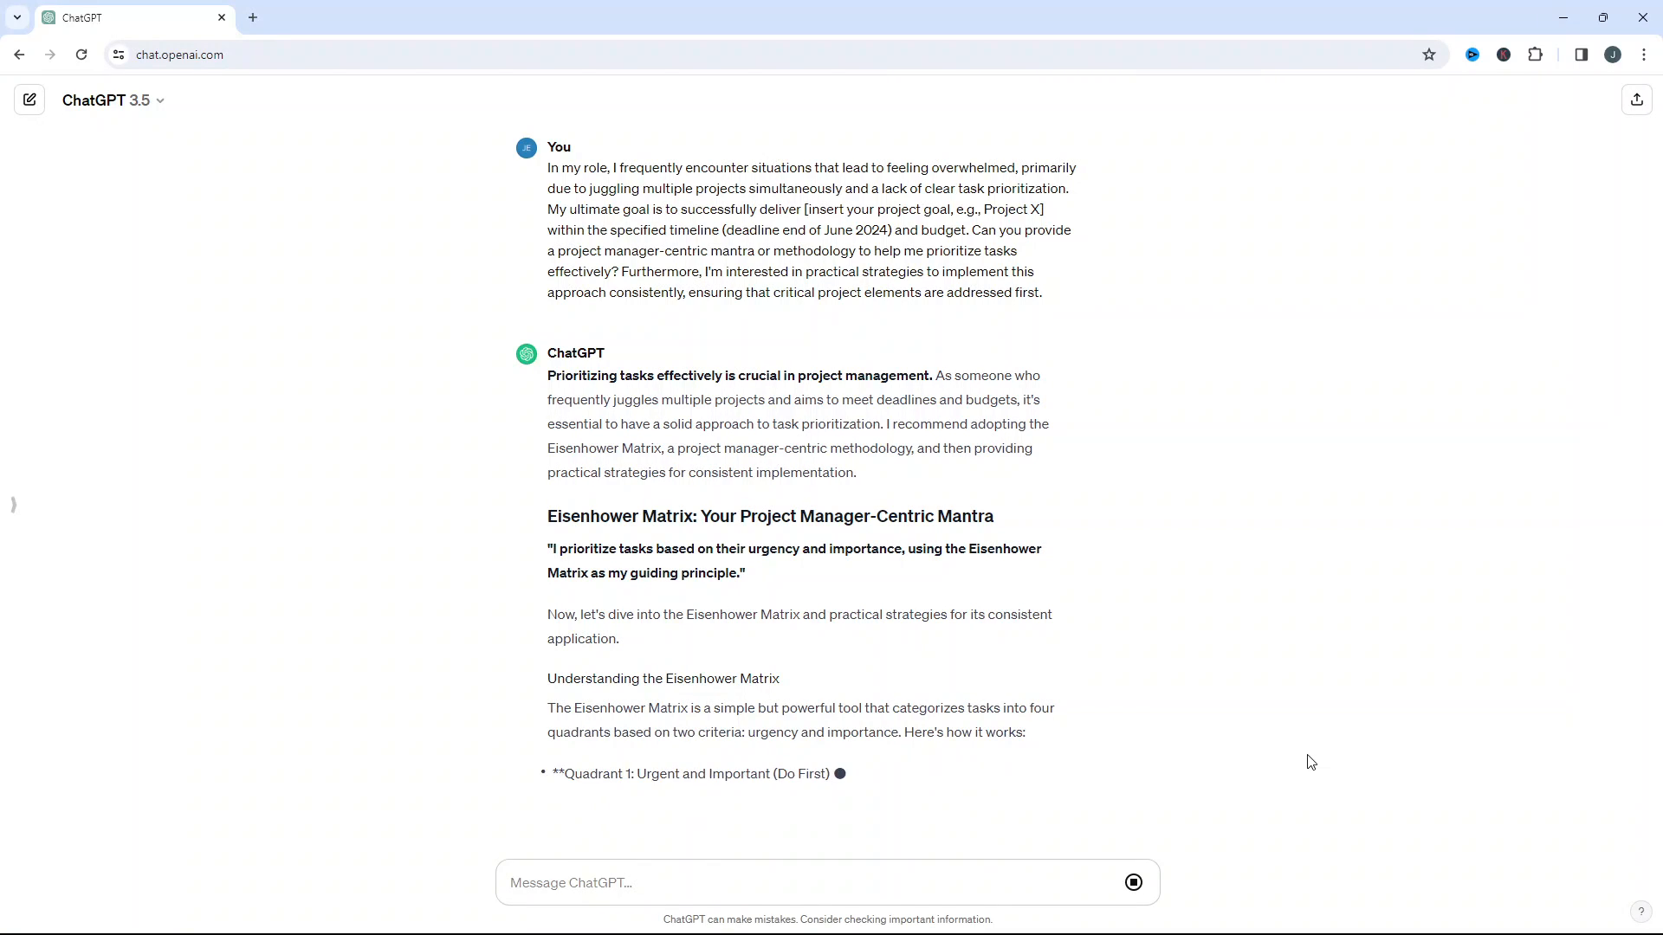
{"action": "scroll", "scroll_direction": "down", "scroll_amount": 3}
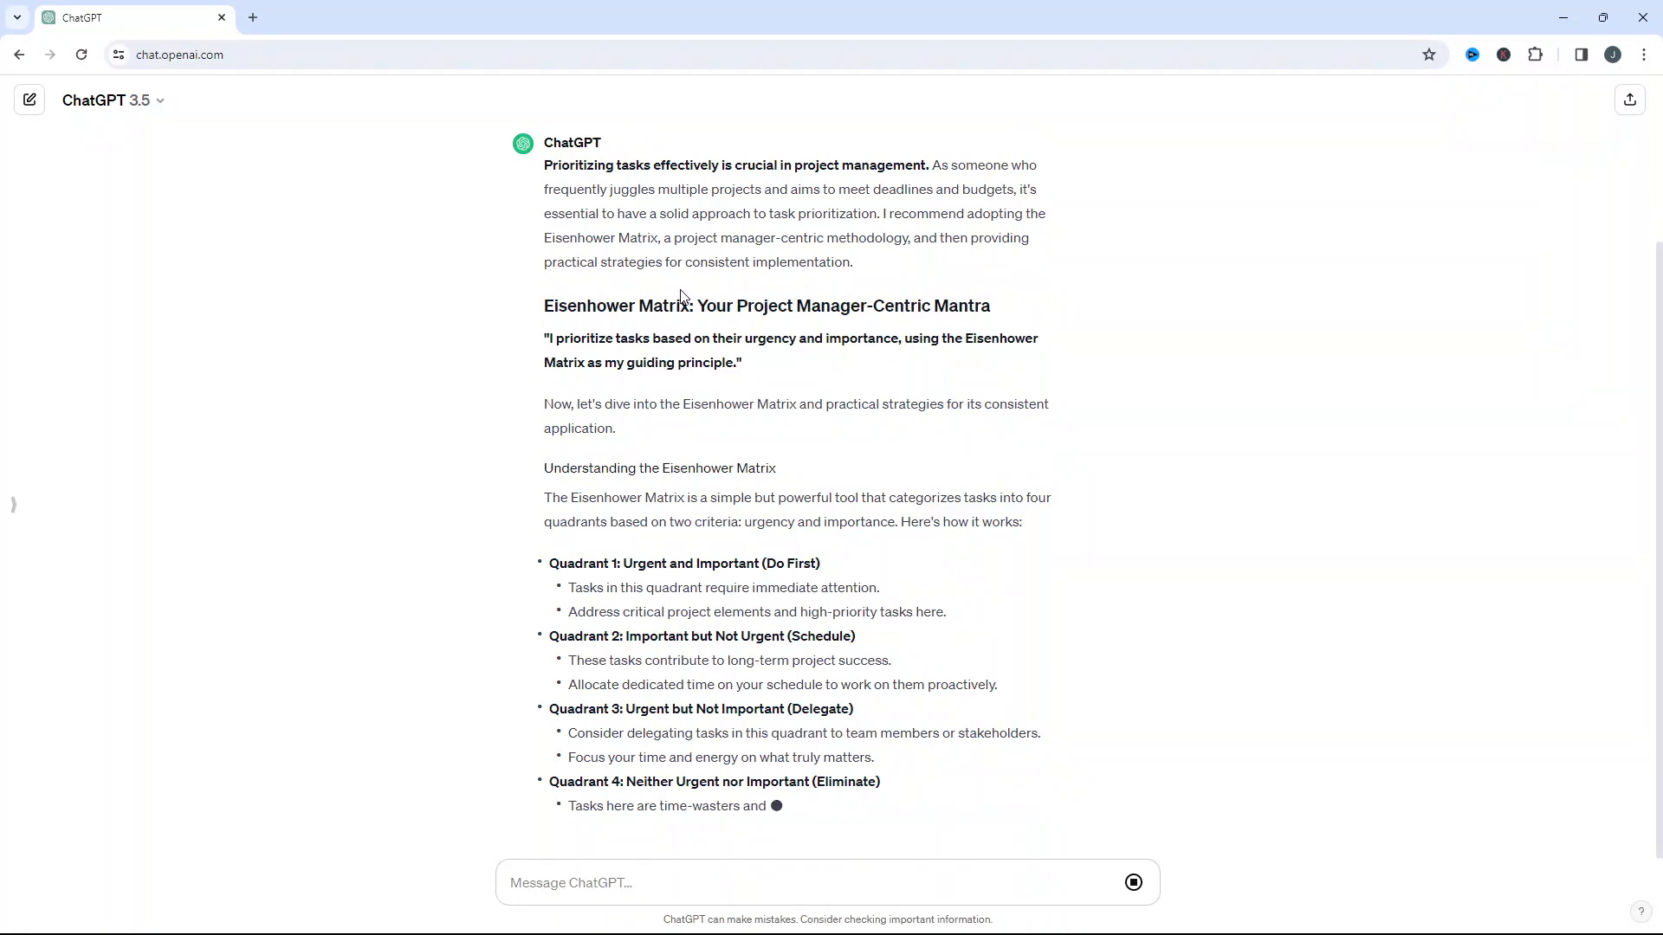
{"action": "scroll", "scroll_direction": "up", "scroll_amount": 3}
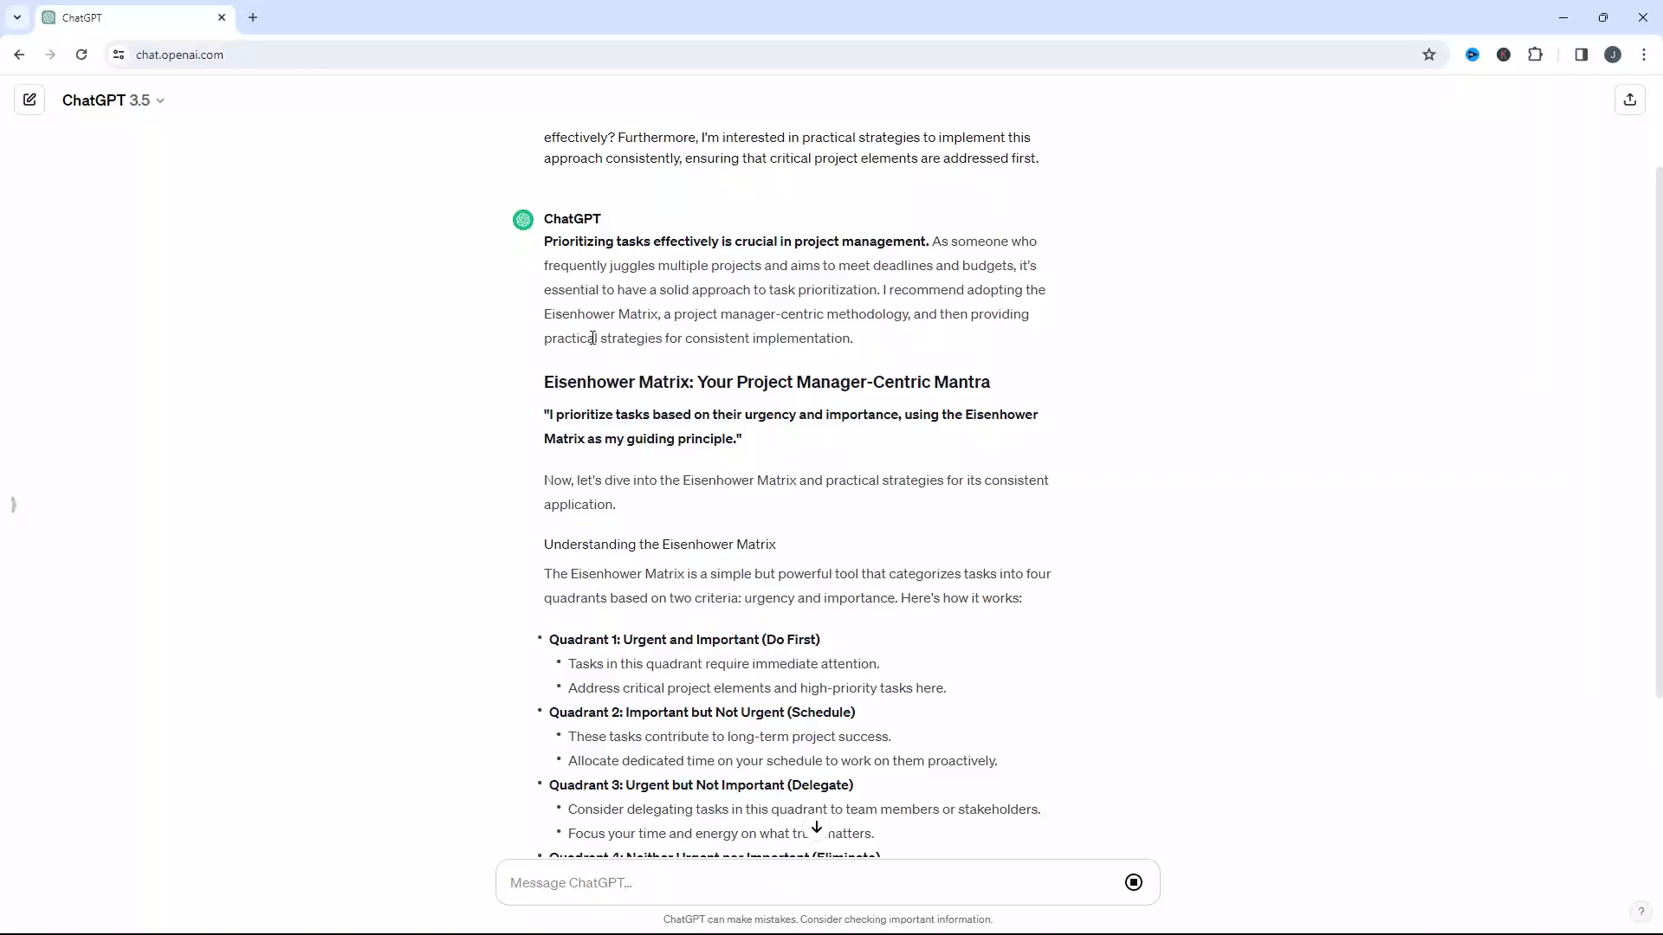
Search Google for 'Eisenhower Matrix' from the reply and view its image results with the Asana diagram
{"action": "right_click", "coordinate": [613, 385]}
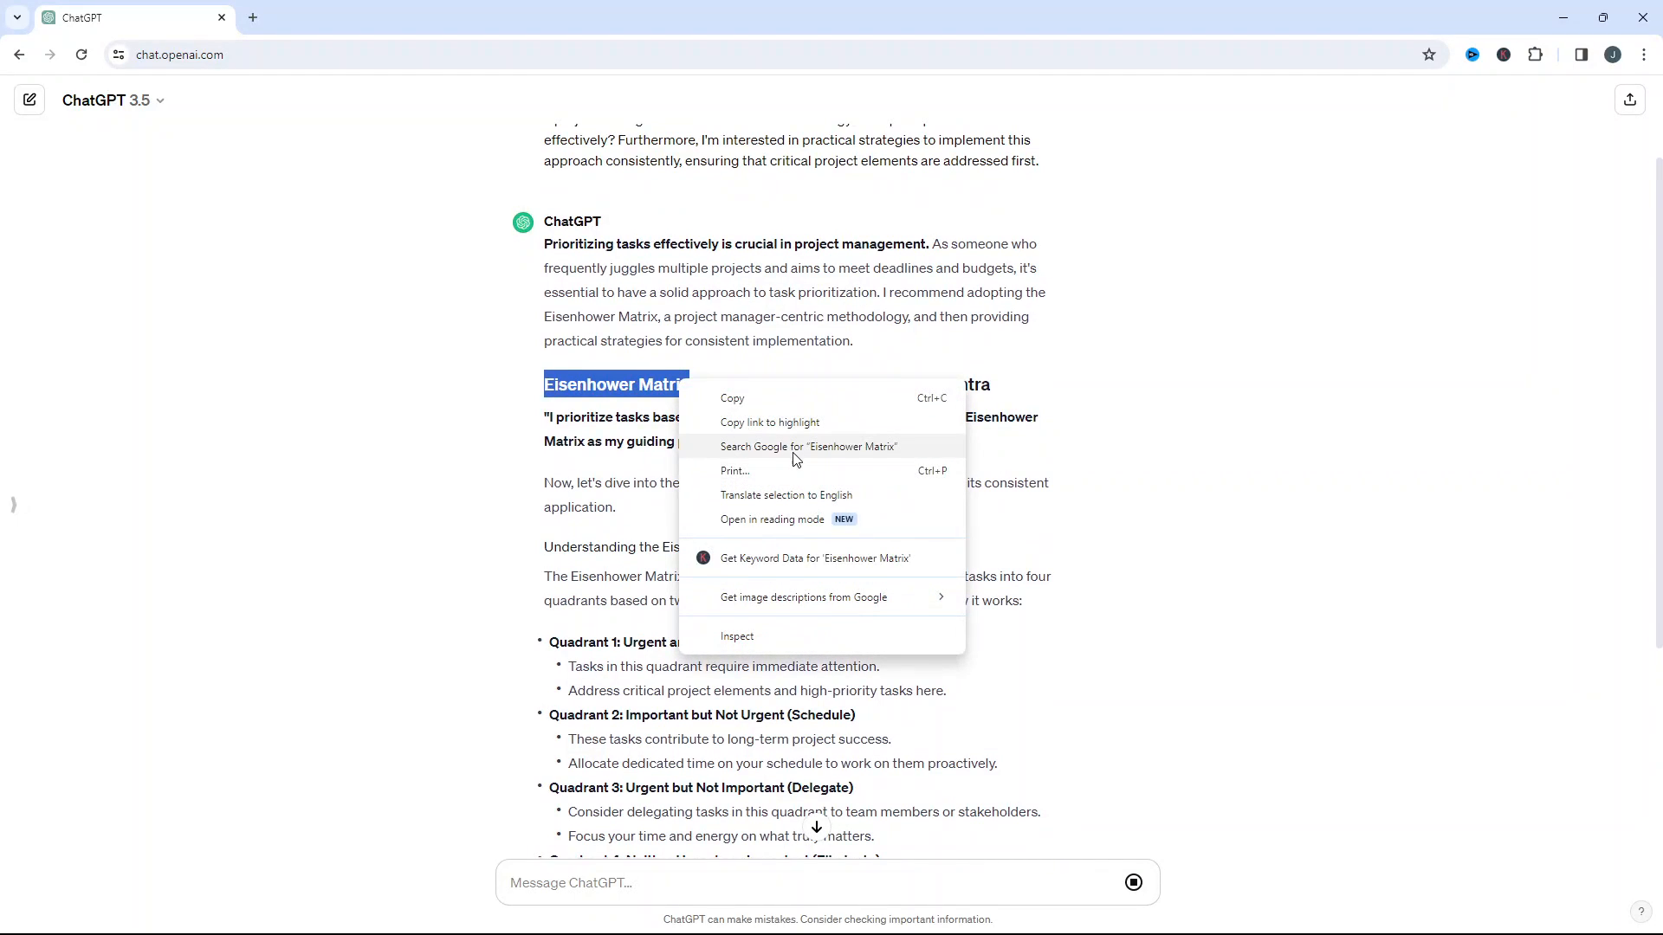
{"action": "left_click", "coordinate": [809, 446]}
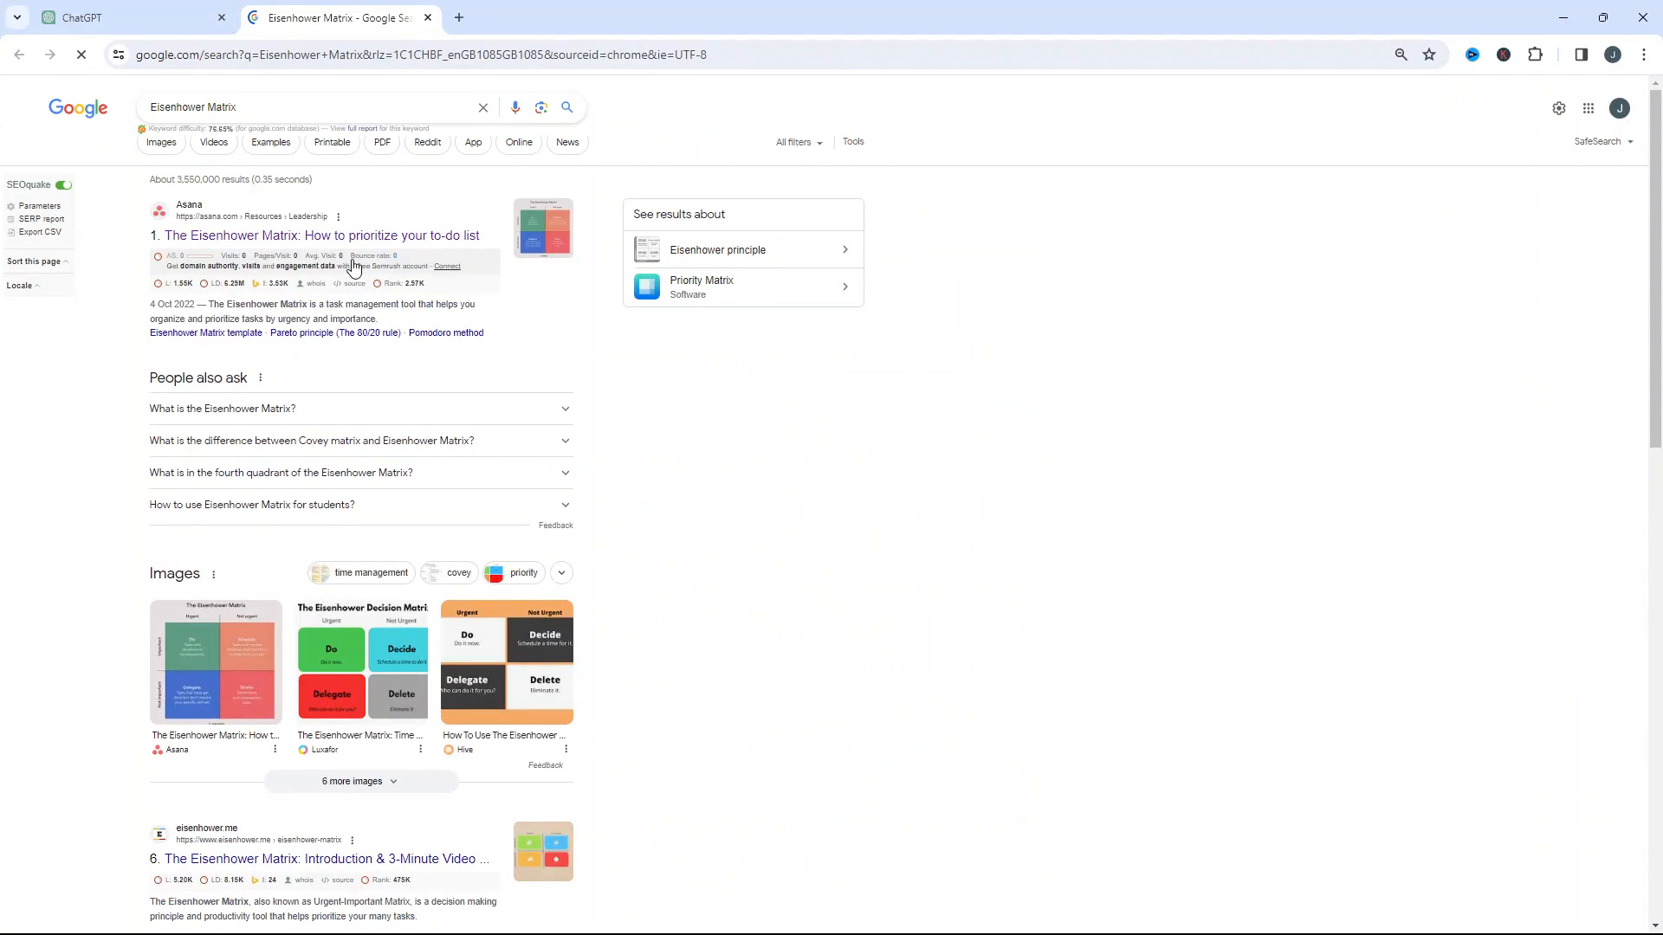
{"action": "left_click", "coordinate": [159, 142]}
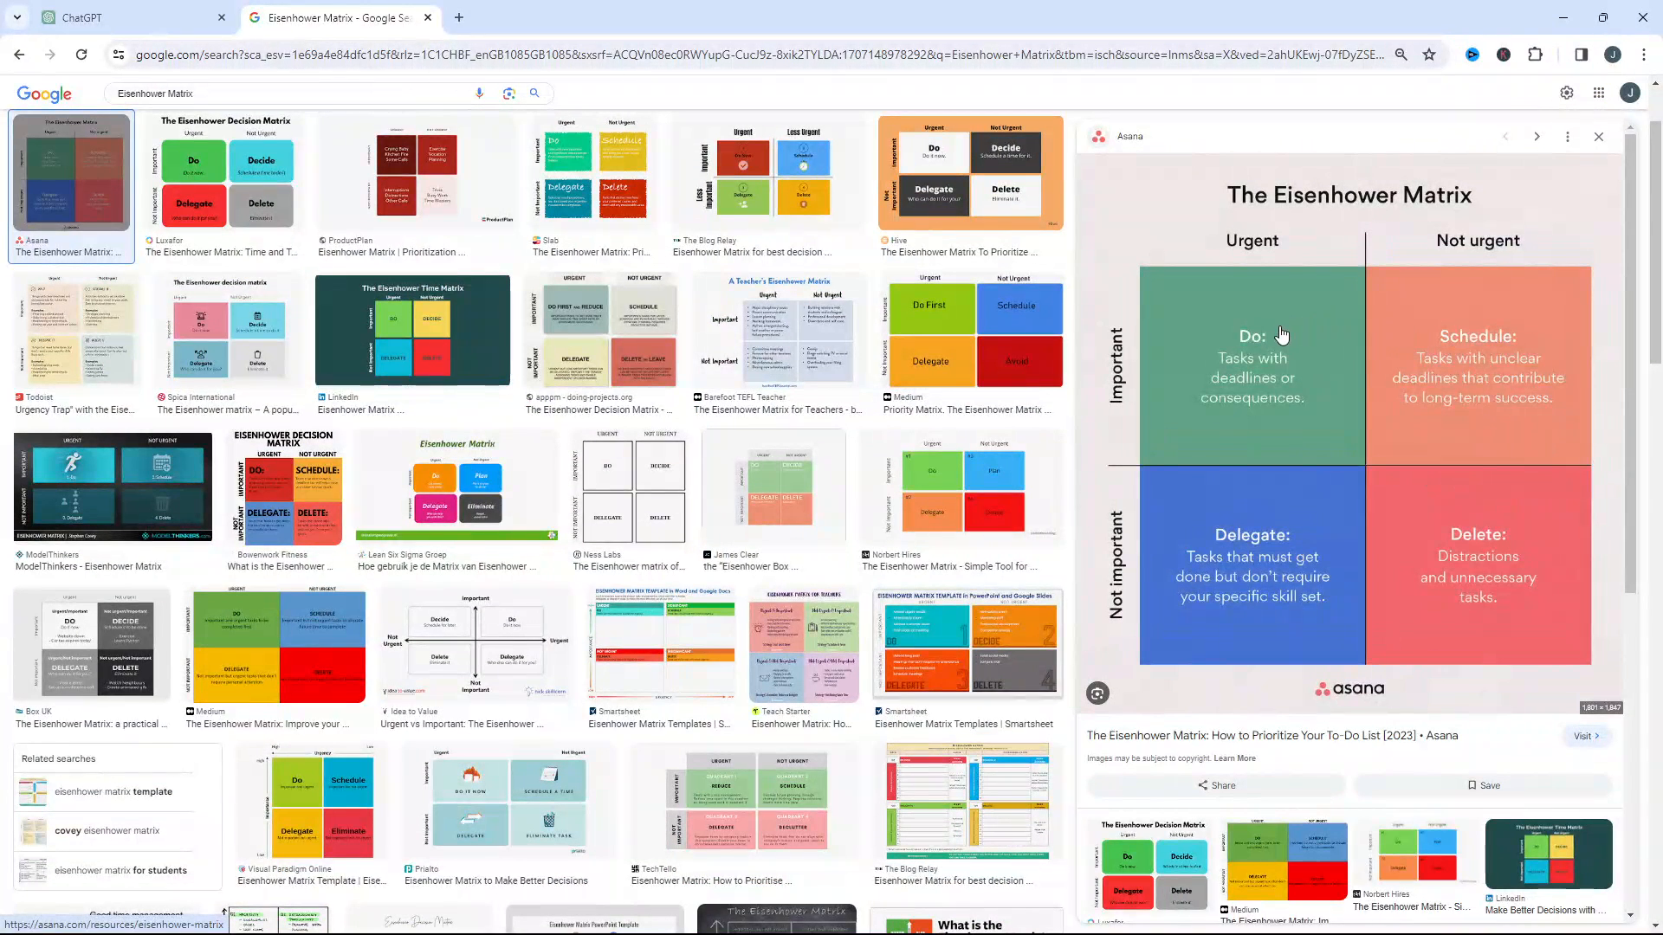
{"action": "mouse_move", "coordinate": [1314, 471]}
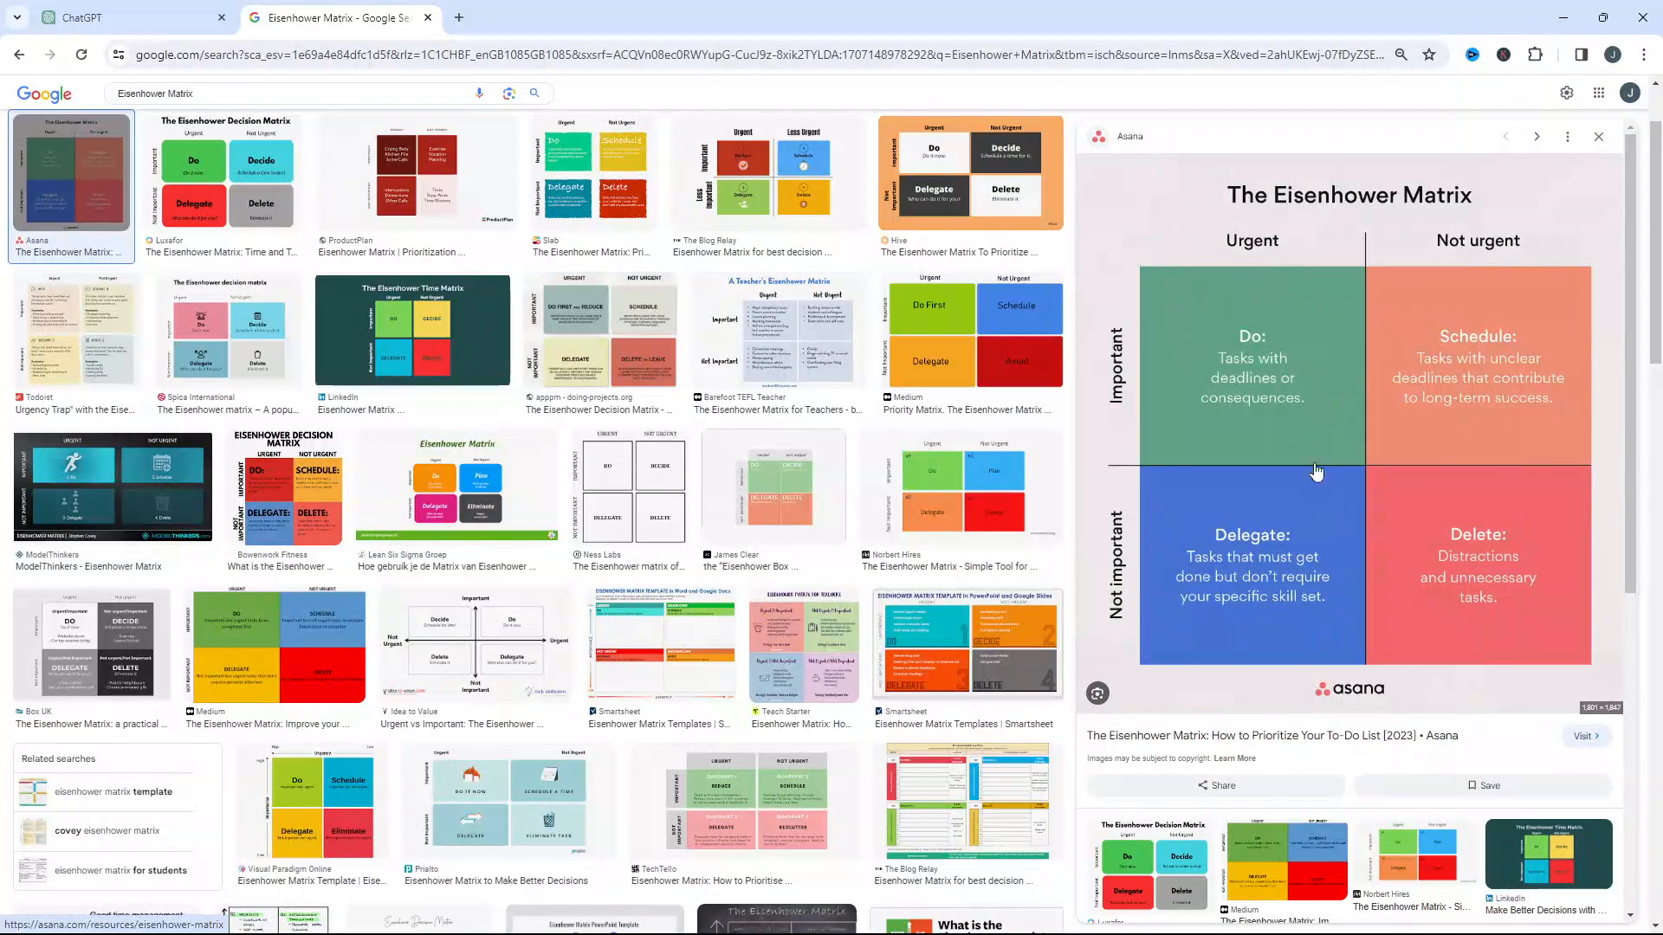
{"action": "mouse_move", "coordinate": [1291, 331]}
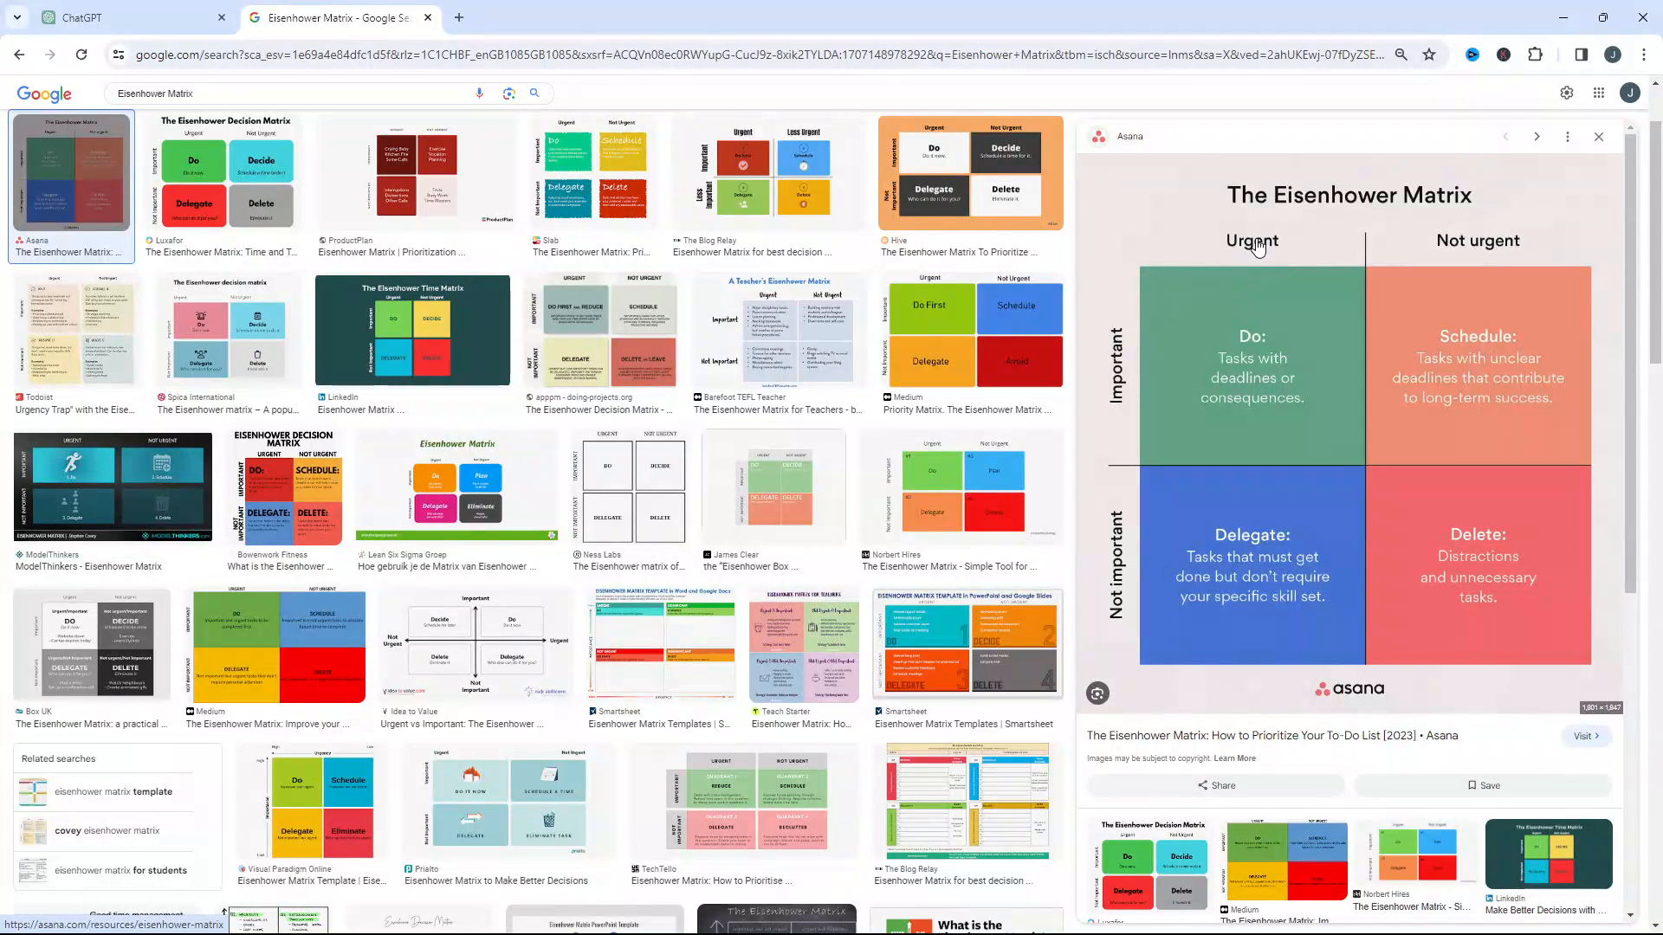
{"action": "mouse_move", "coordinate": [1262, 393]}
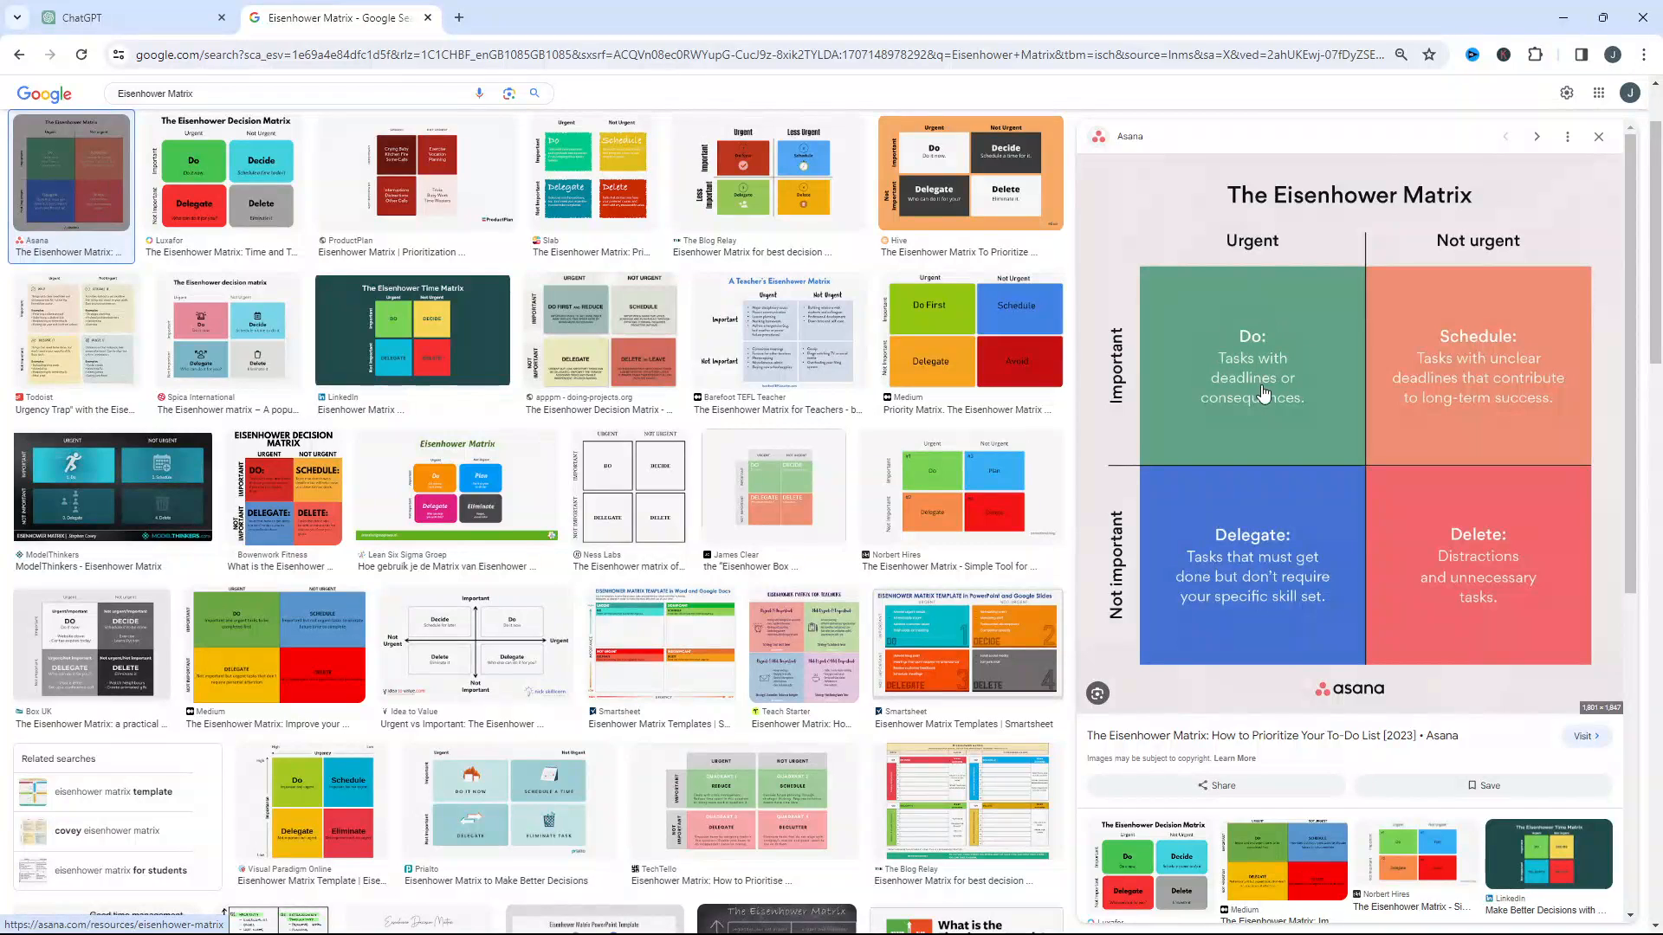
{"action": "mouse_move", "coordinate": [1237, 377]}
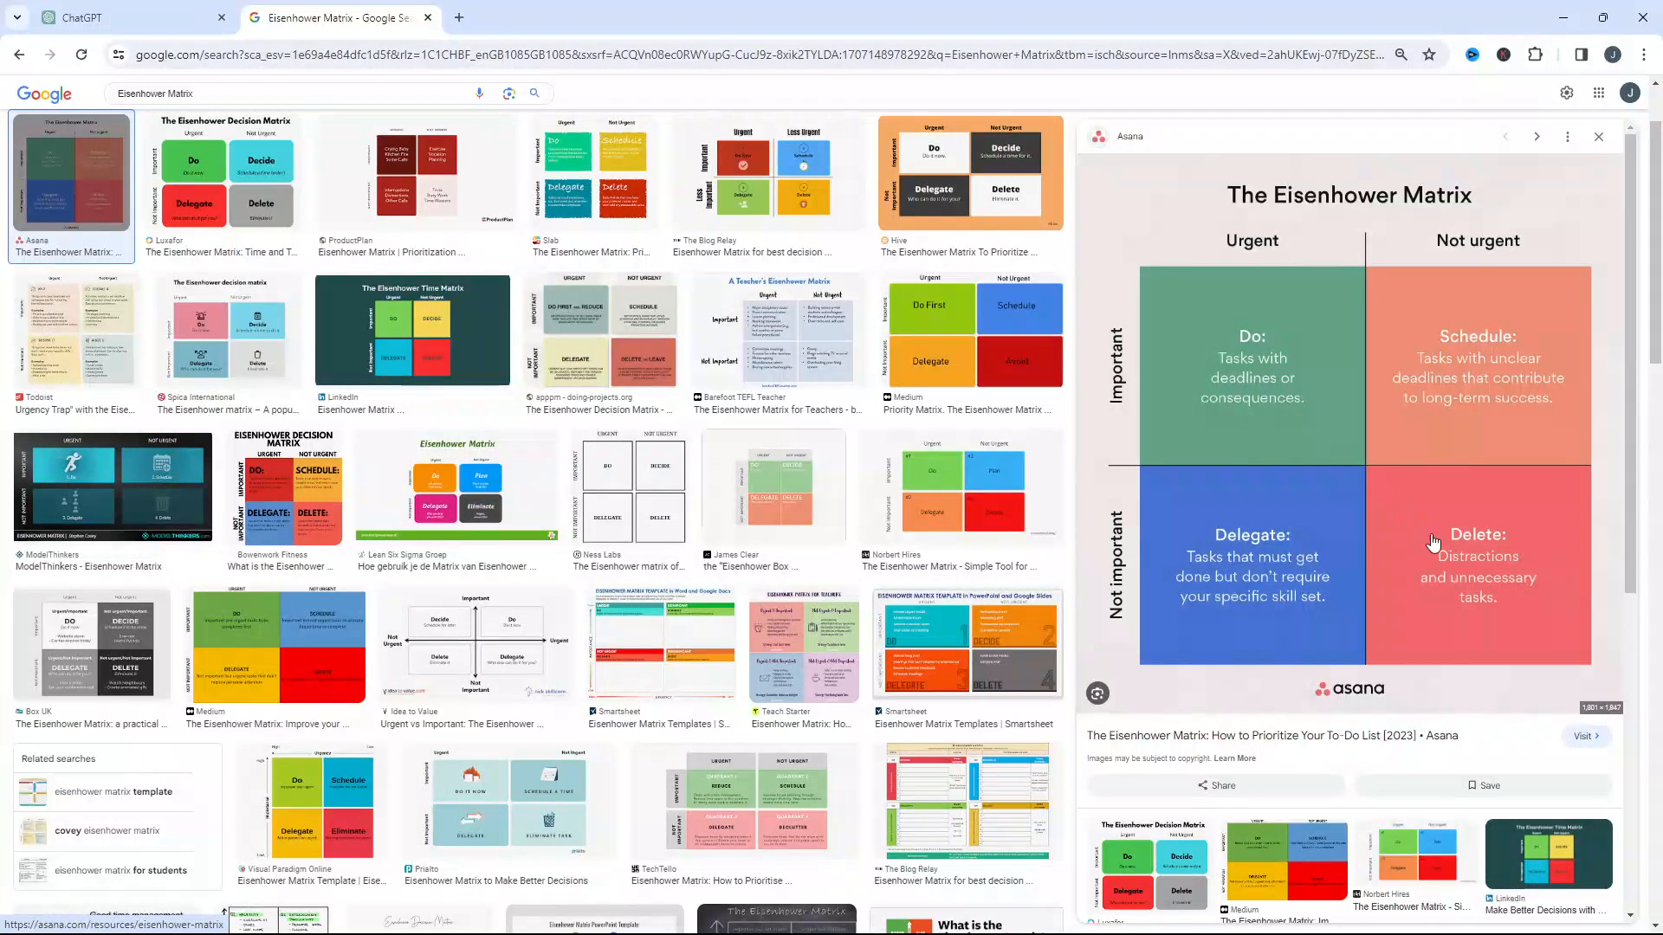
{"action": "mouse_move", "coordinate": [1545, 560]}
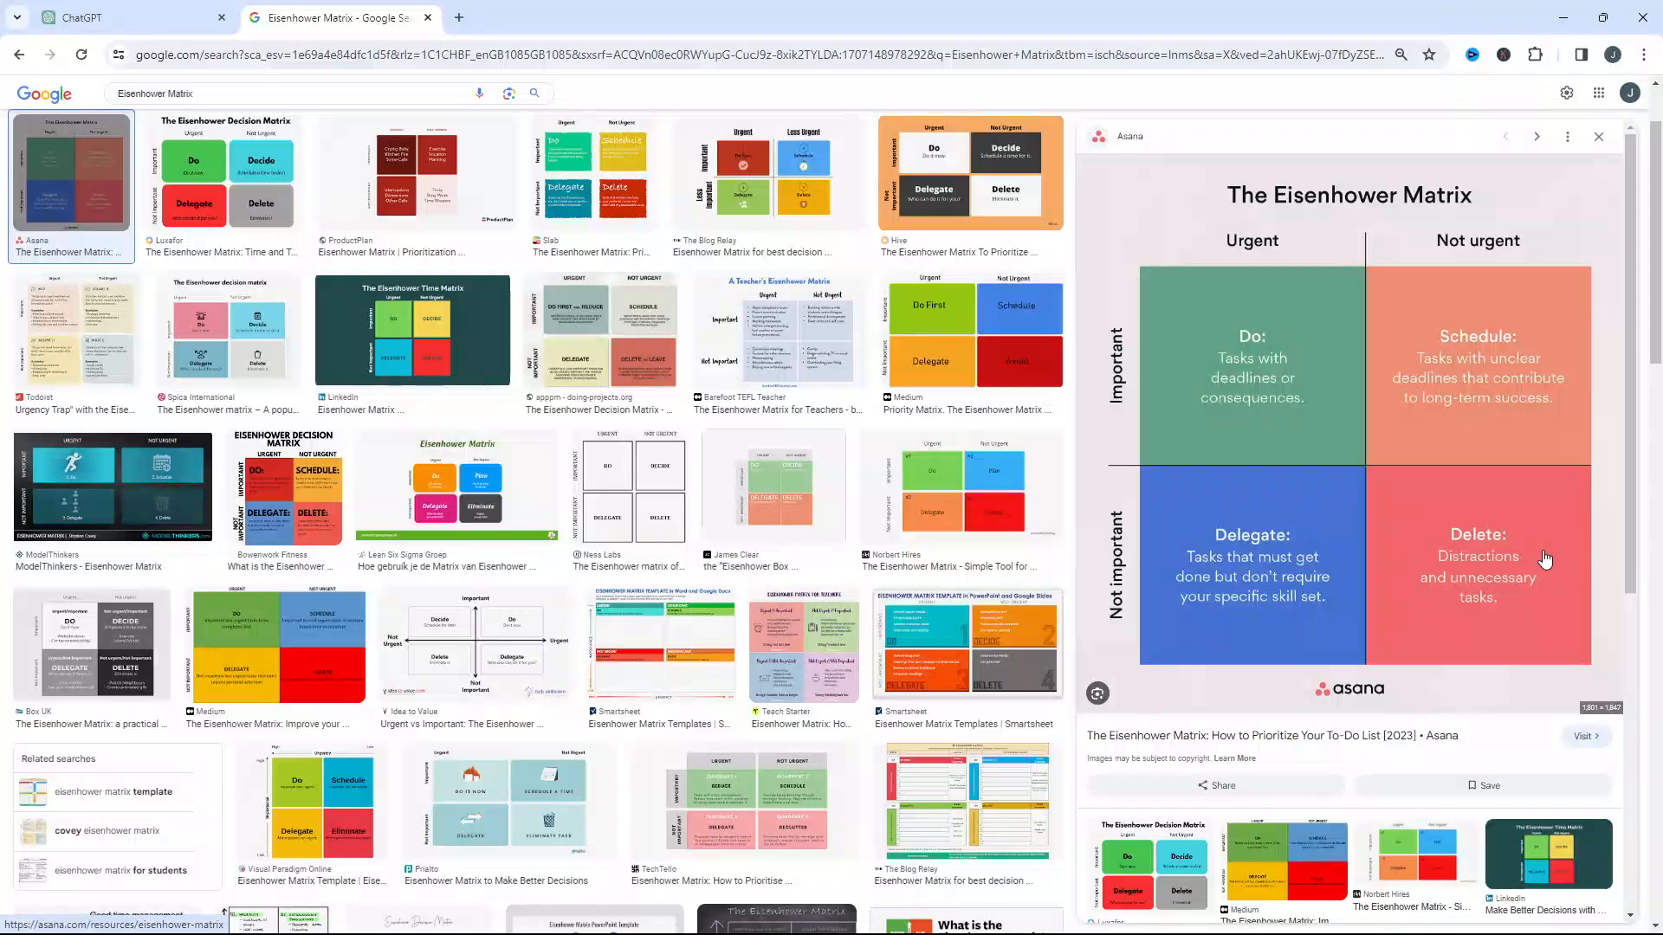
{"action": "mouse_move", "coordinate": [1468, 194]}
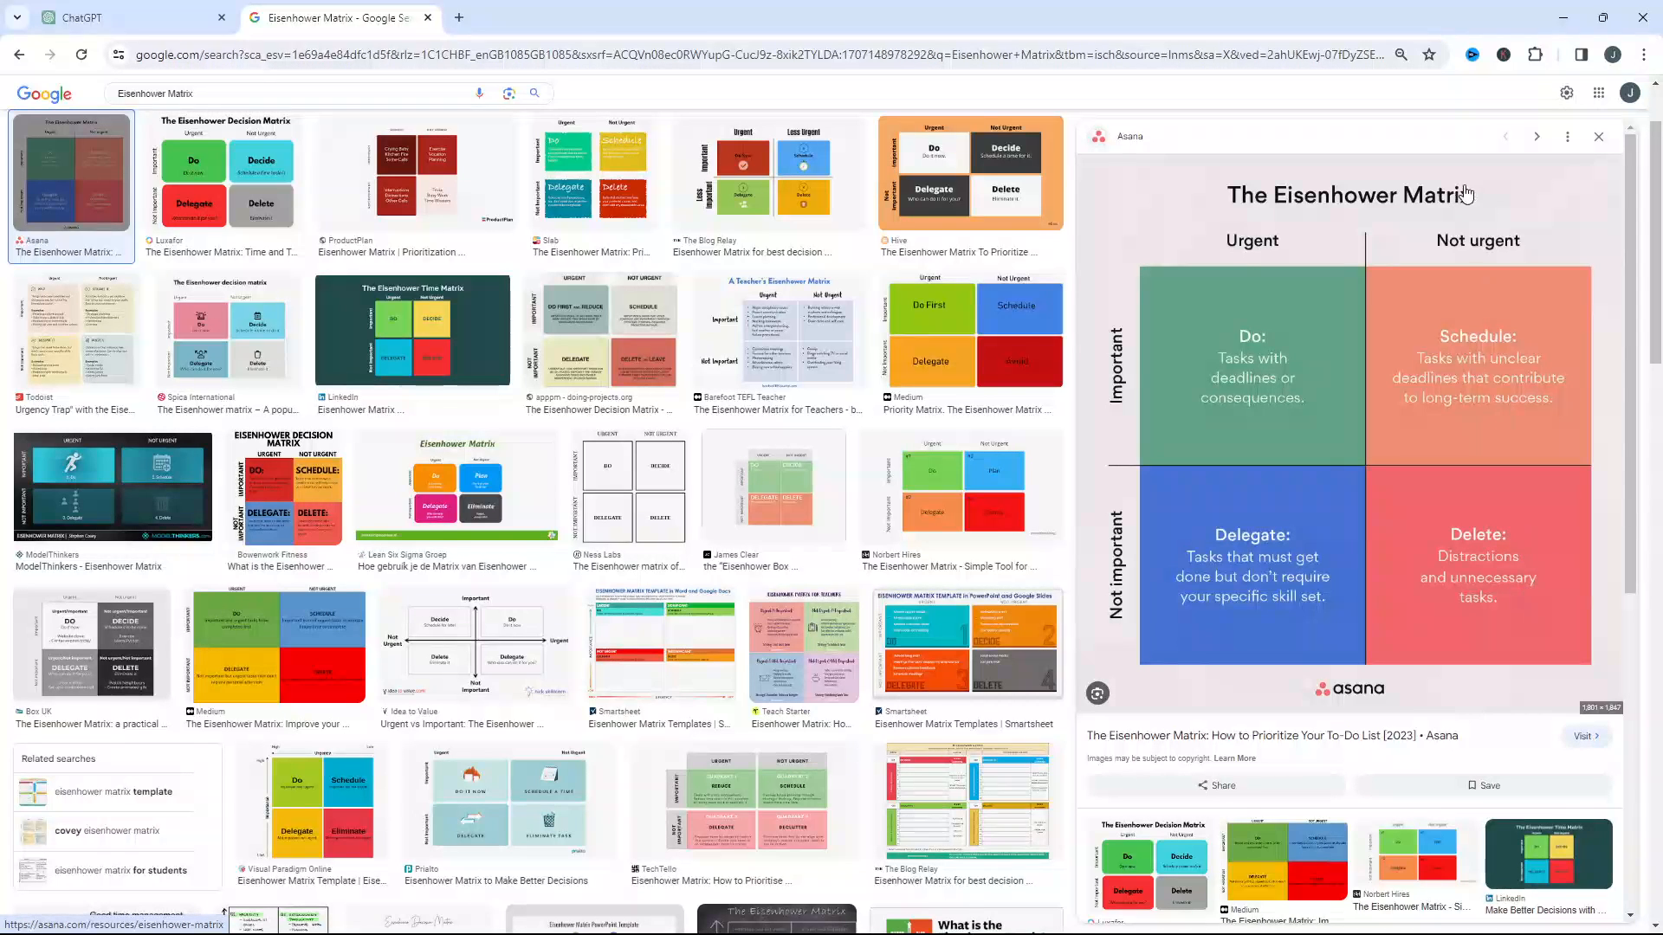
{"action": "mouse_move", "coordinate": [1466, 575]}
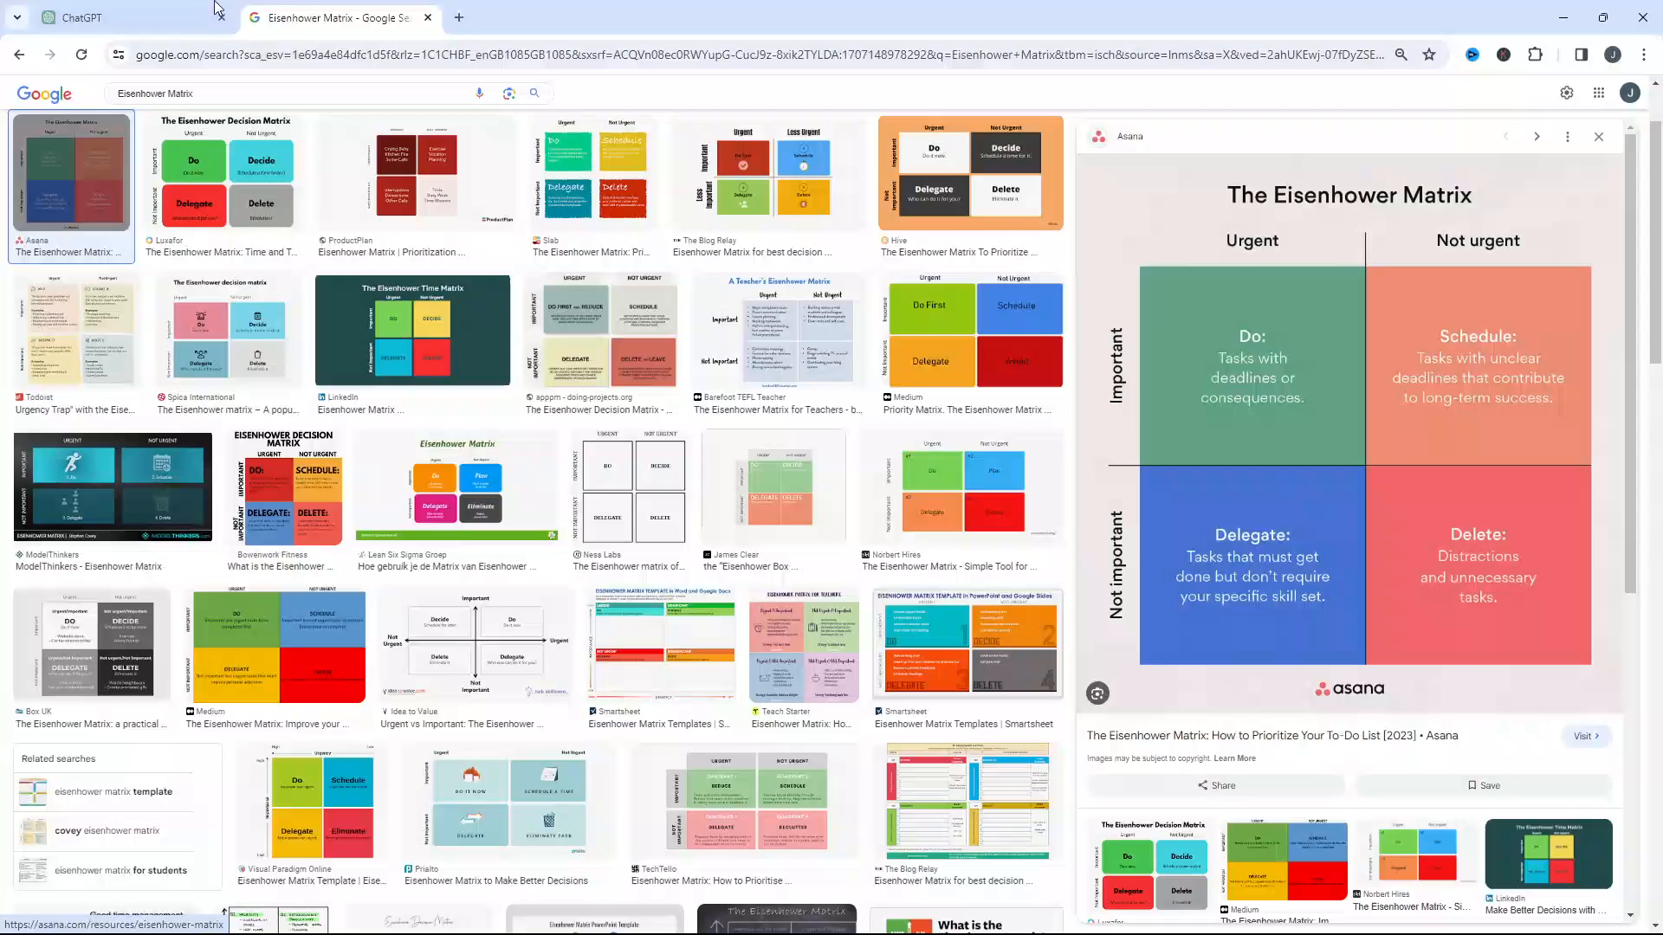
Return to the ChatGPT tab and read the Eisenhower Matrix reply down to its practical strategies
{"action": "left_click", "coordinate": [127, 17]}
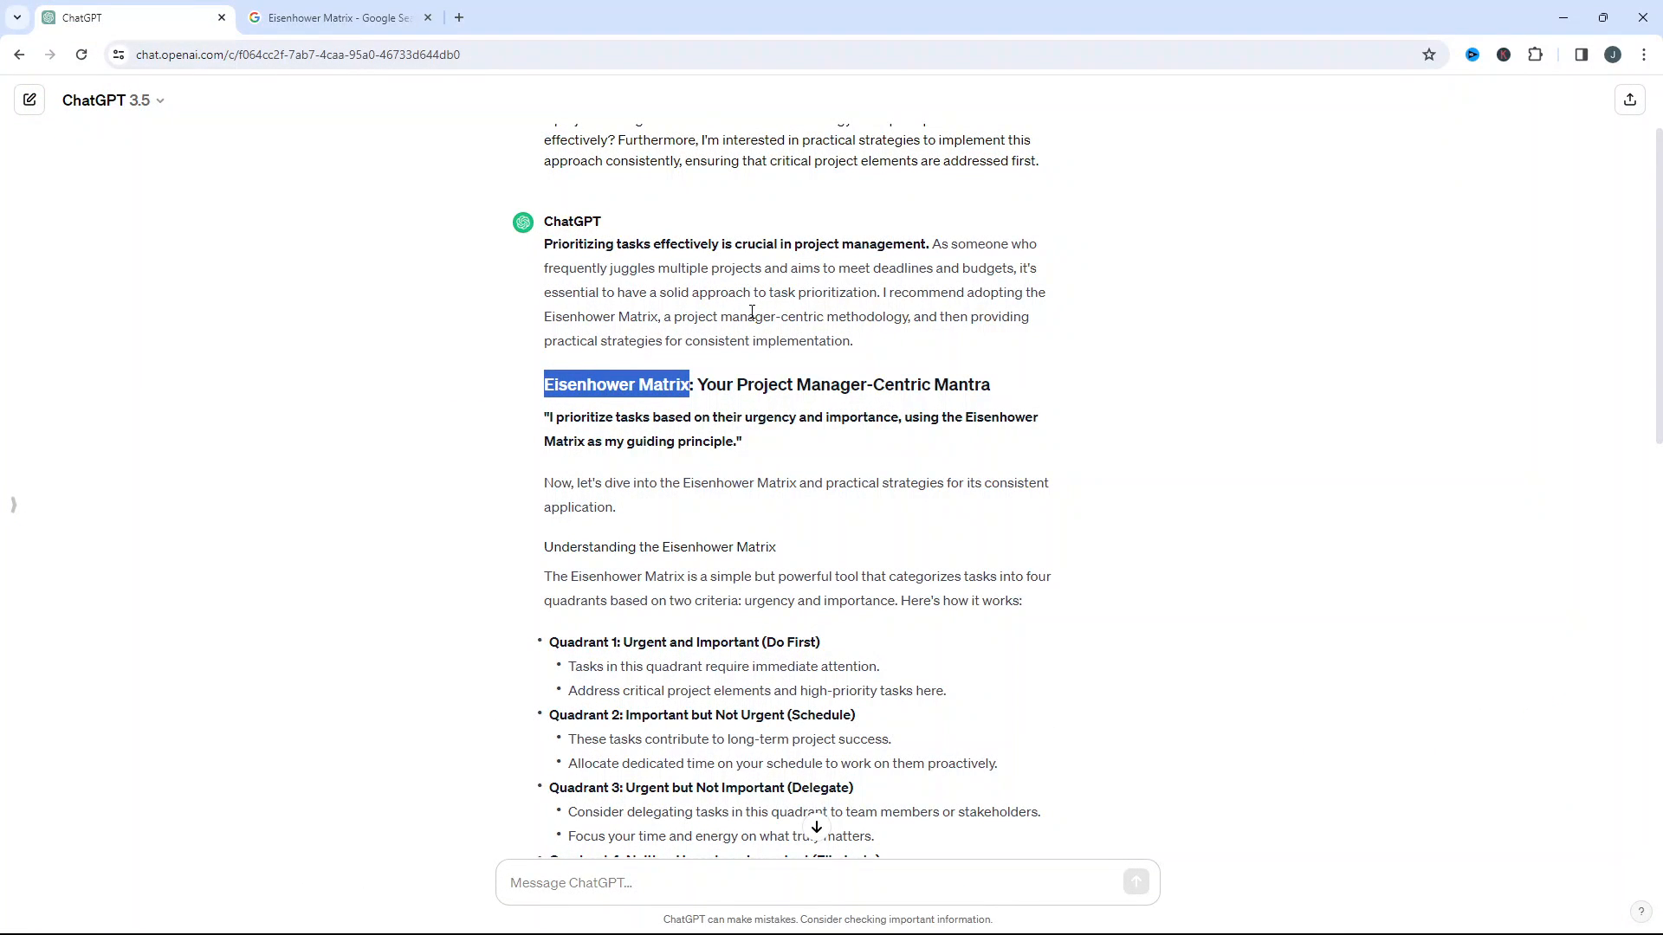
{"action": "scroll", "scroll_direction": "down", "scroll_amount": 3}
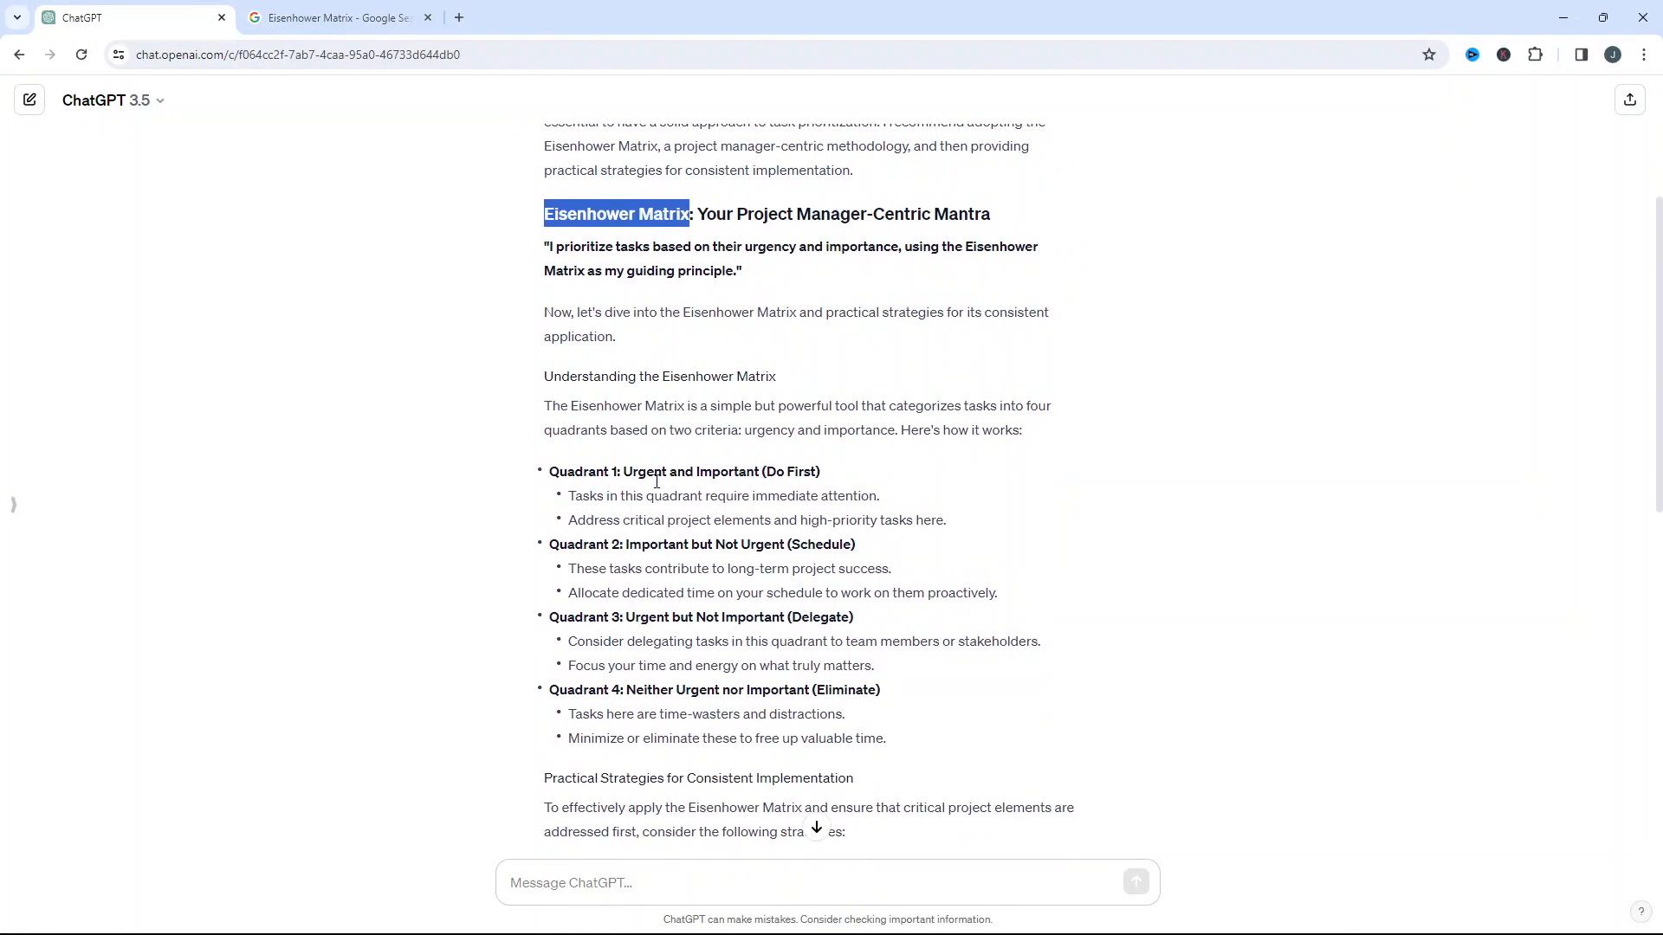
{"action": "scroll", "scroll_direction": "down", "scroll_amount": 3}
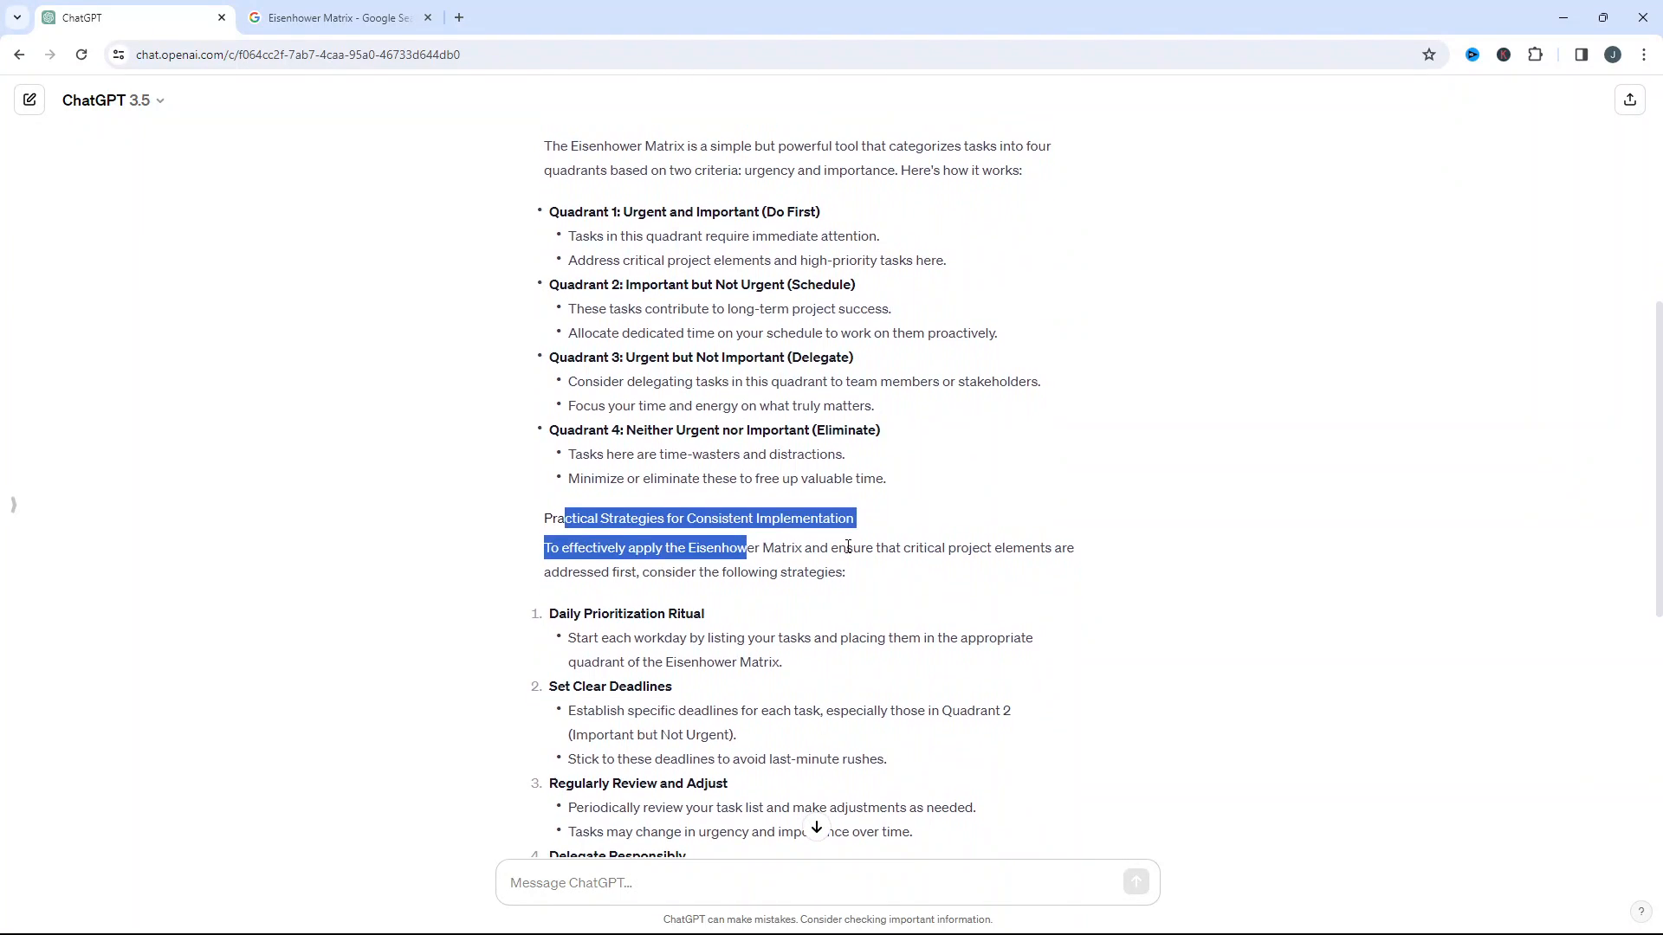
{"action": "scroll", "scroll_direction": "down", "scroll_amount": 3}
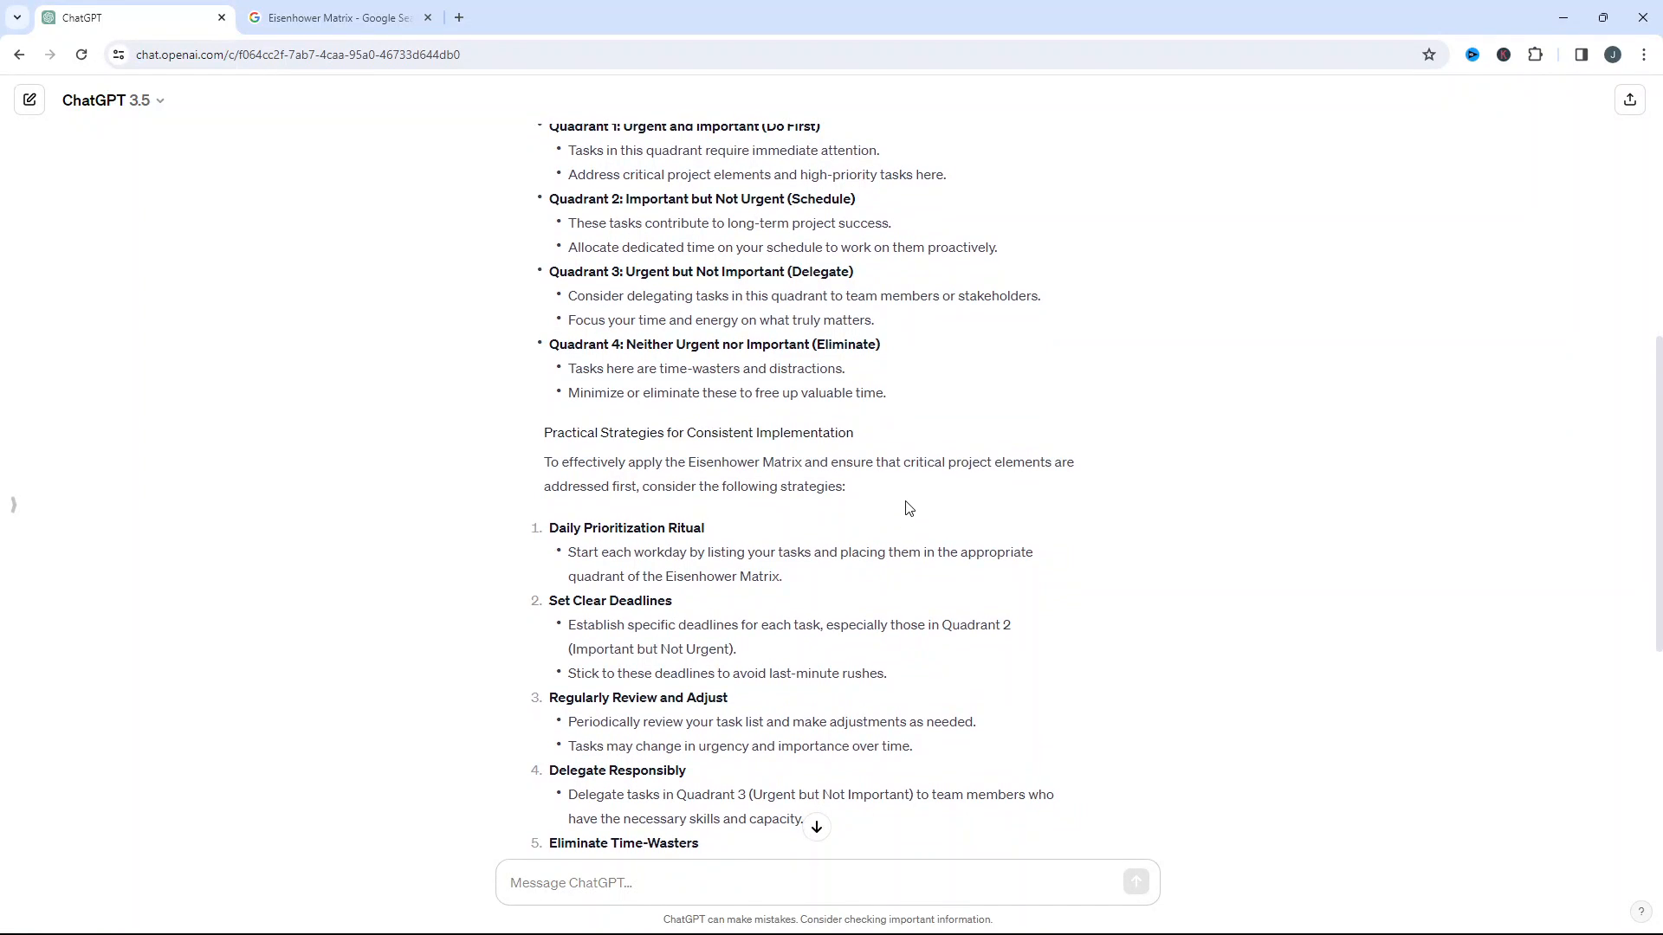
{"action": "scroll", "scroll_direction": "down", "scroll_amount": 3}
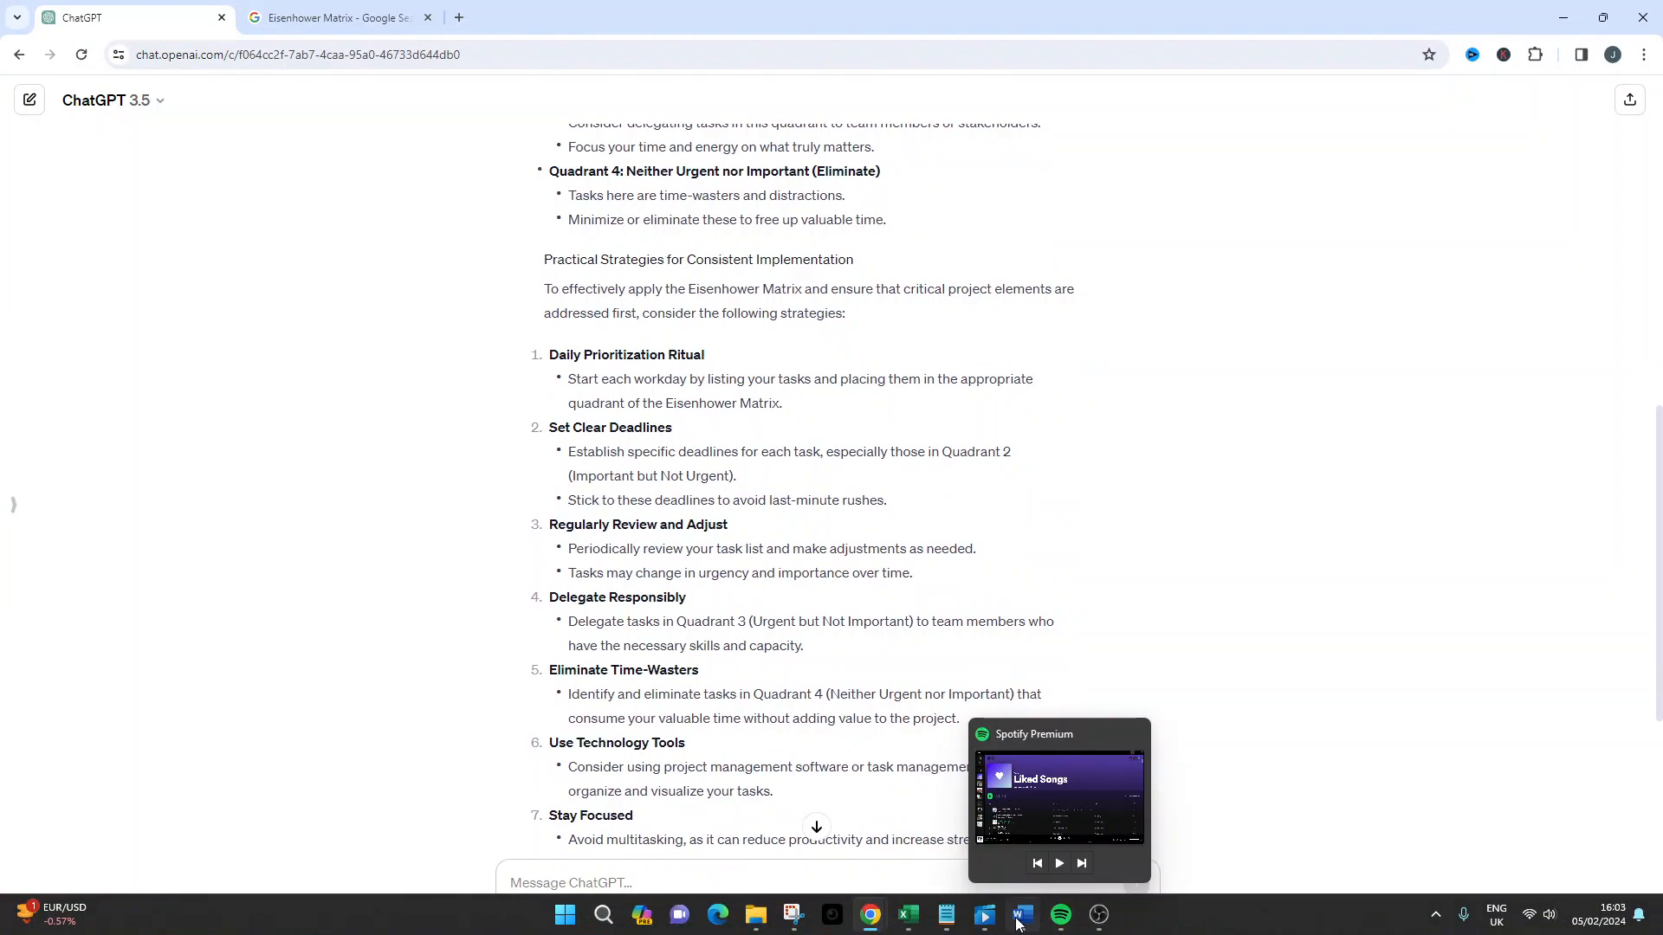
Return to Word and select the Energy Optimization prompt for copying
{"action": "left_click", "coordinate": [1022, 914]}
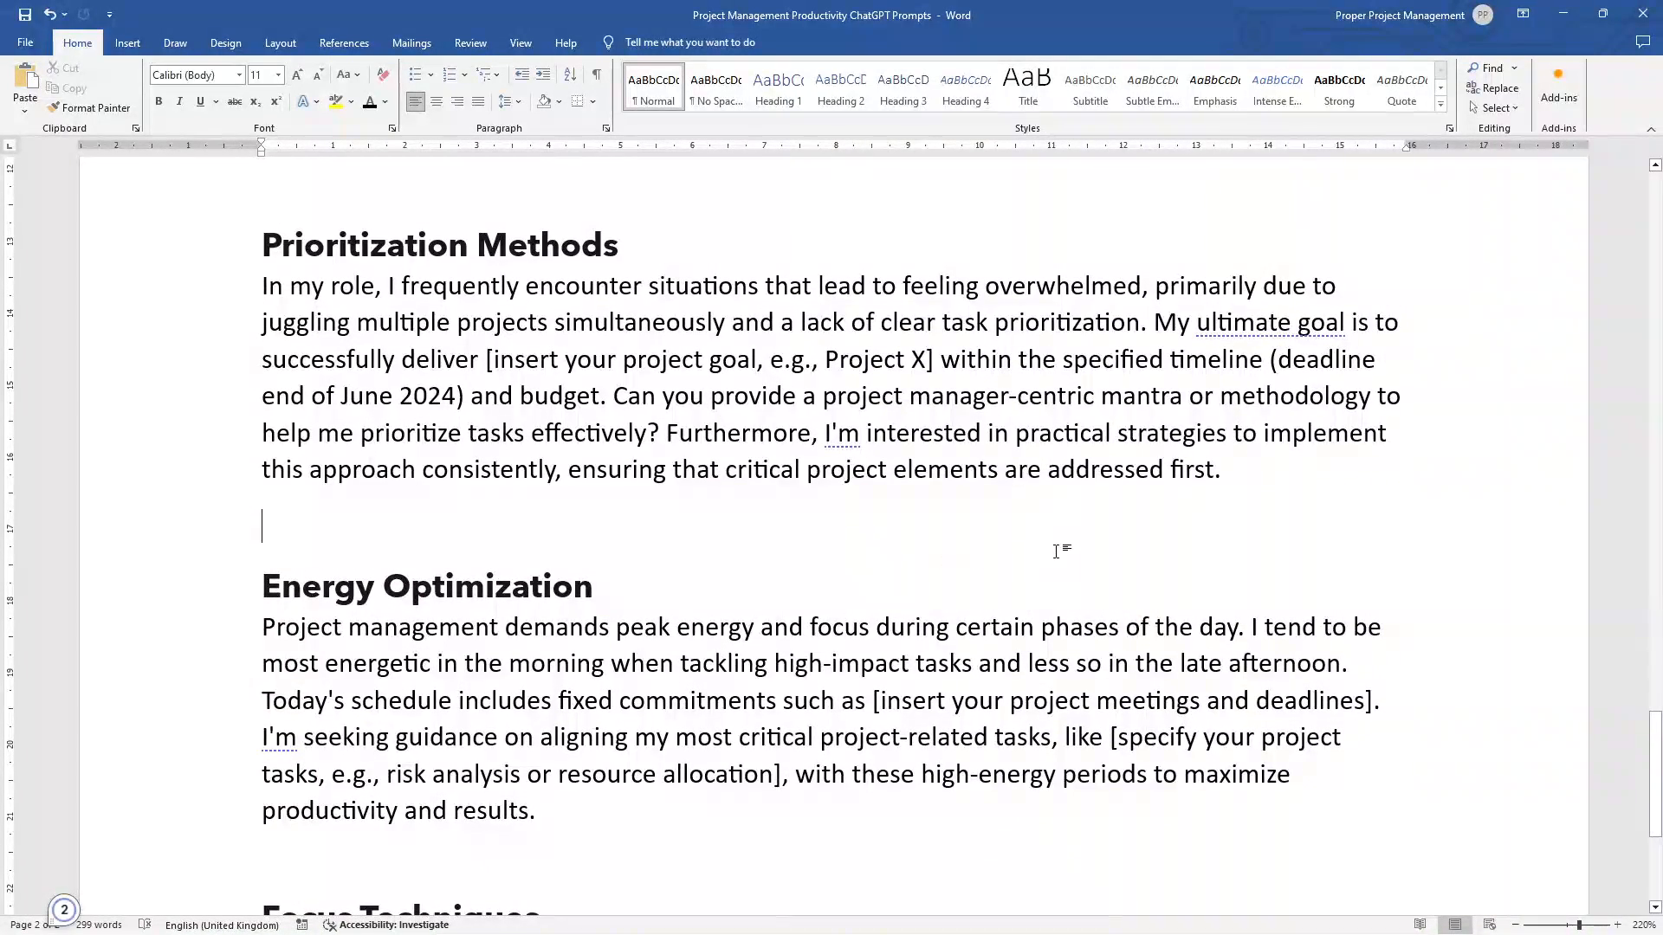
{"action": "mouse_move", "coordinate": [716, 546]}
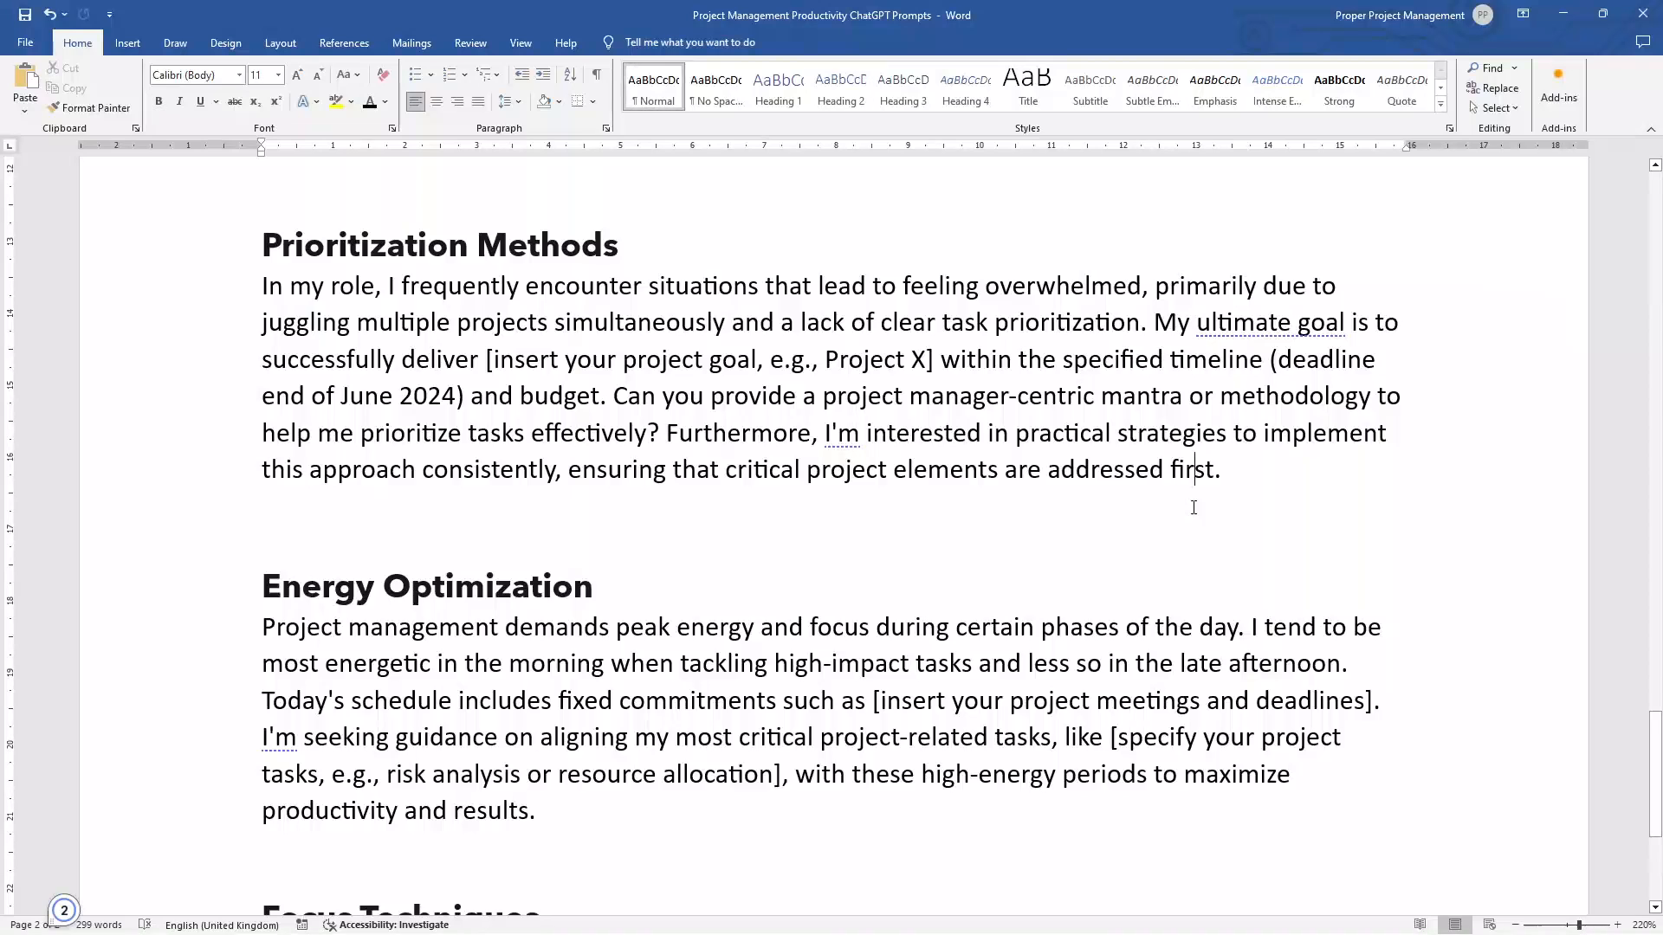
{"action": "mouse_move", "coordinate": [721, 678]}
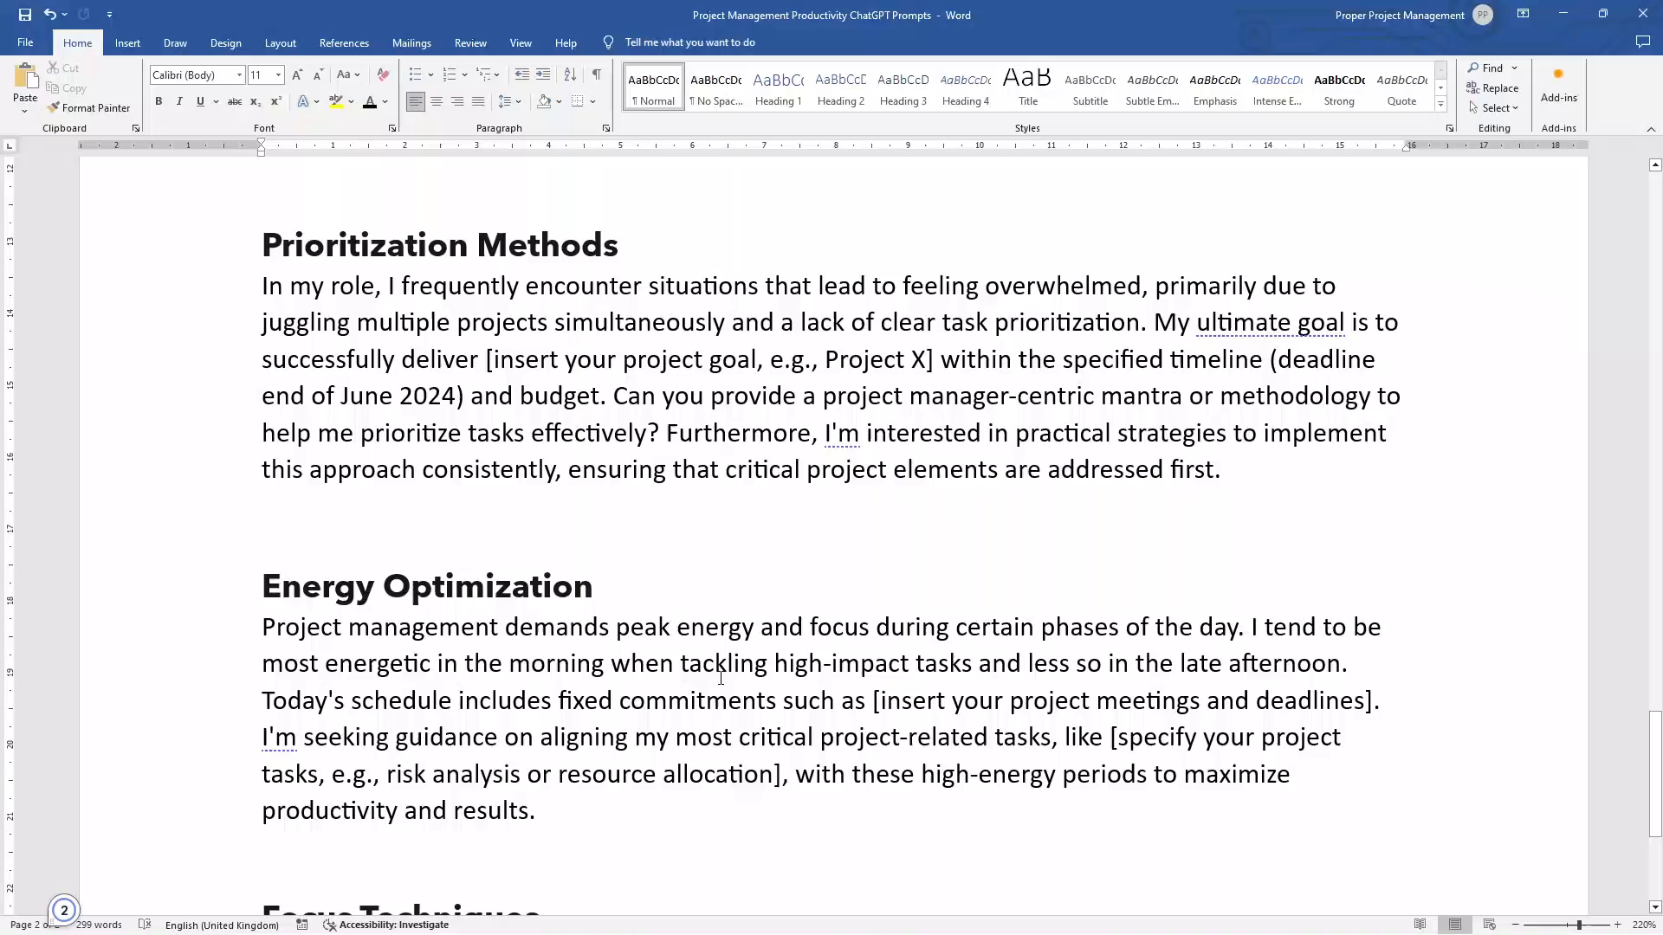
{"action": "double_click", "coordinate": [558, 664]}
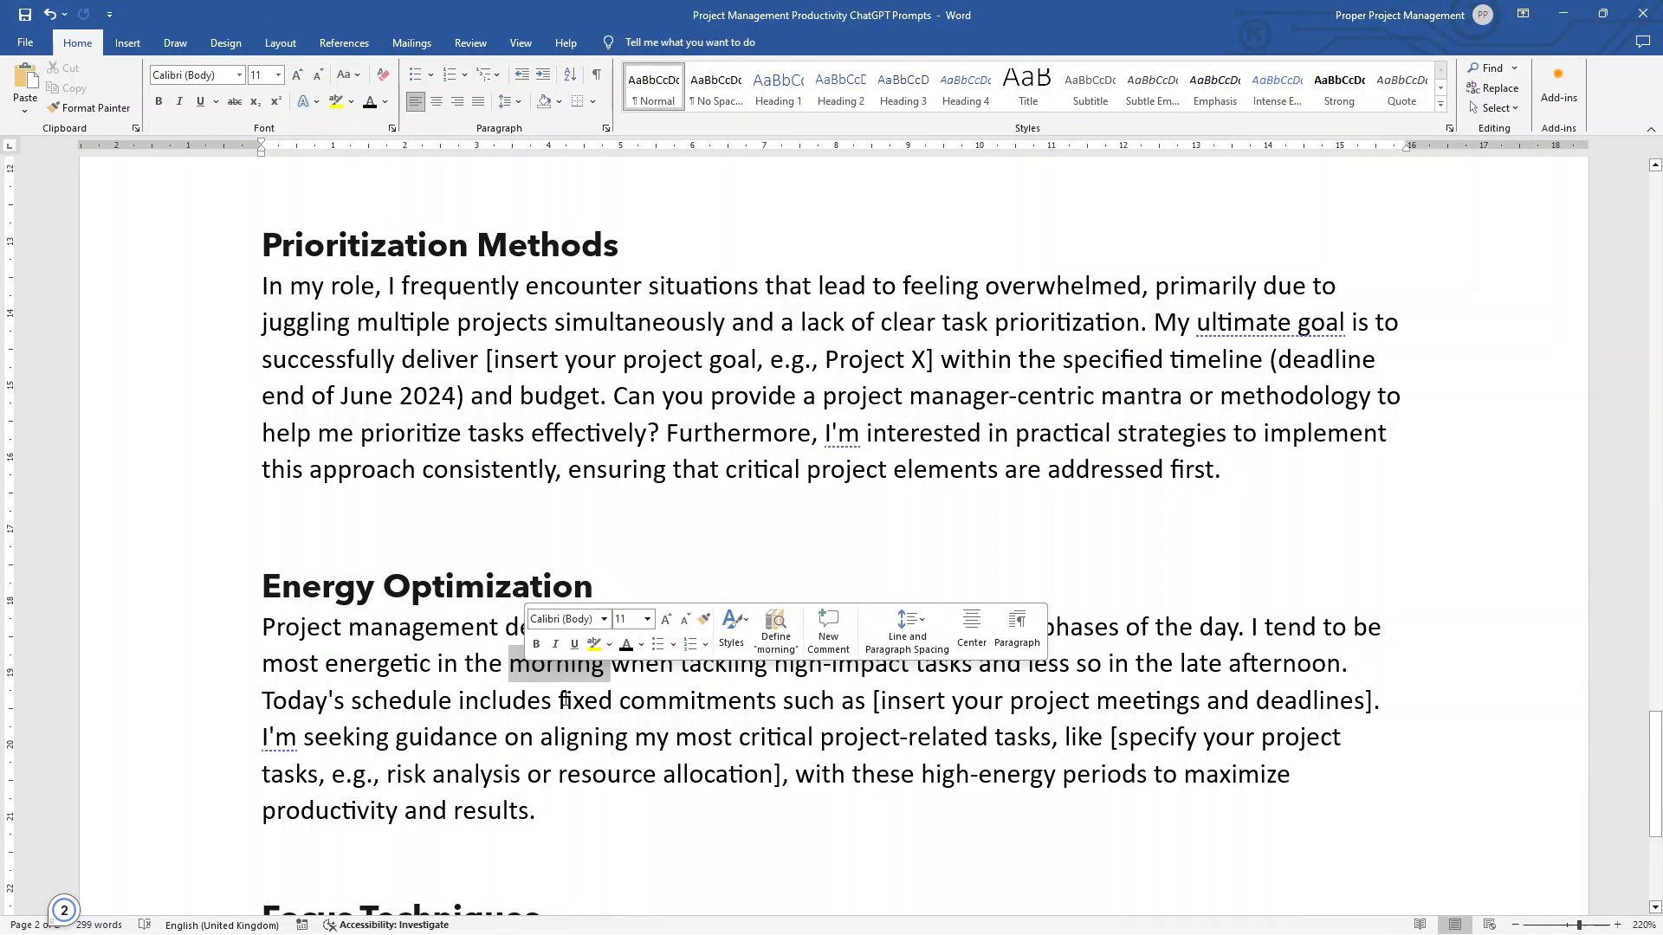
{"action": "left_click", "coordinate": [778, 569]}
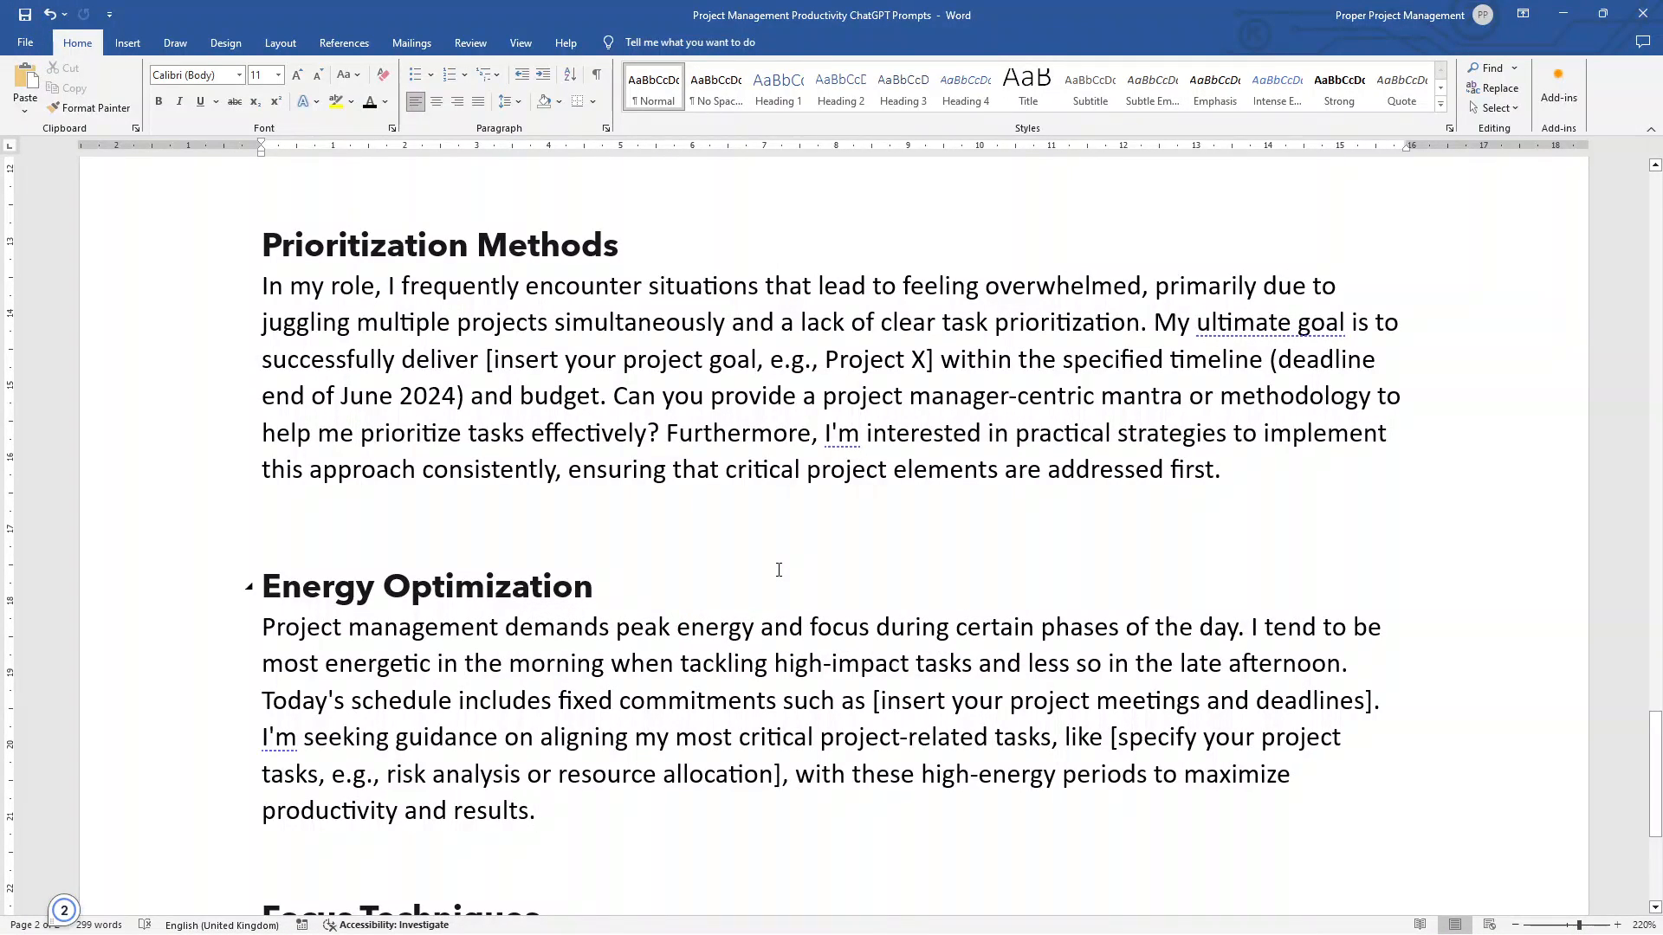
{"action": "mouse_move", "coordinate": [1266, 660]}
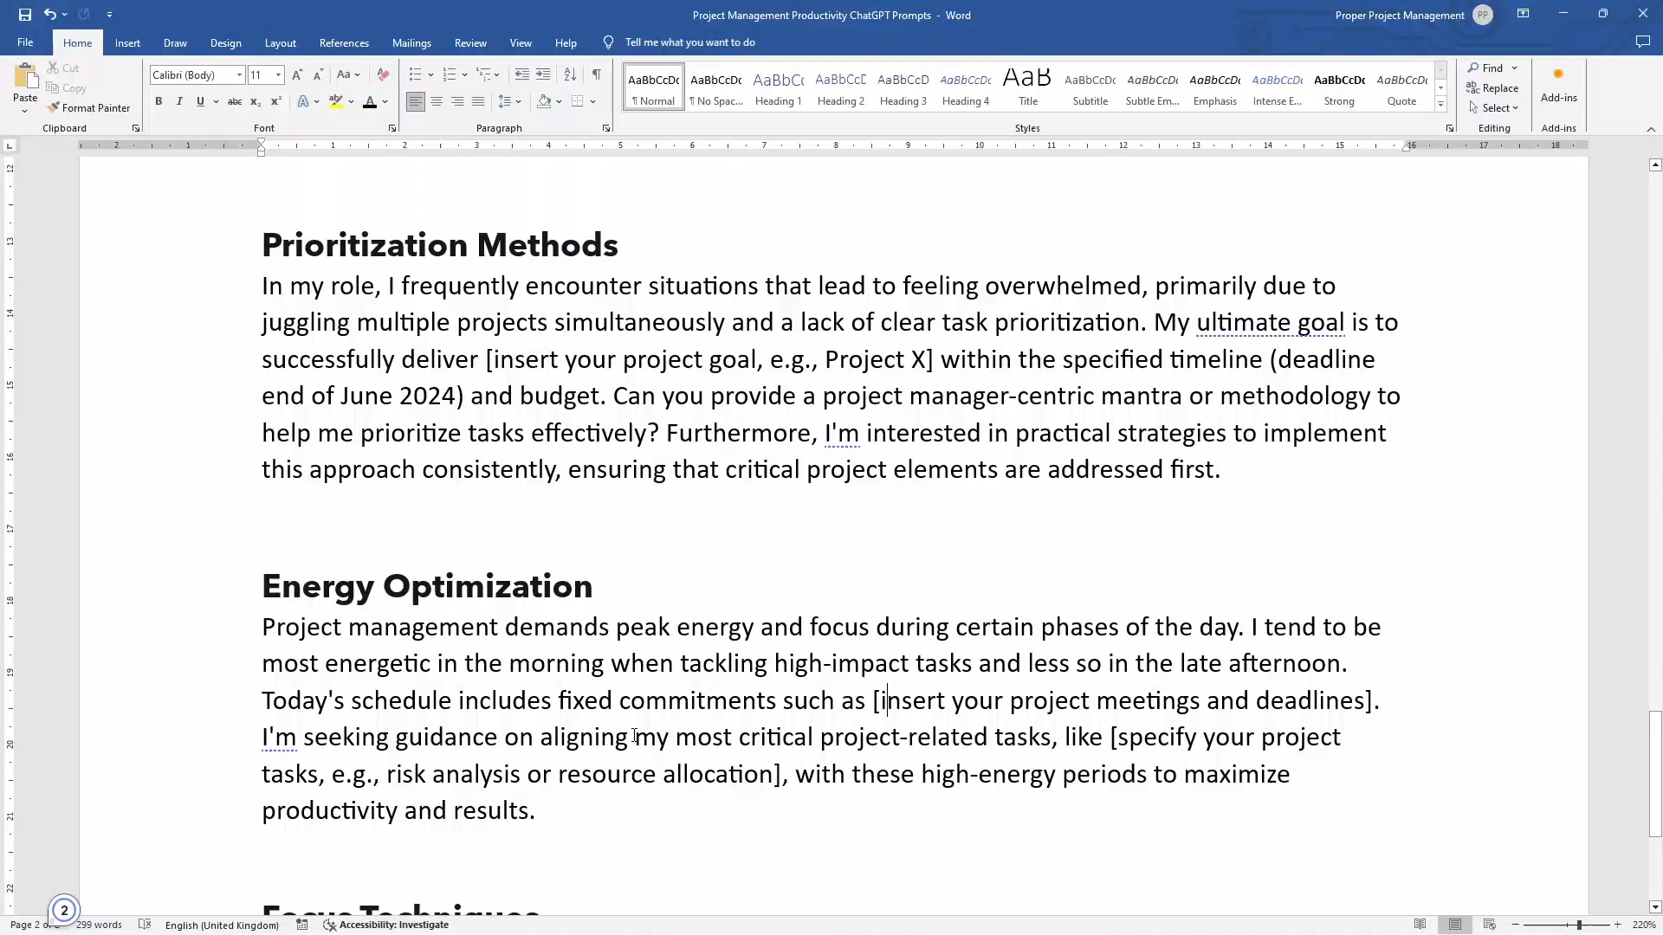
{"action": "mouse_move", "coordinate": [890, 760]}
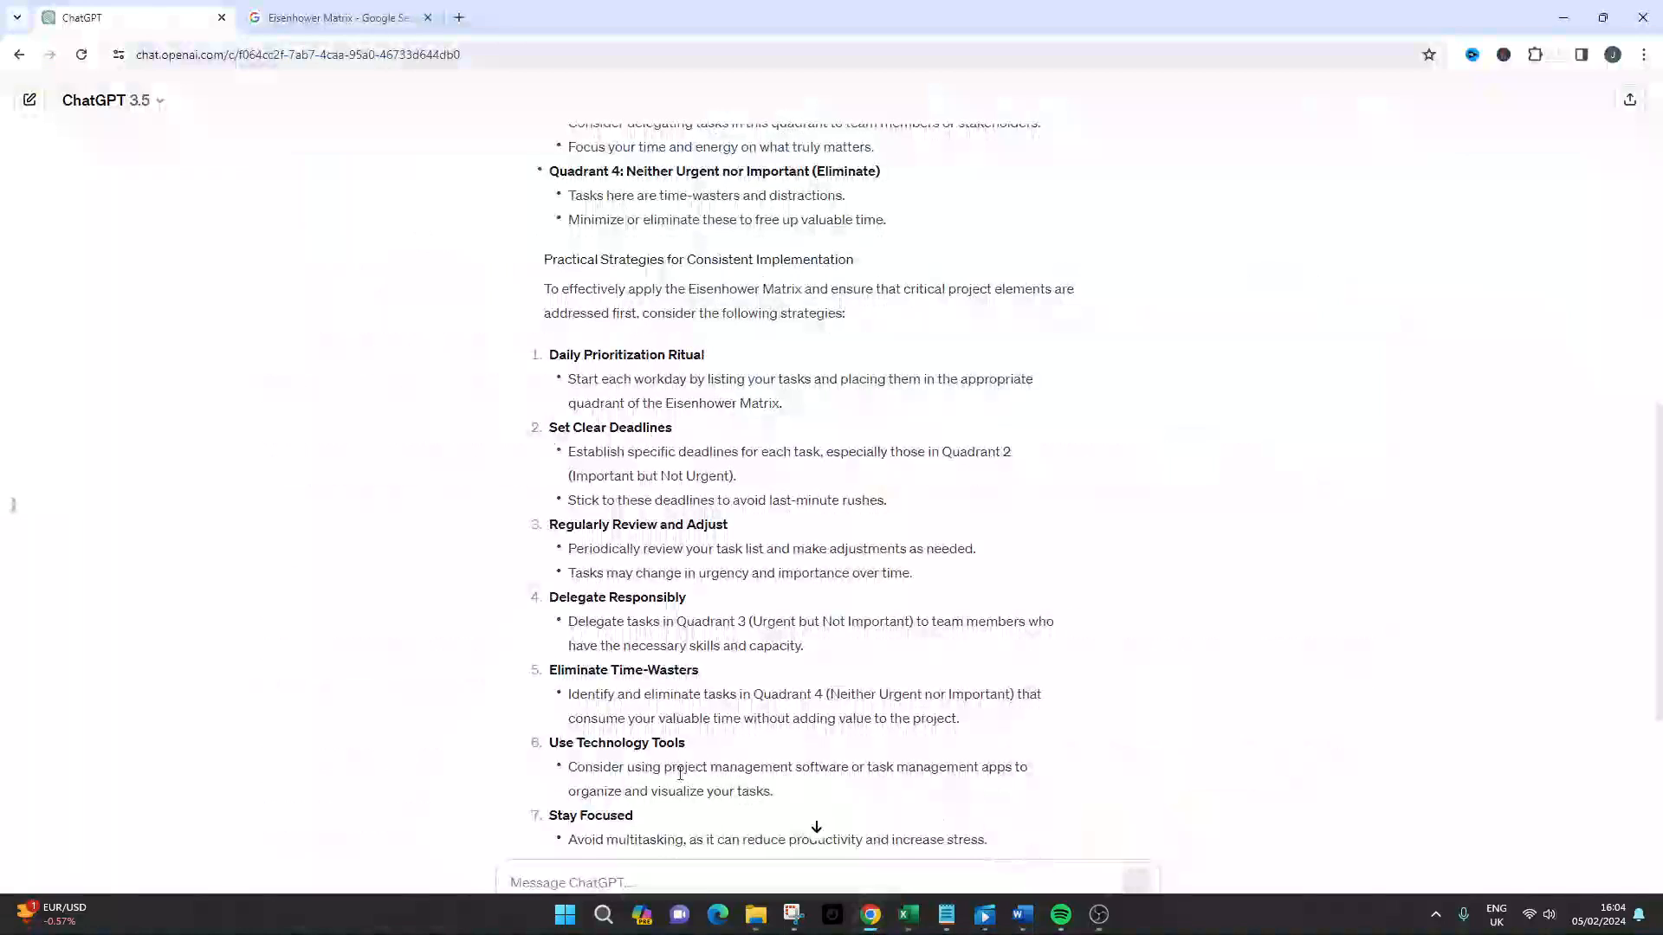
Send the Energy Optimization prompt in a new chat with placeholders set to KPI meeting and powerpoint presentation updating
{"action": "left_click", "coordinate": [30, 101]}
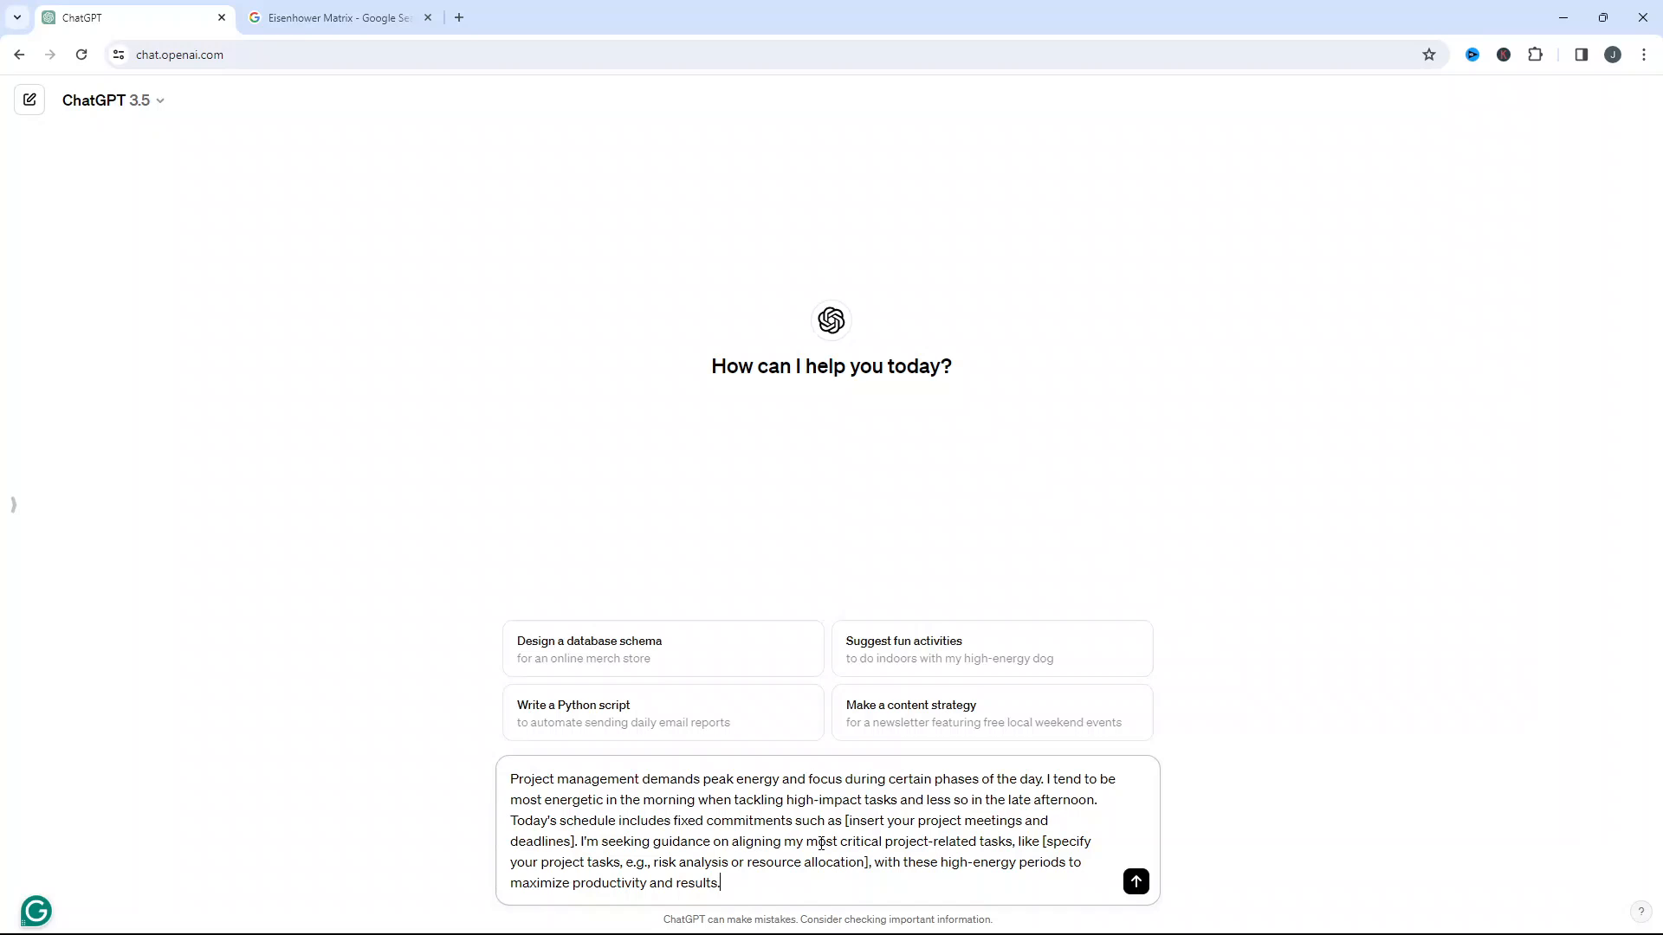
{"action": "mouse_move", "coordinate": [943, 830]}
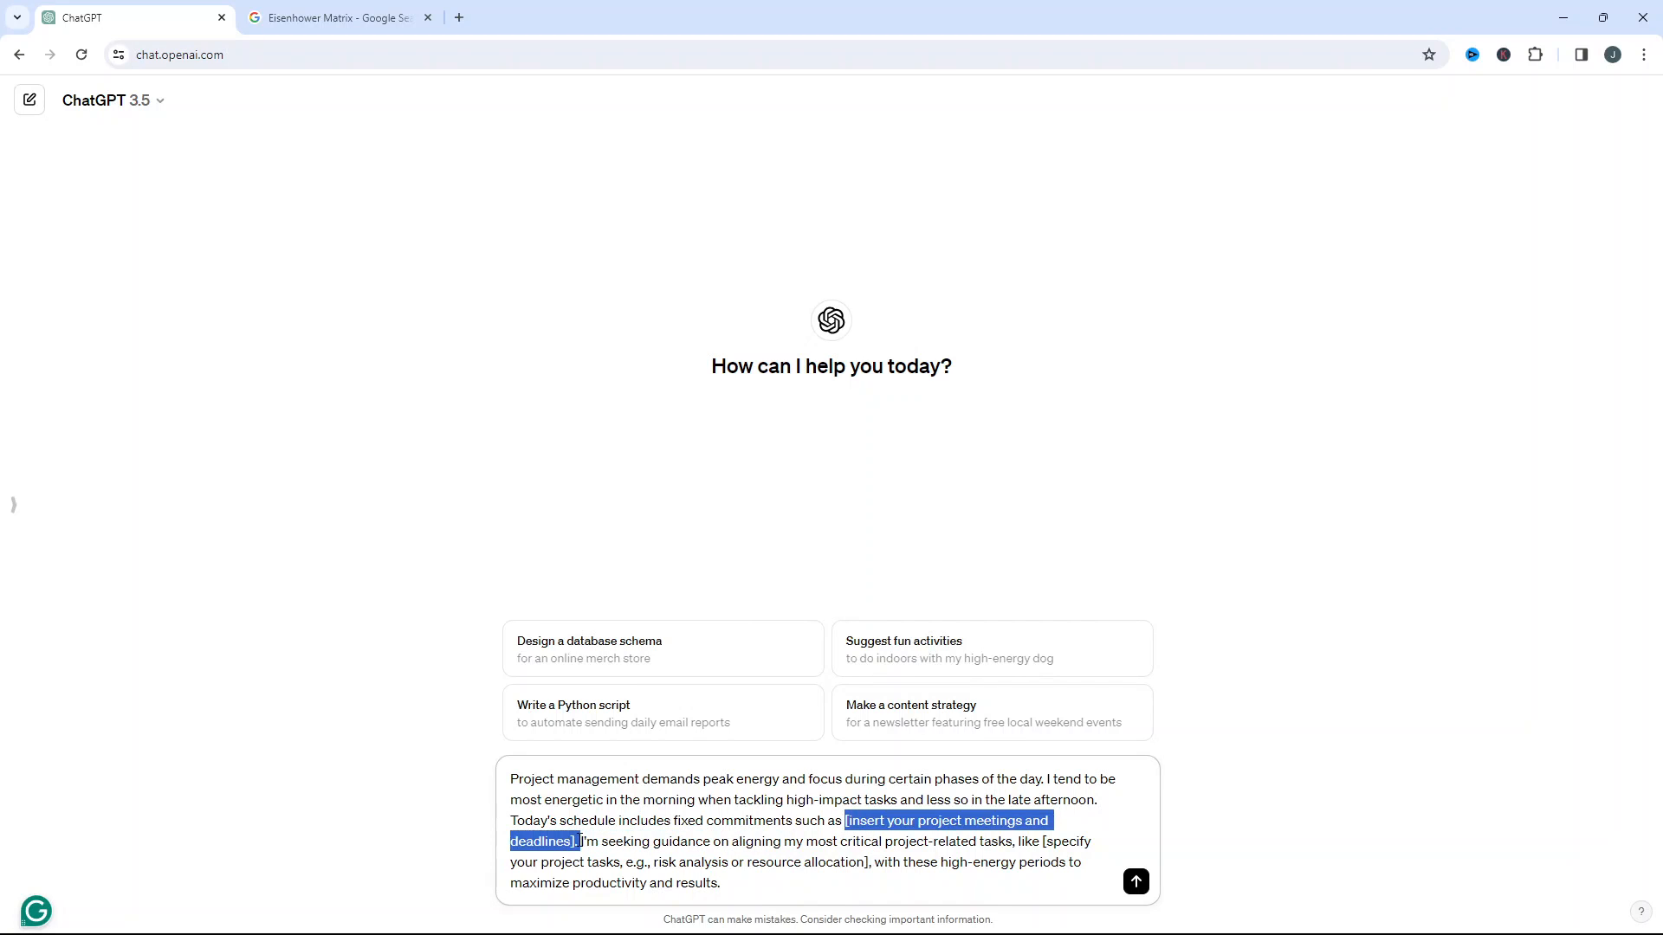
{"action": "type", "text": "KPI"}
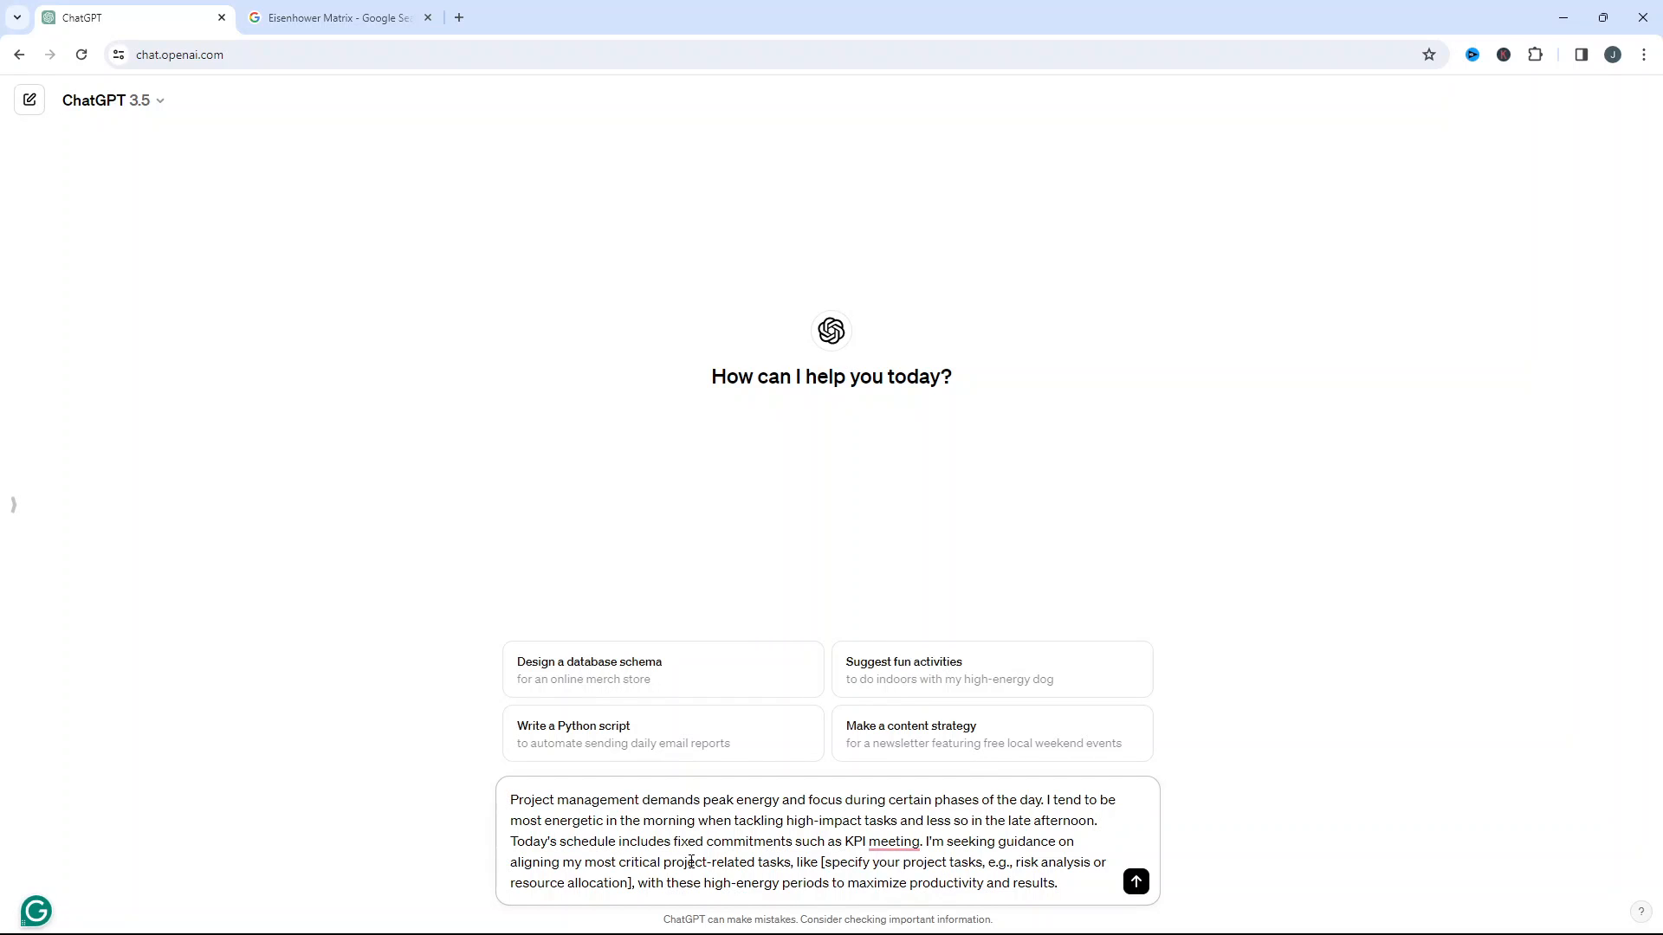
{"action": "double_click", "coordinate": [902, 861]}
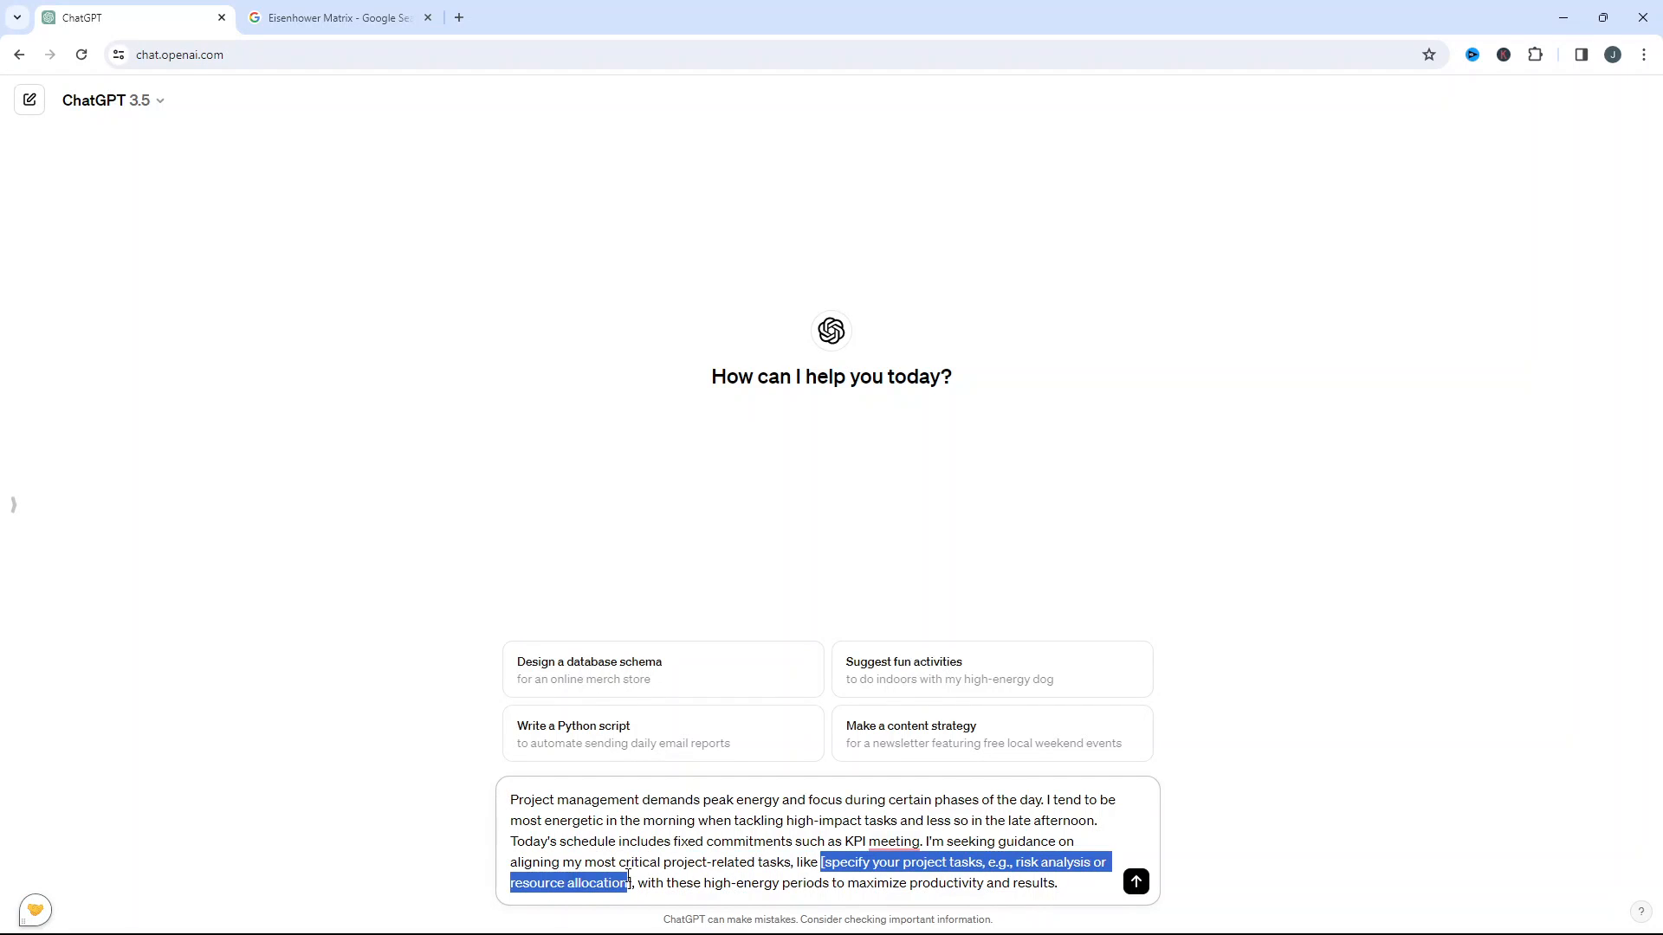
{"action": "type", "text": "team m, with these high-energy periods"}
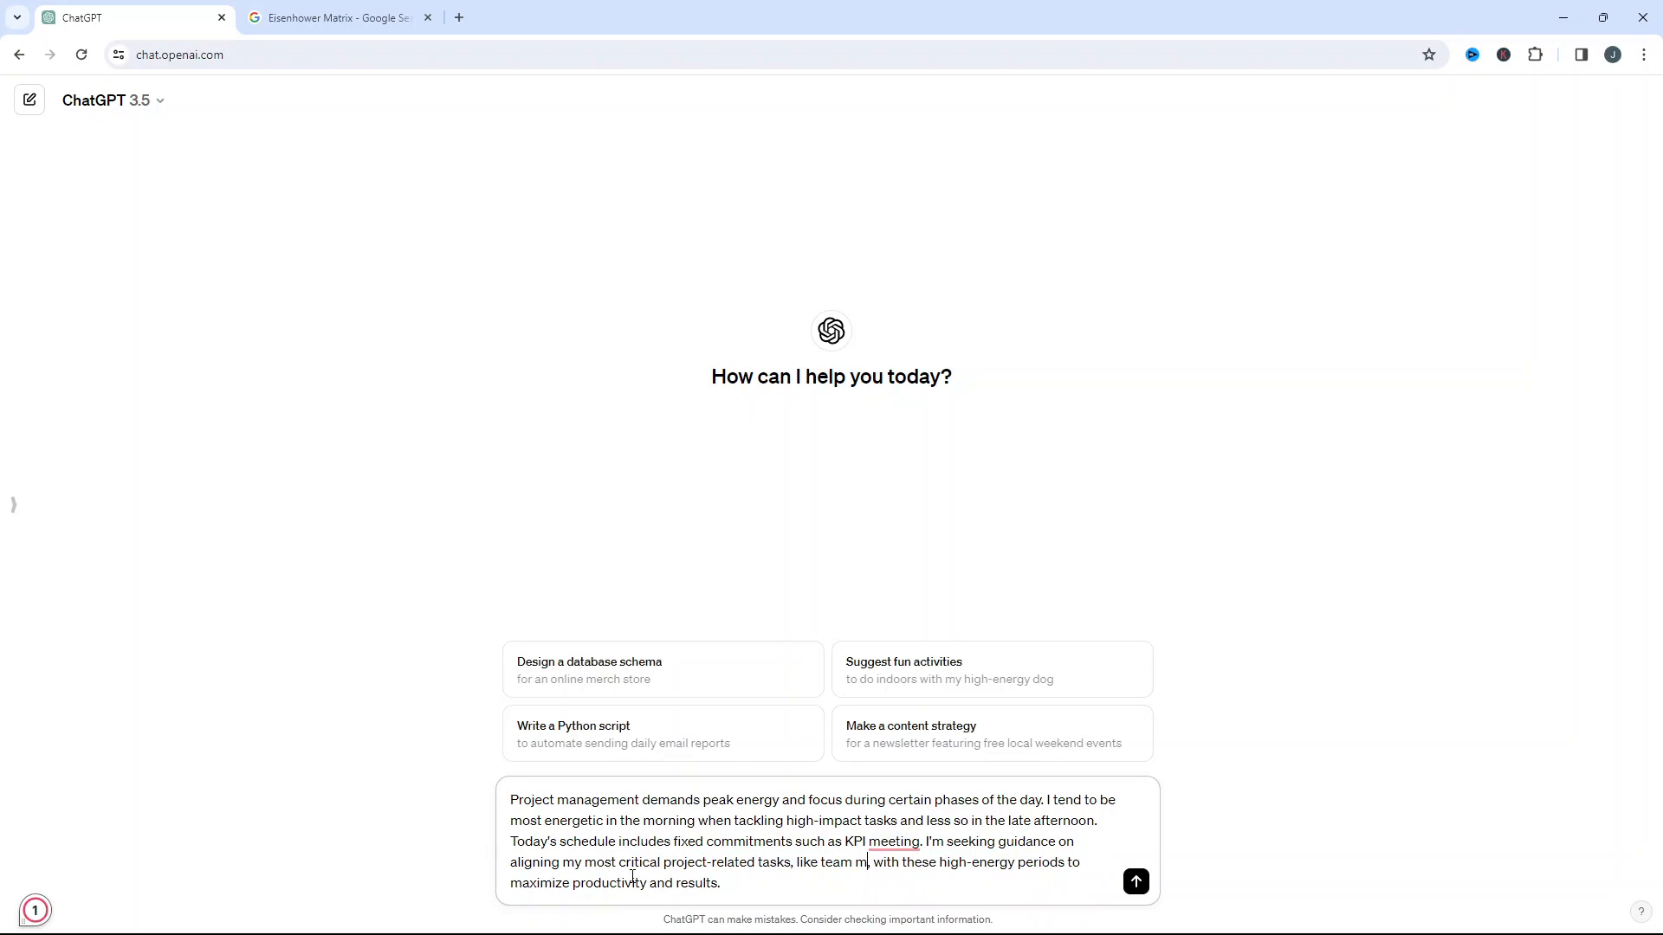
{"action": "key", "text": "Backspace"}
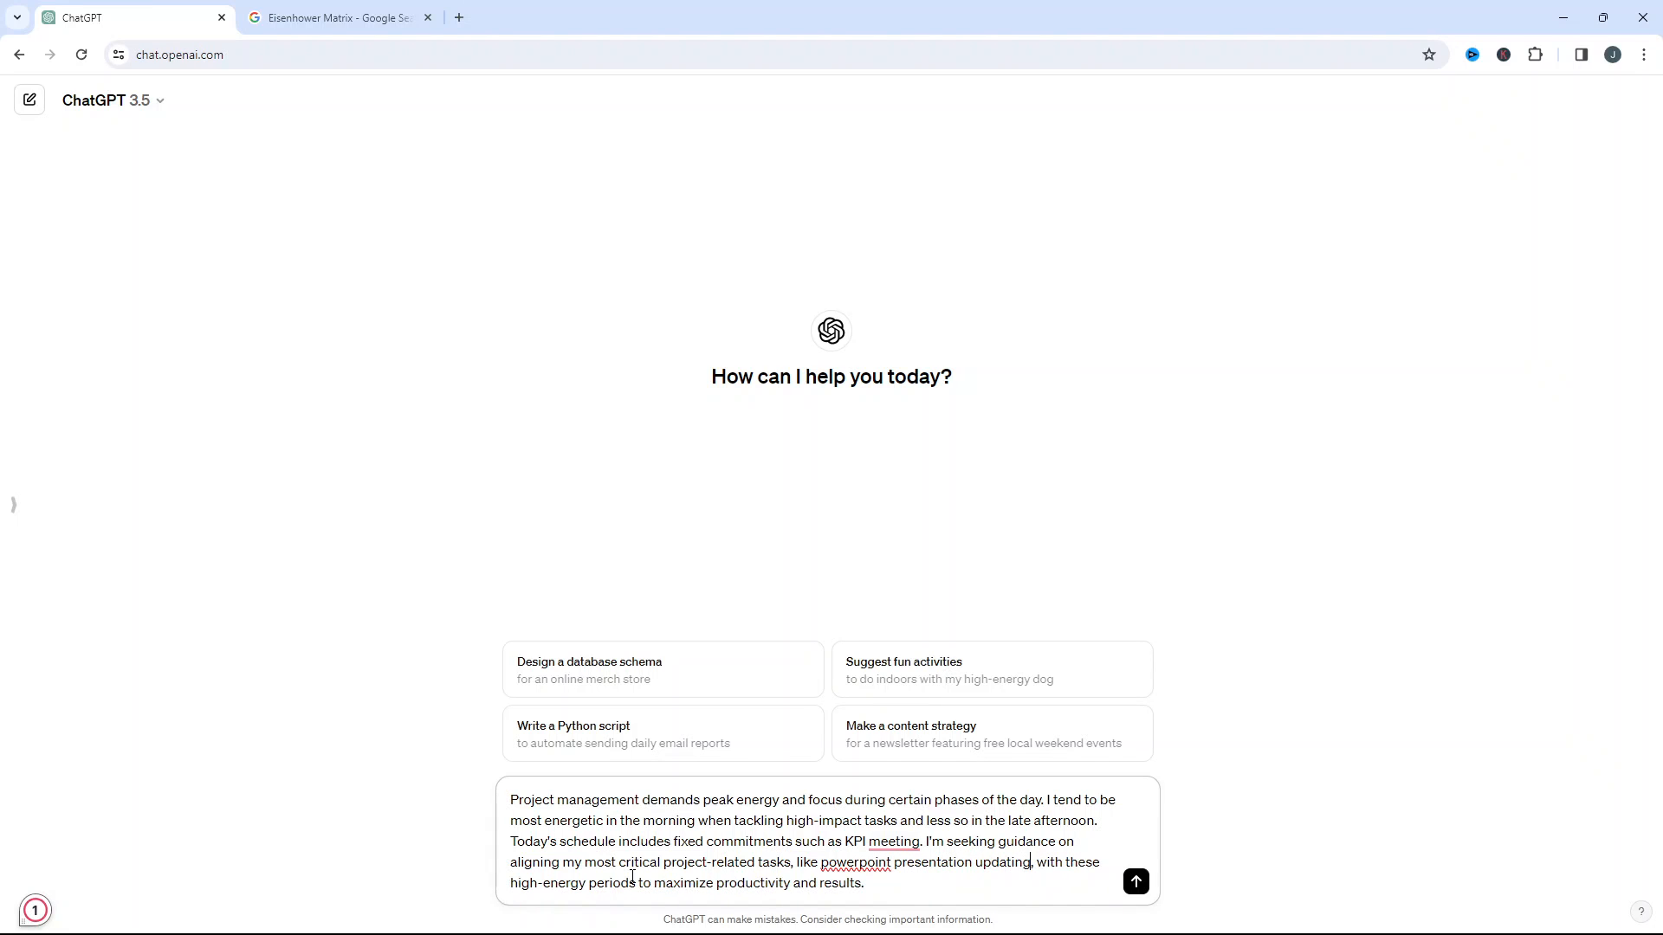
{"action": "left_click", "coordinate": [1134, 882]}
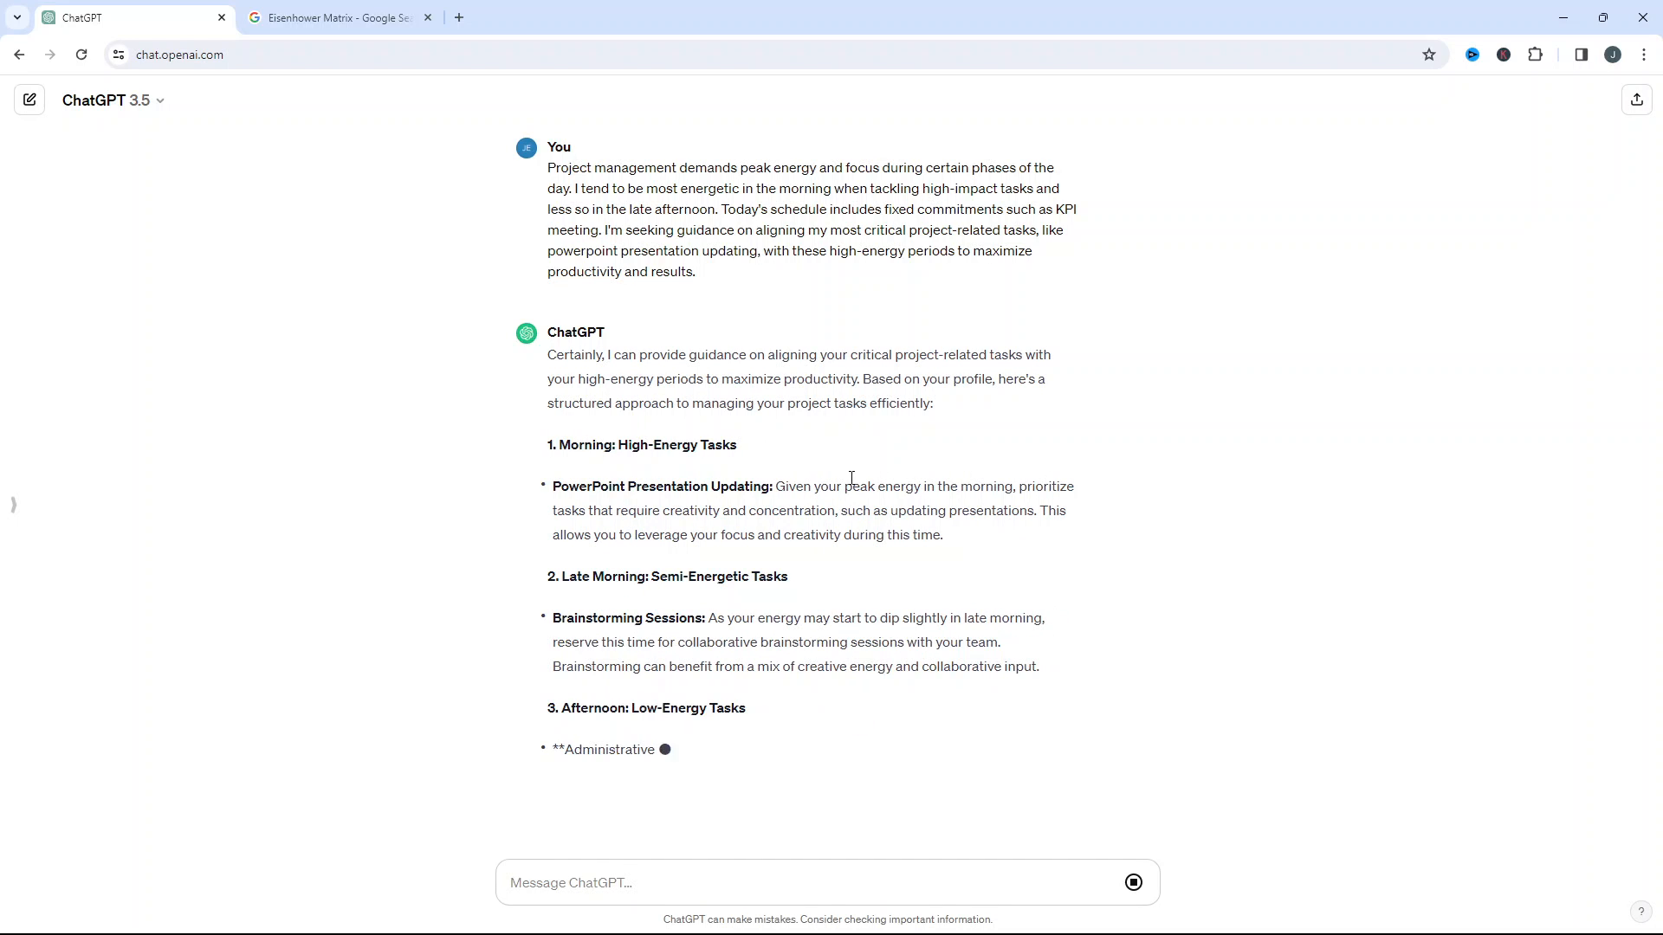
Read the nine-point energy answer through the Pomodoro Technique advice, then return to Word
{"action": "double_click", "coordinate": [625, 509]}
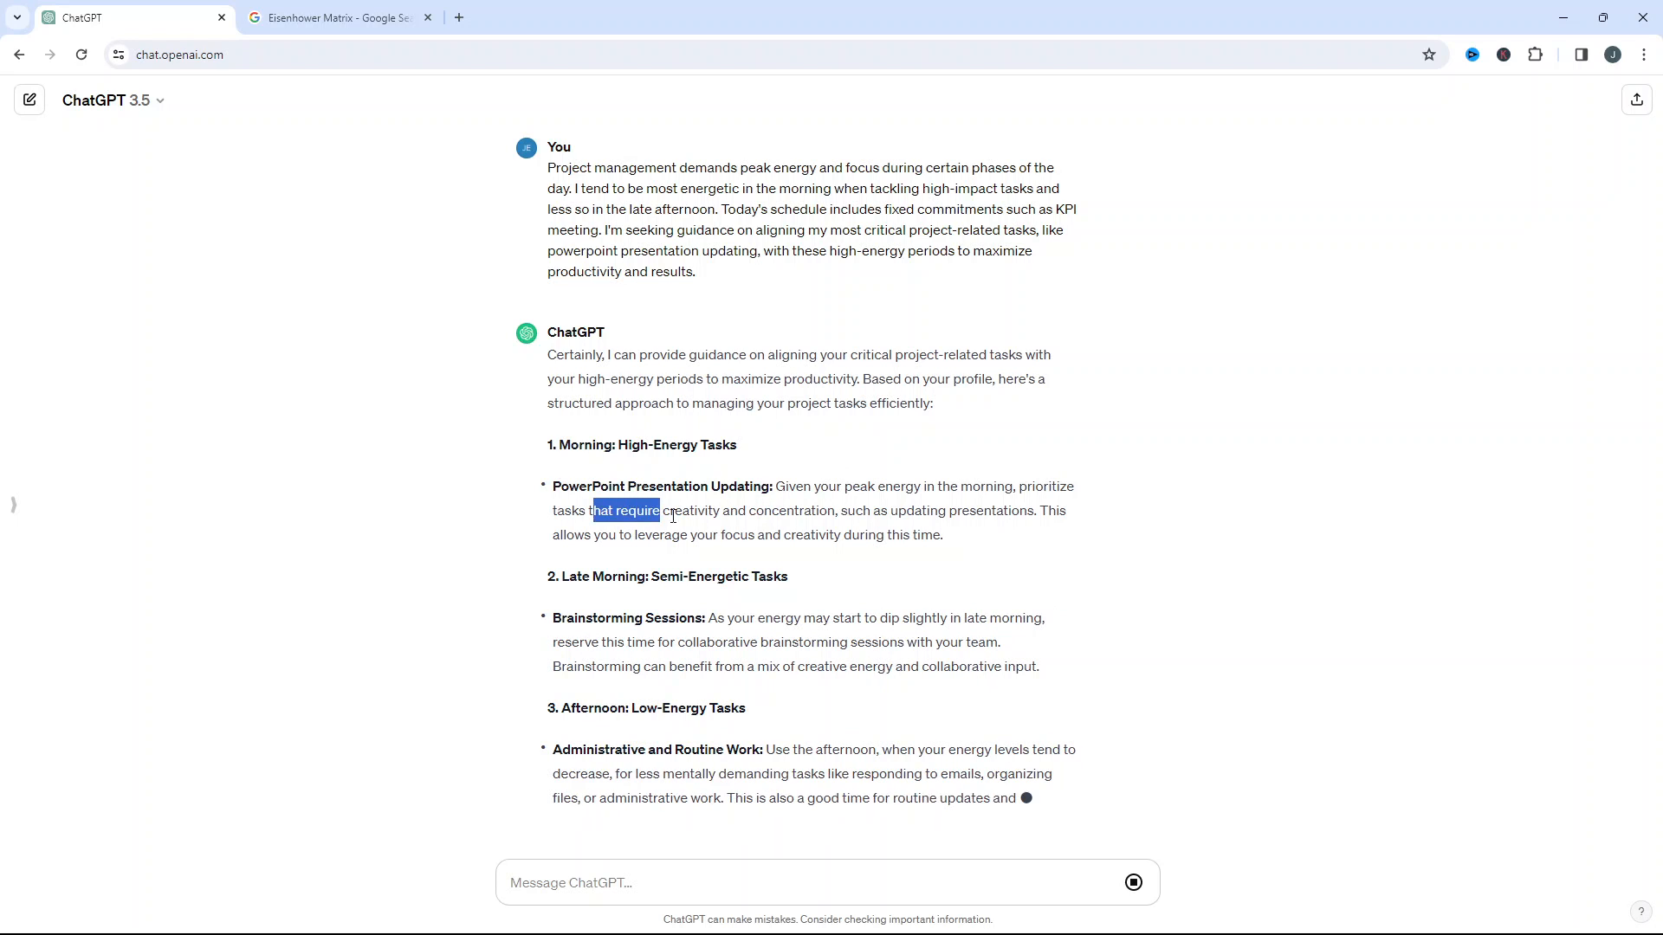
{"action": "scroll", "scroll_direction": "down", "scroll_amount": 3}
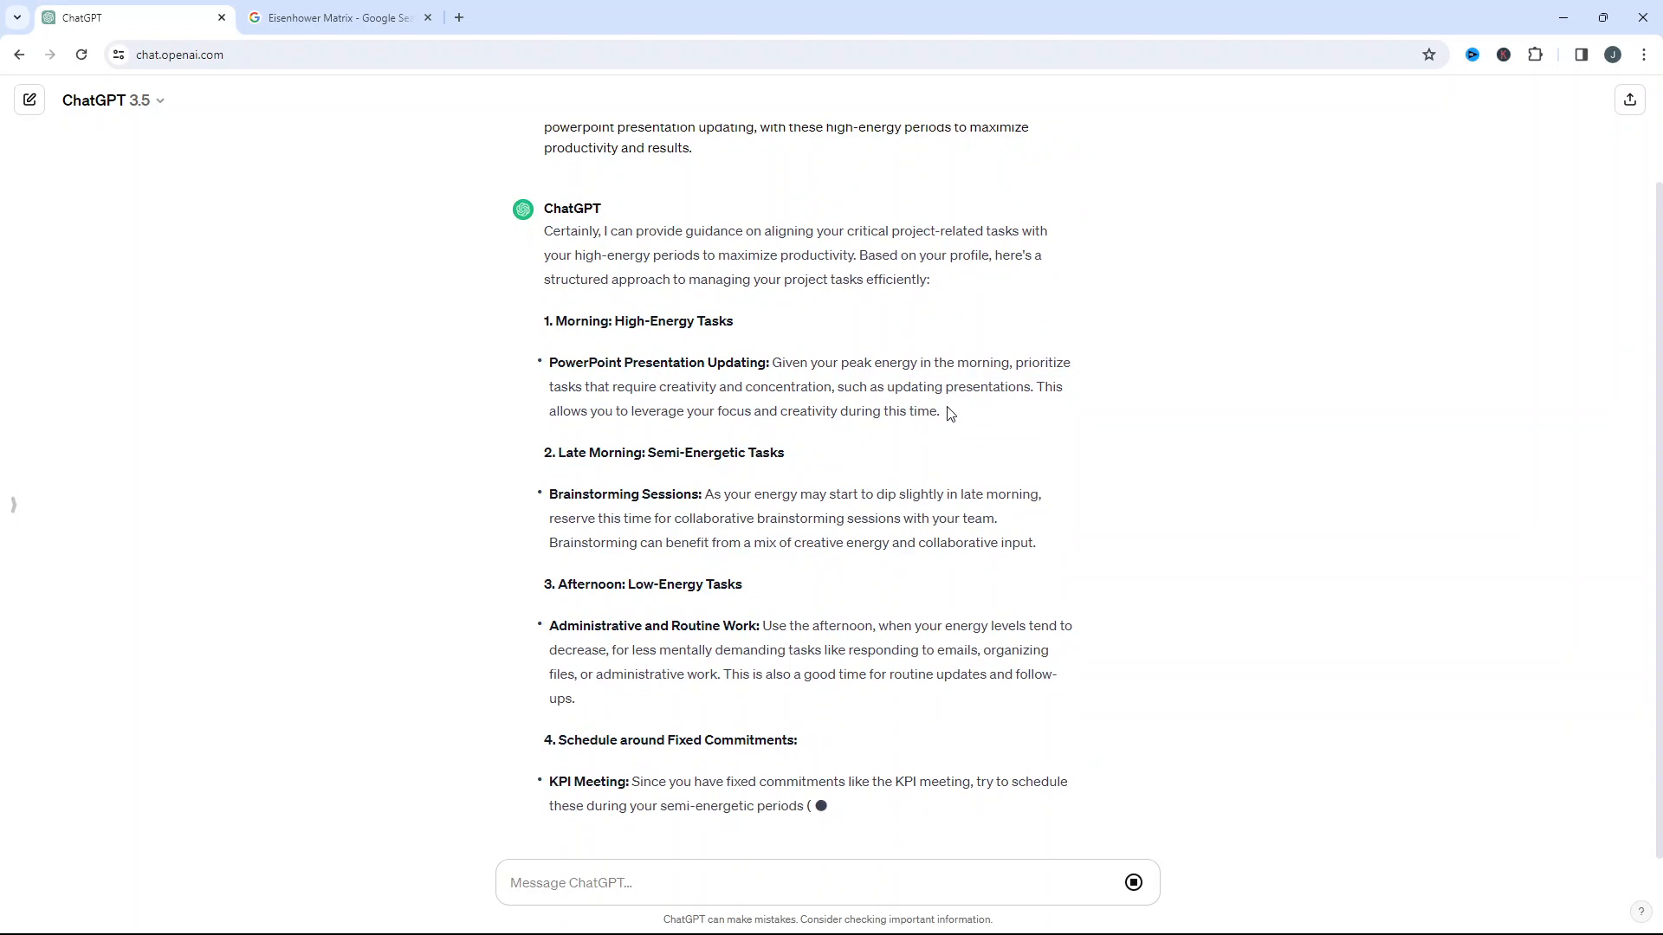
{"action": "scroll", "scroll_direction": "down", "scroll_amount": 3}
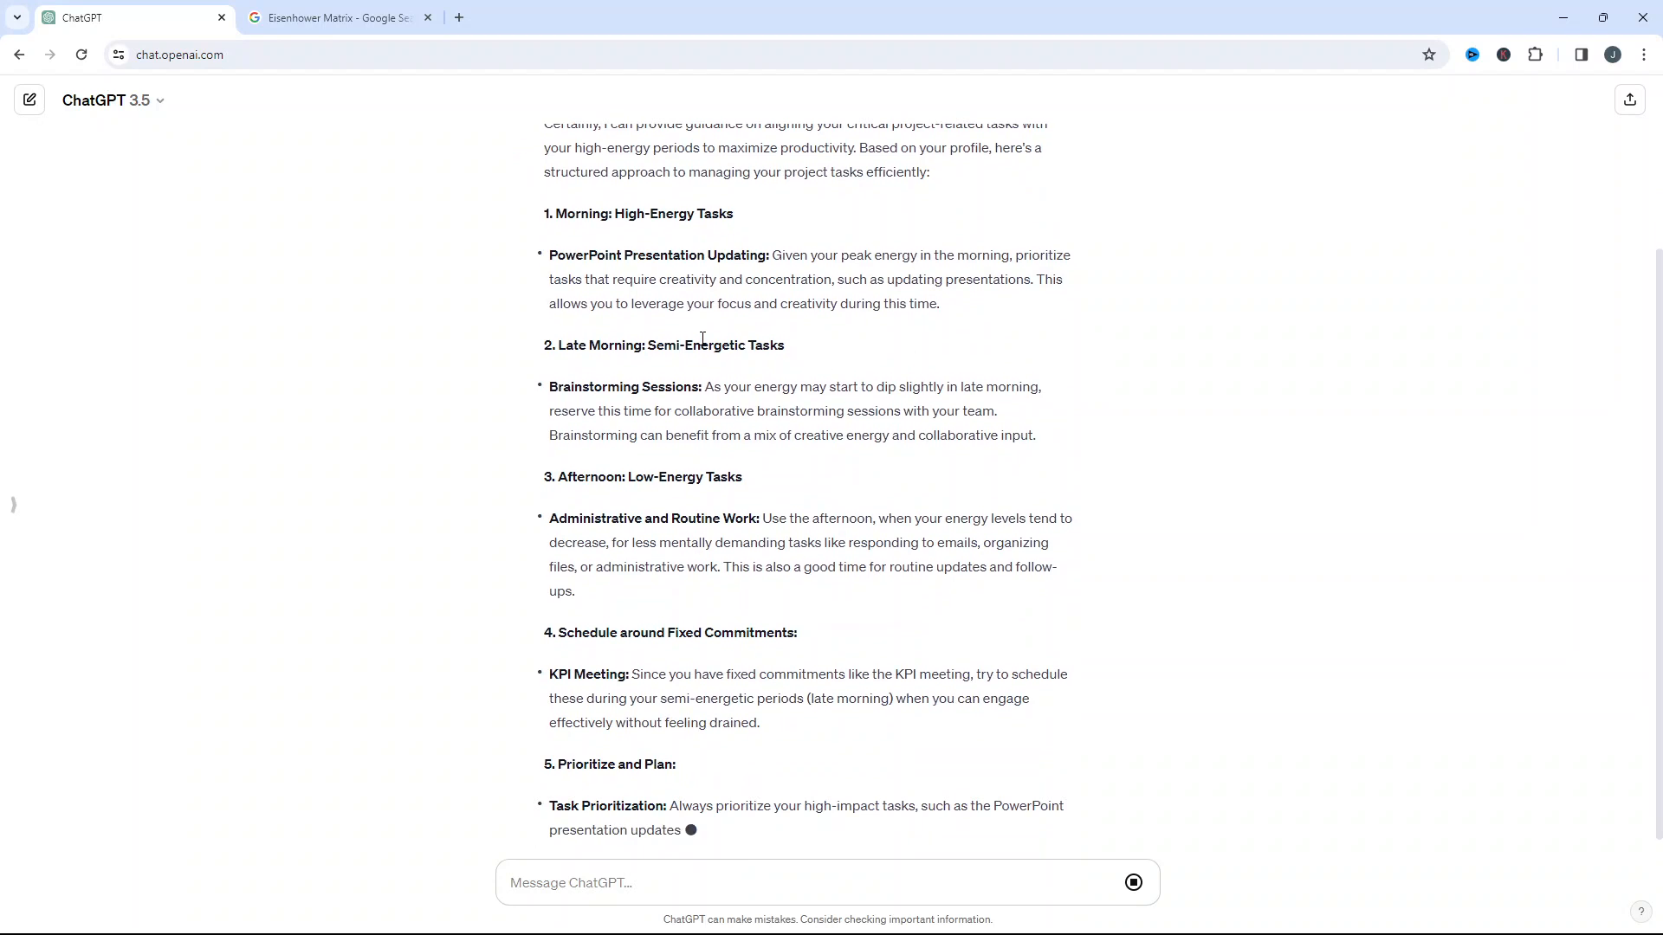
{"action": "scroll", "scroll_direction": "down", "scroll_amount": 3}
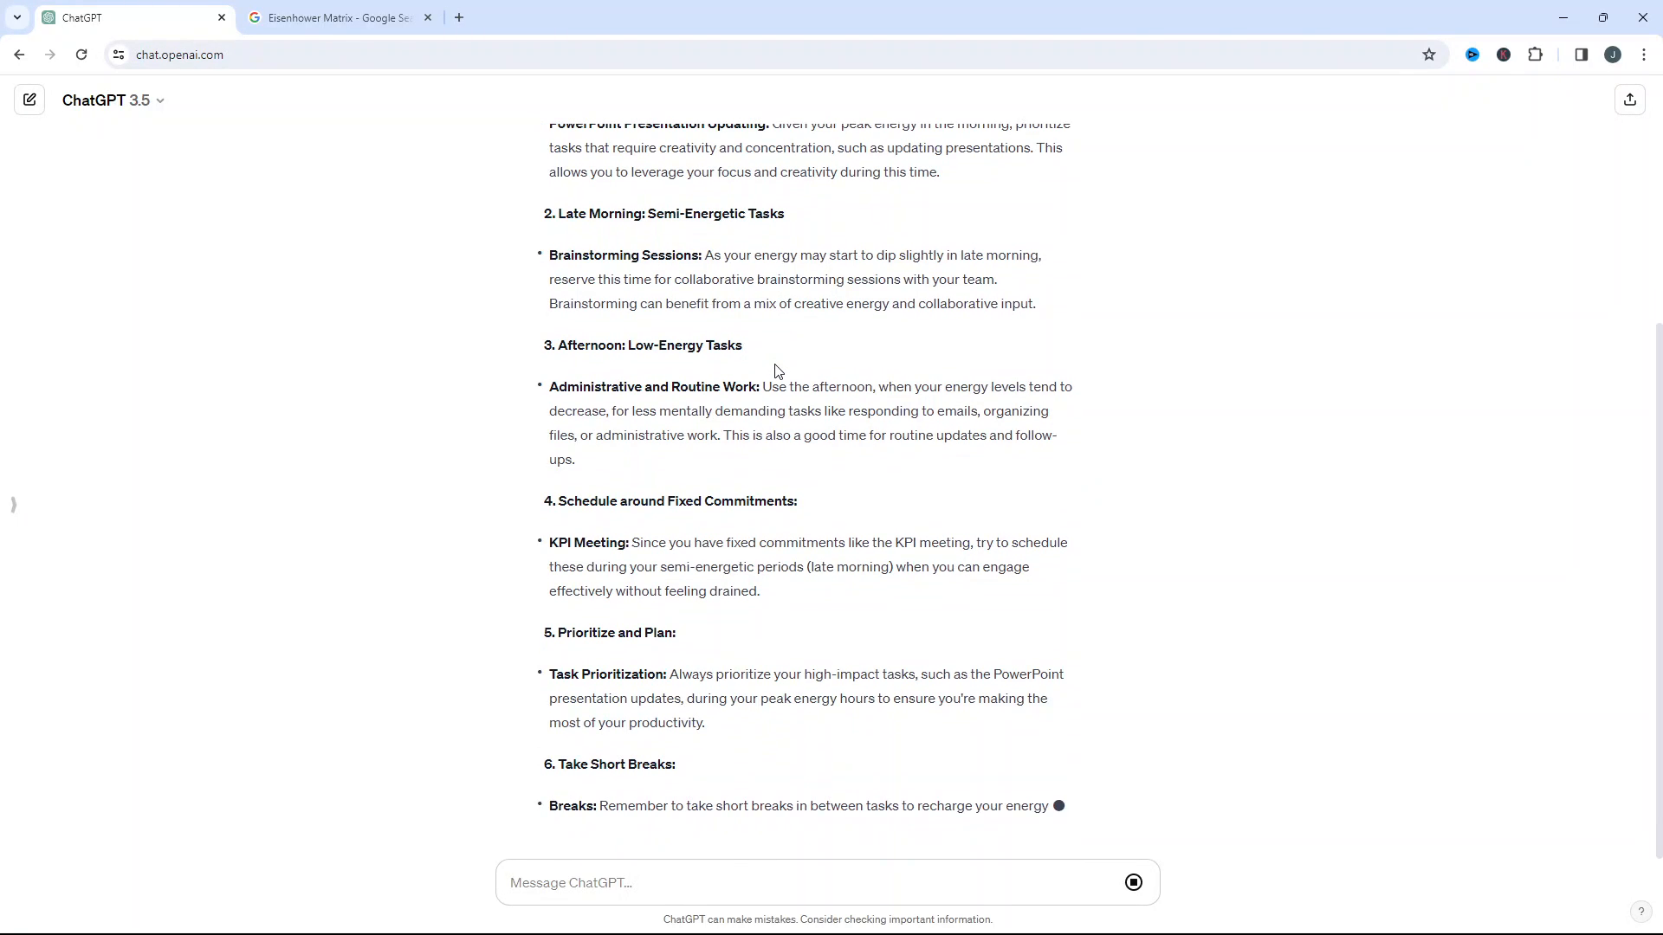
{"action": "scroll", "scroll_direction": "down", "scroll_amount": 3}
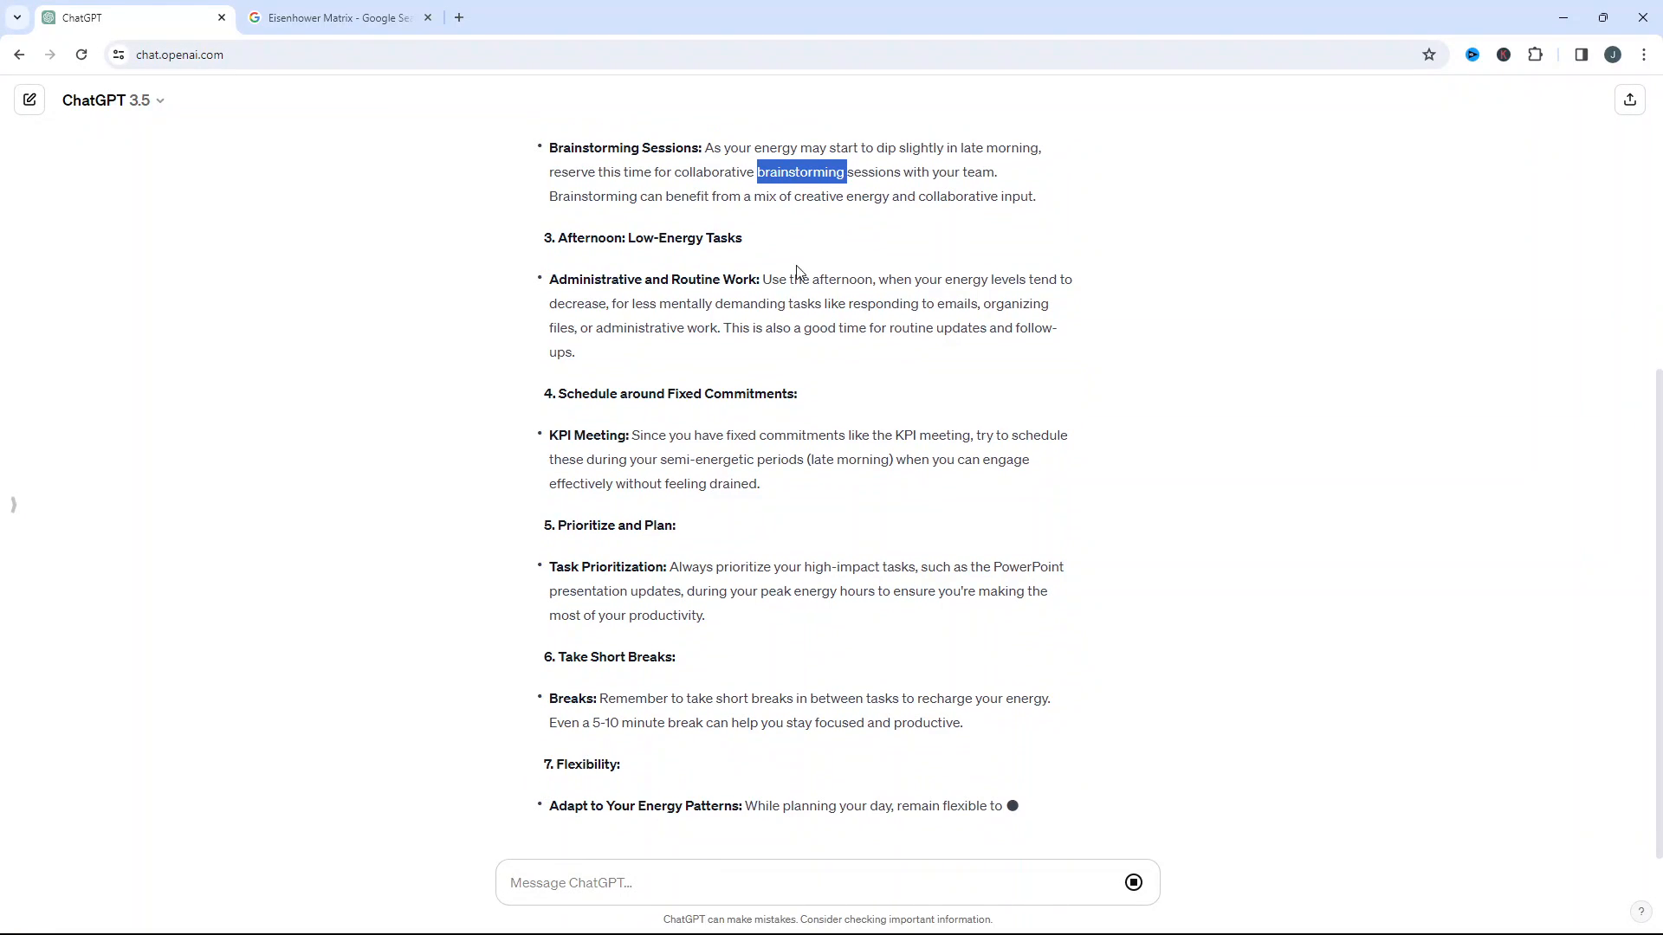
{"action": "scroll", "scroll_direction": "down", "scroll_amount": 3}
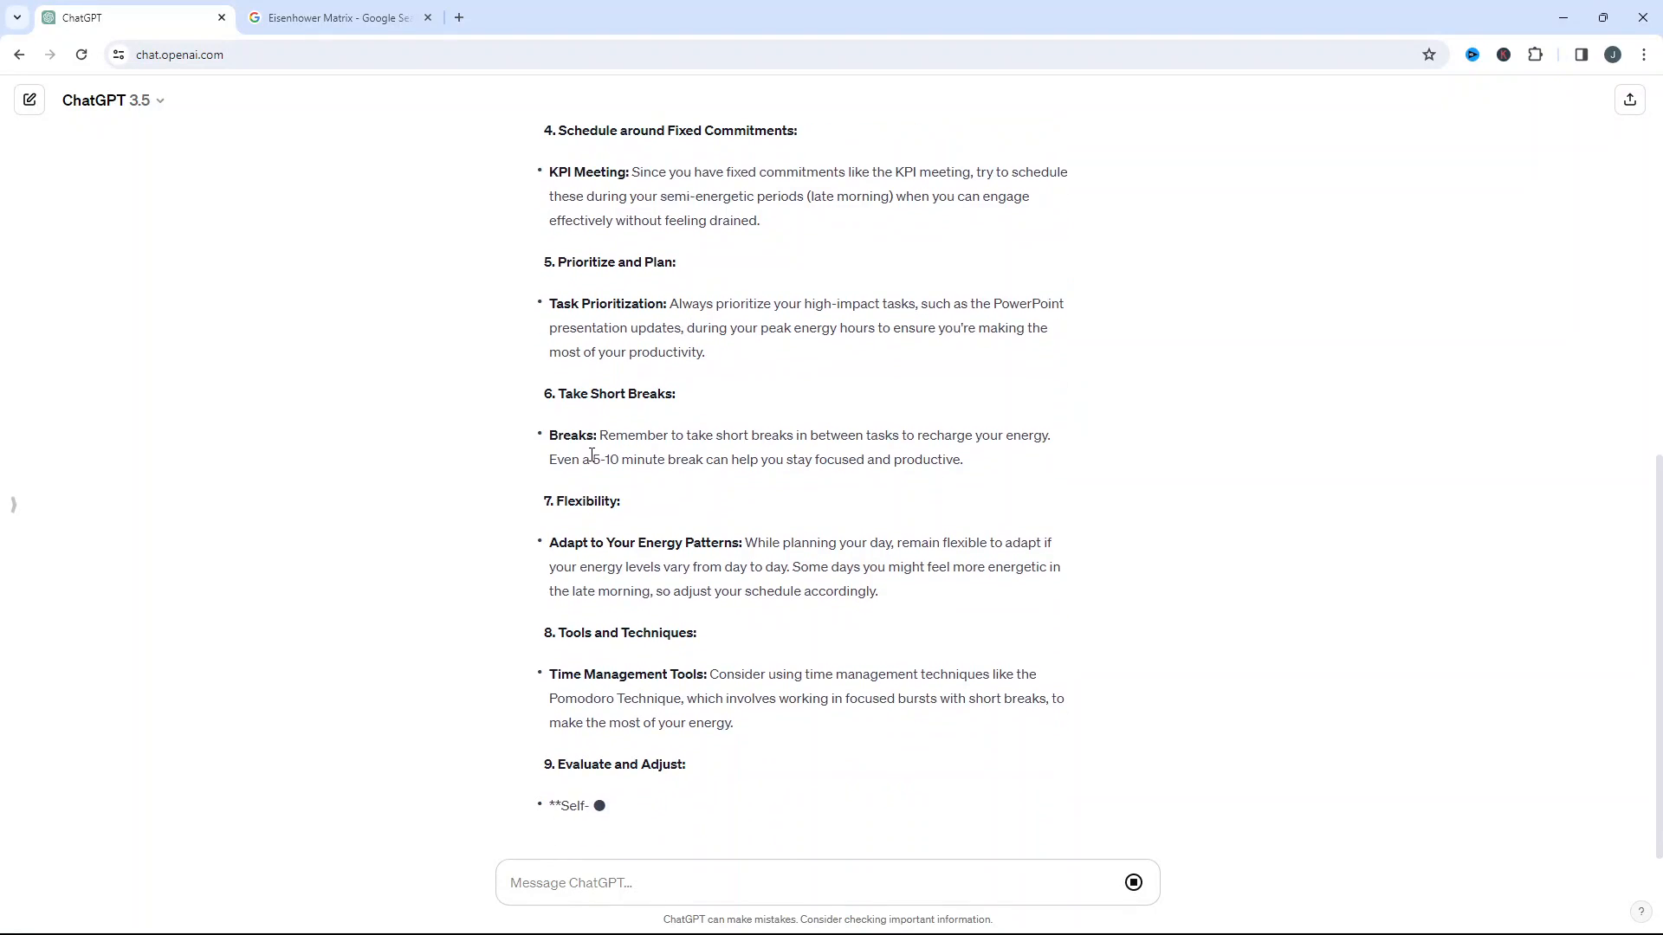
{"action": "scroll", "scroll_direction": "down", "scroll_amount": 3}
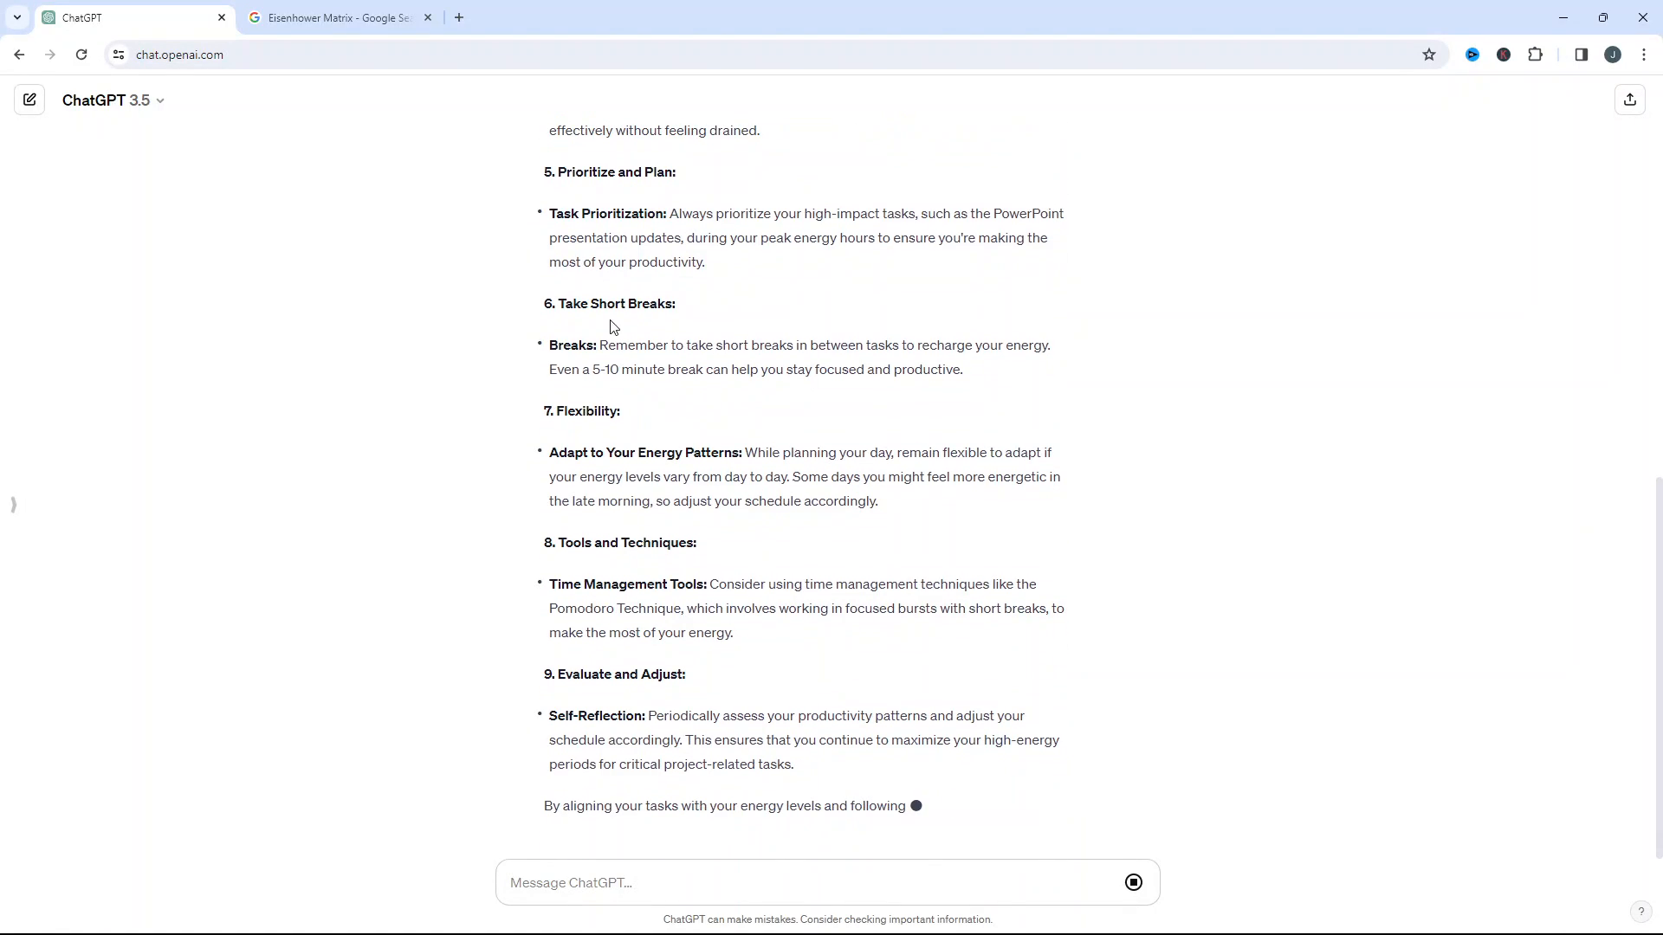
{"action": "scroll", "scroll_direction": "down", "scroll_amount": 3}
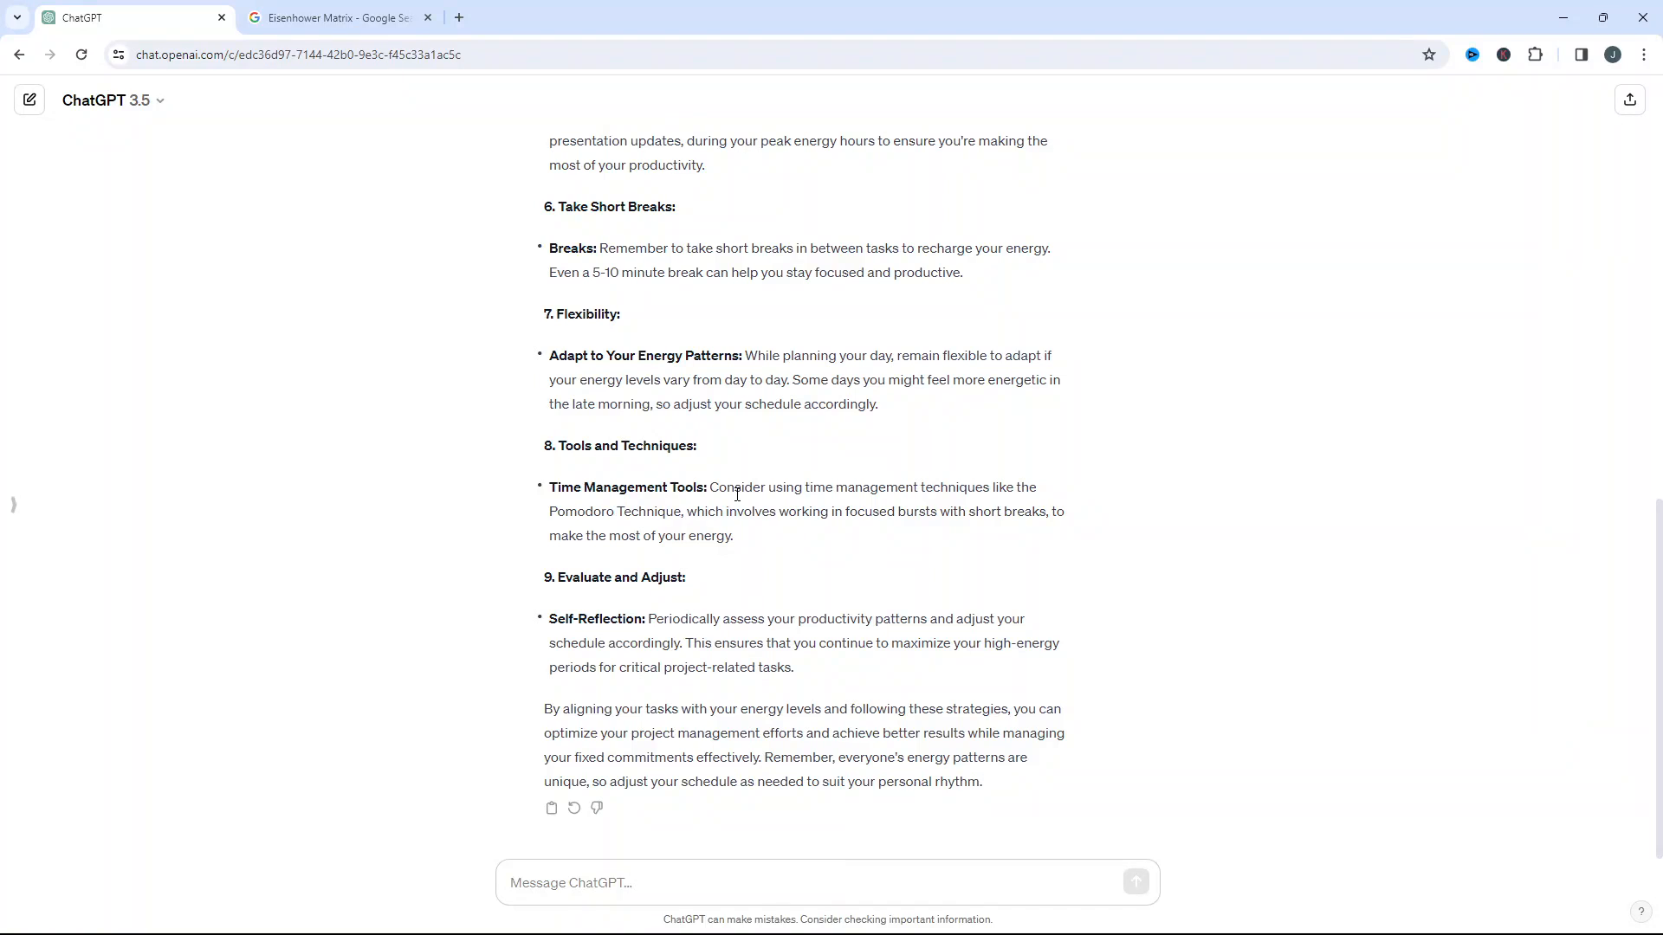
{"action": "double_click", "coordinate": [615, 511]}
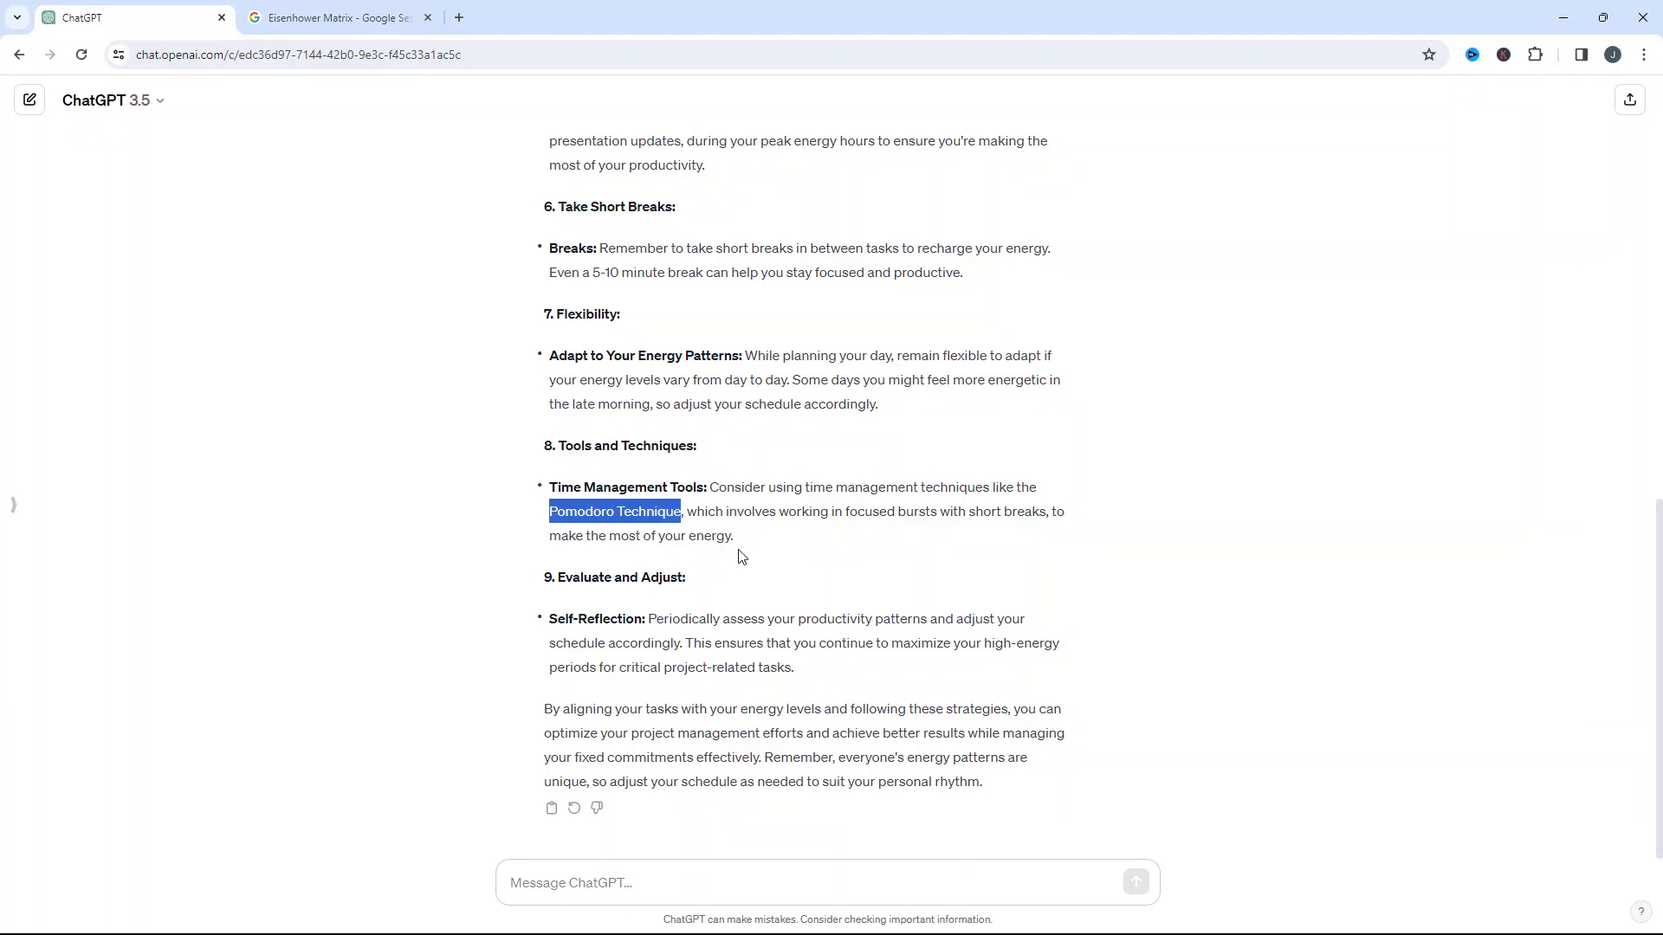
{"action": "mouse_move", "coordinate": [803, 555]}
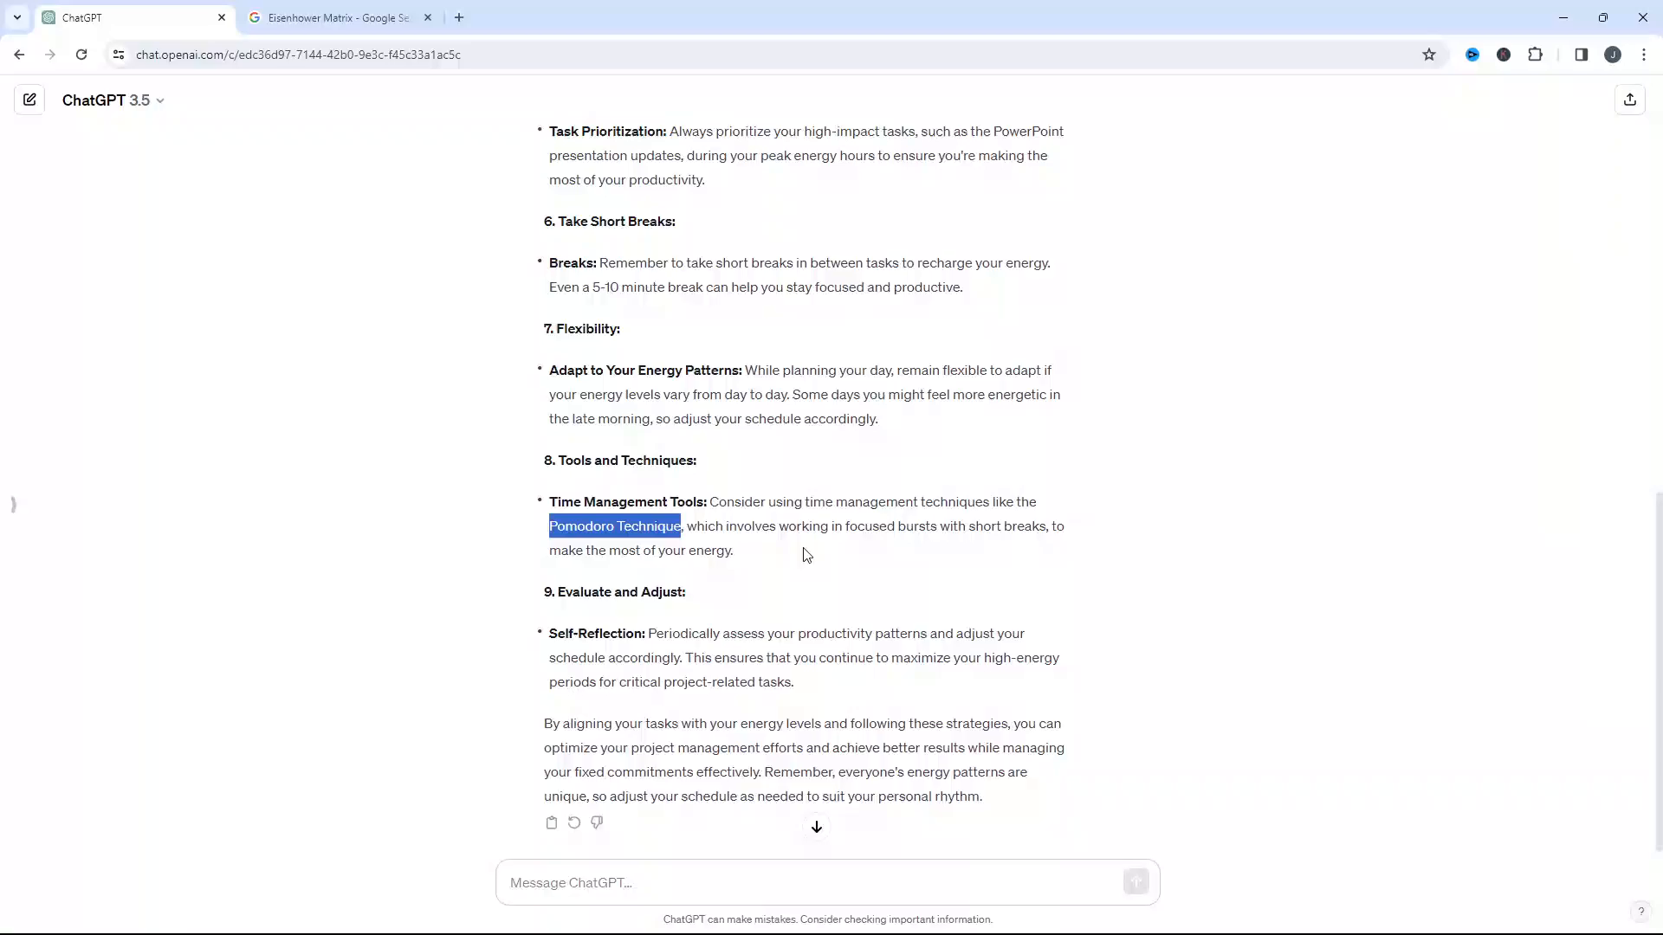
{"action": "left_click", "coordinate": [1022, 915]}
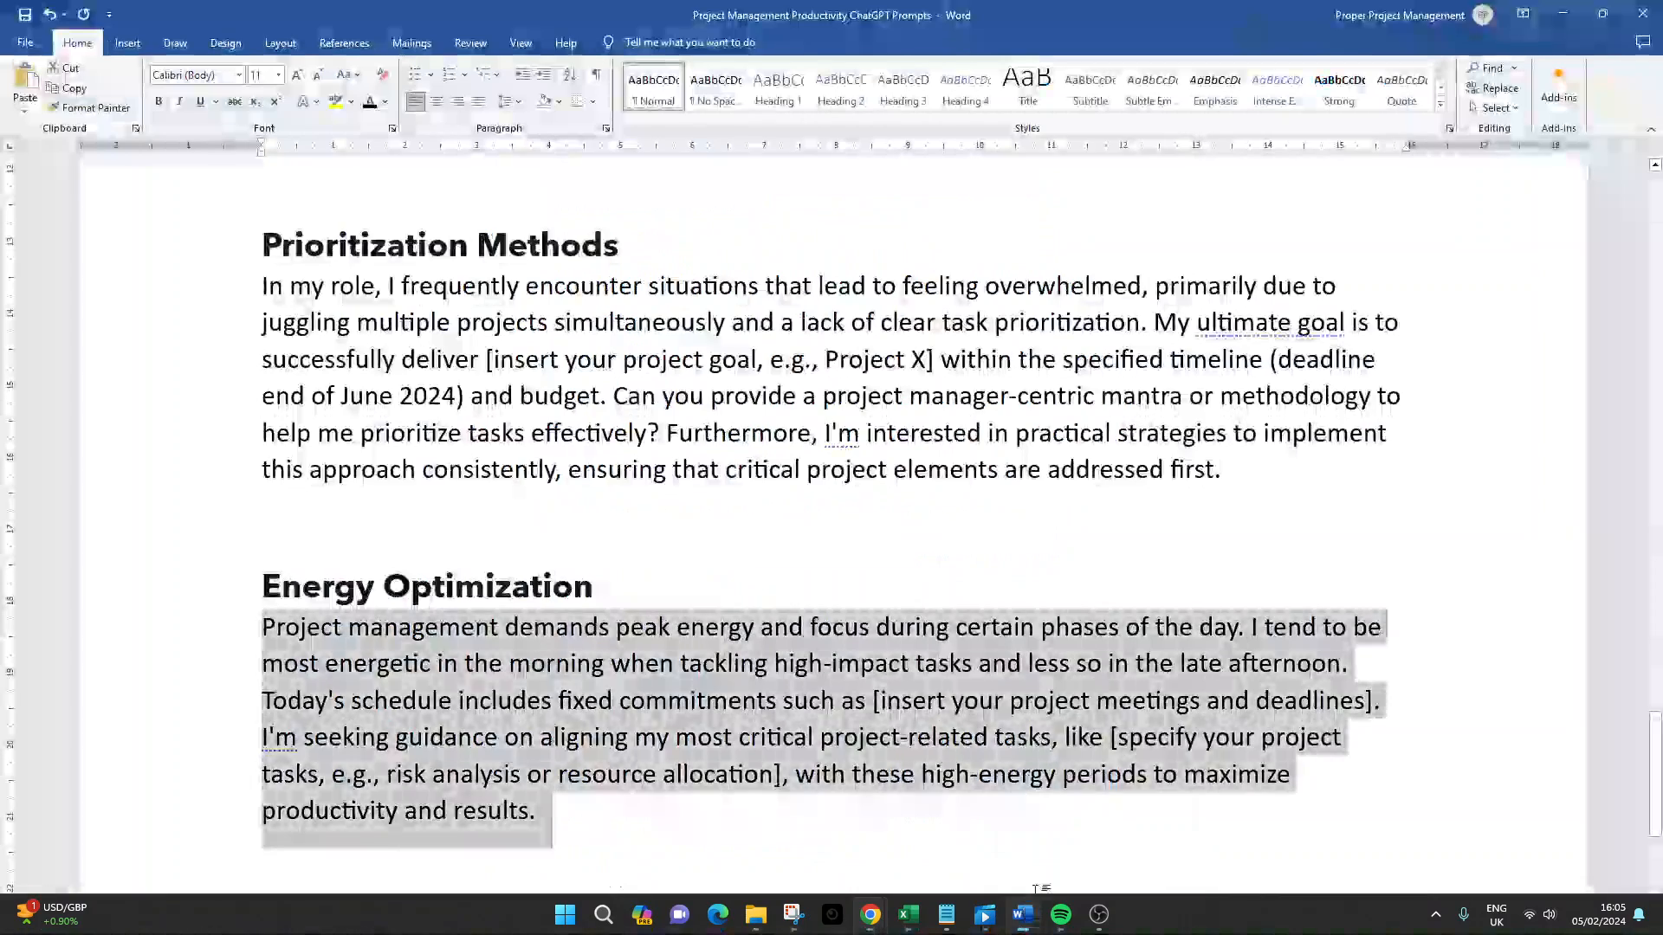
Copy the Focus Techniques prompt paragraph from the Word document and deselect it
{"action": "scroll", "scroll_direction": "down", "scroll_amount": 3}
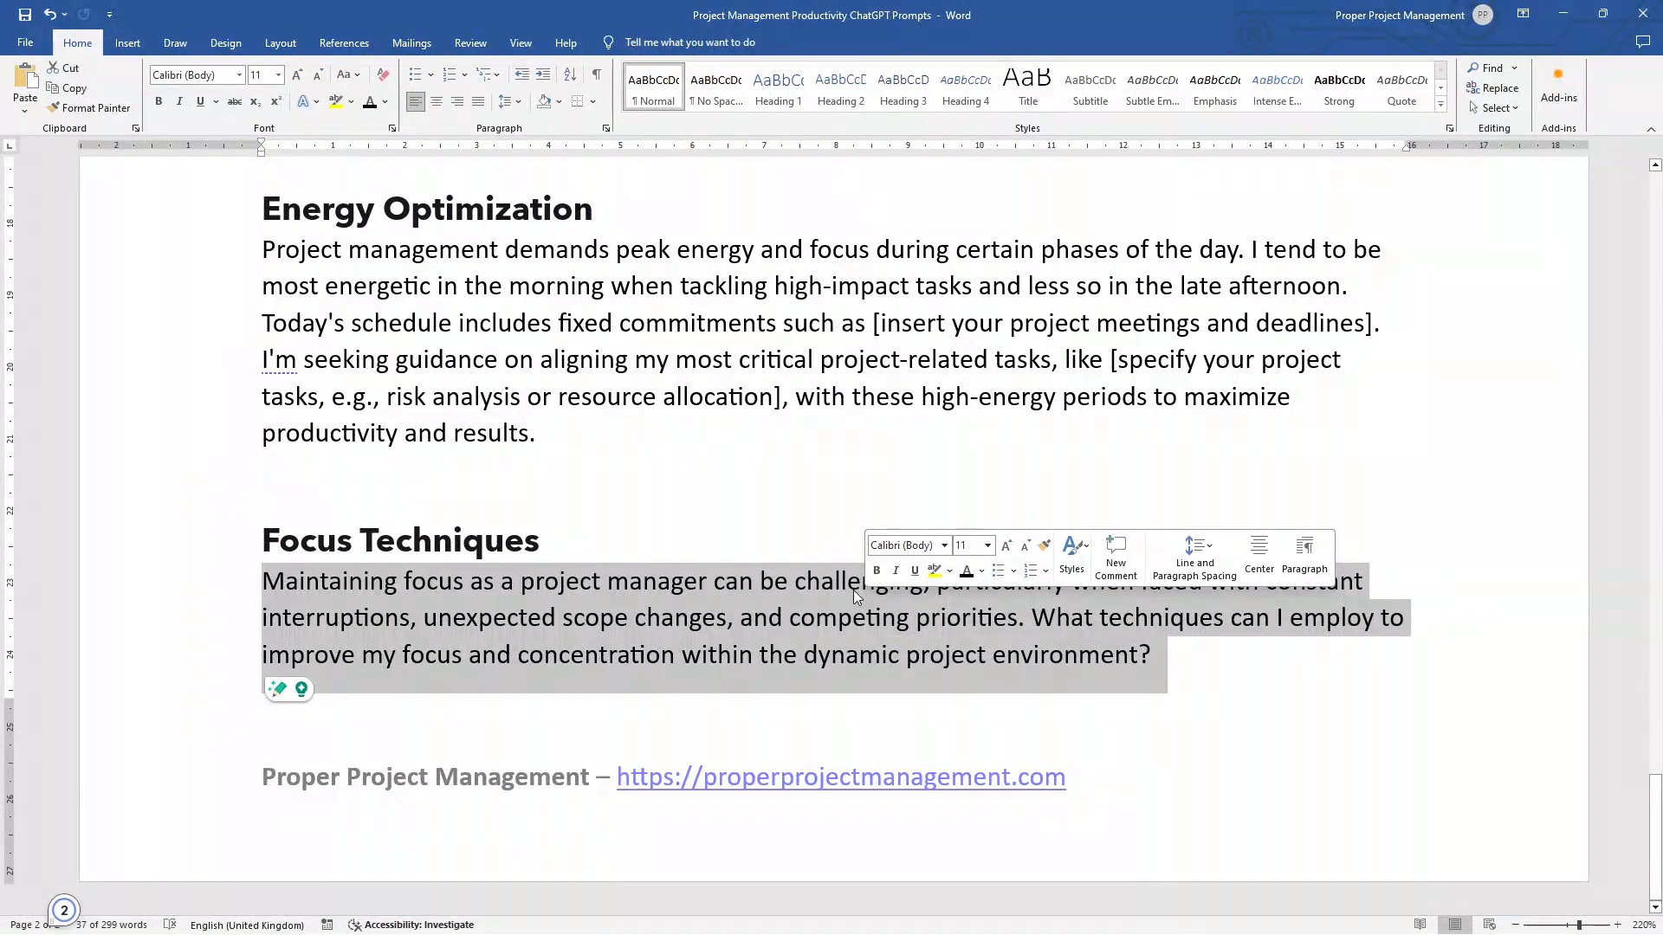
{"action": "left_click", "coordinate": [803, 454]}
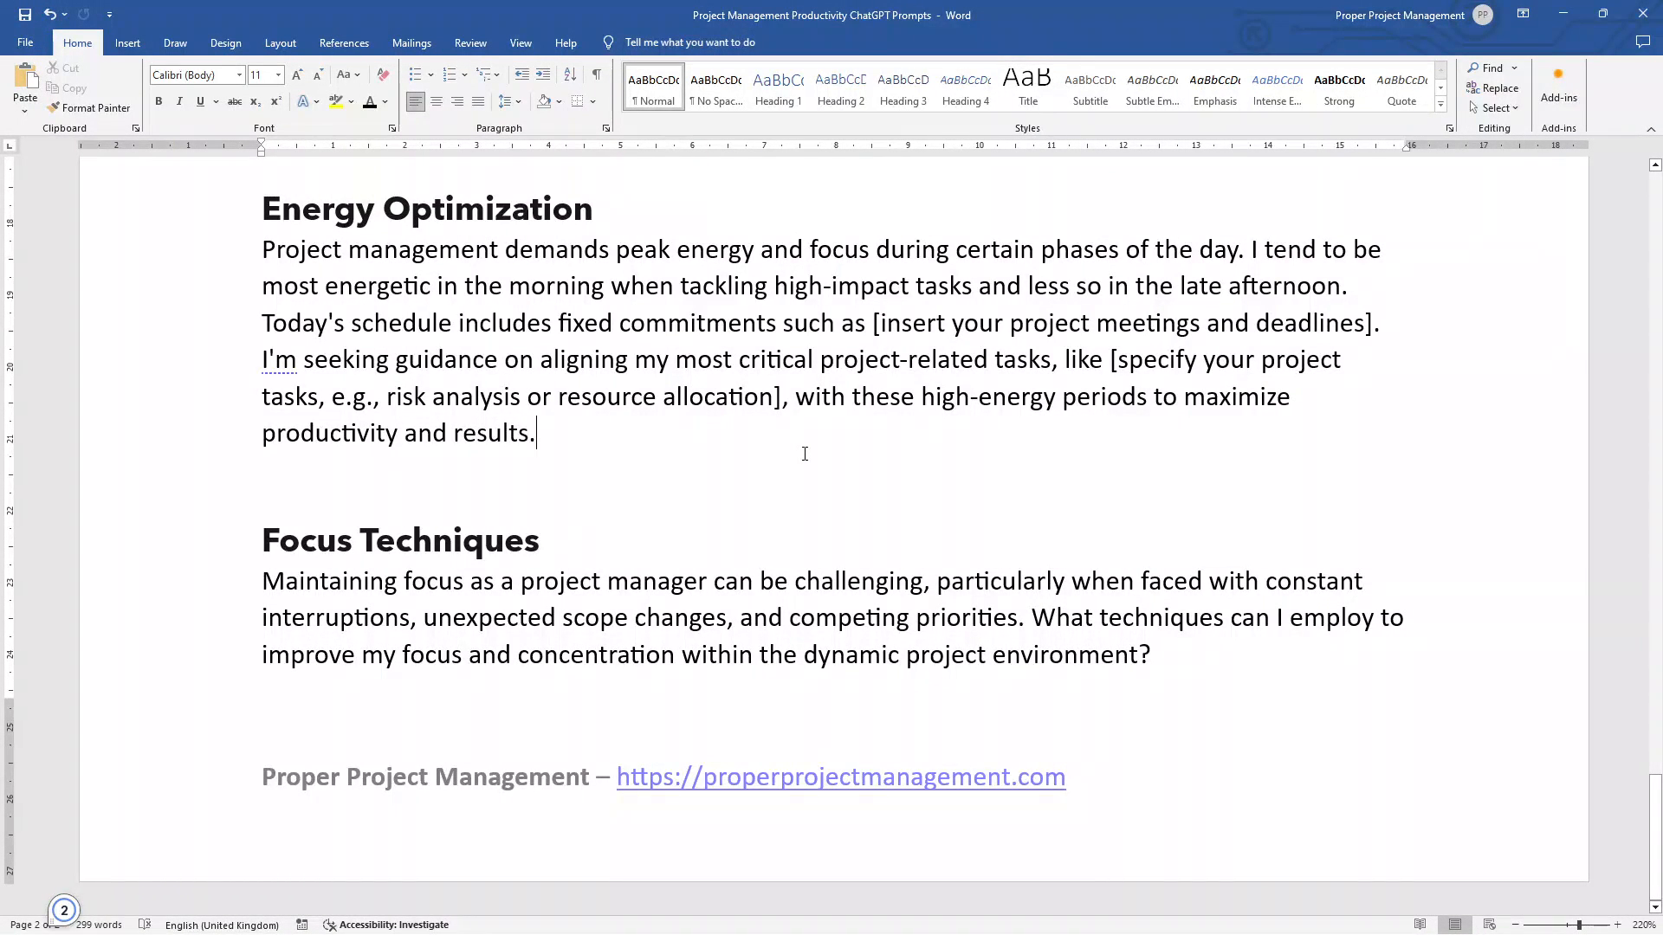
{"action": "mouse_move", "coordinate": [1013, 637]}
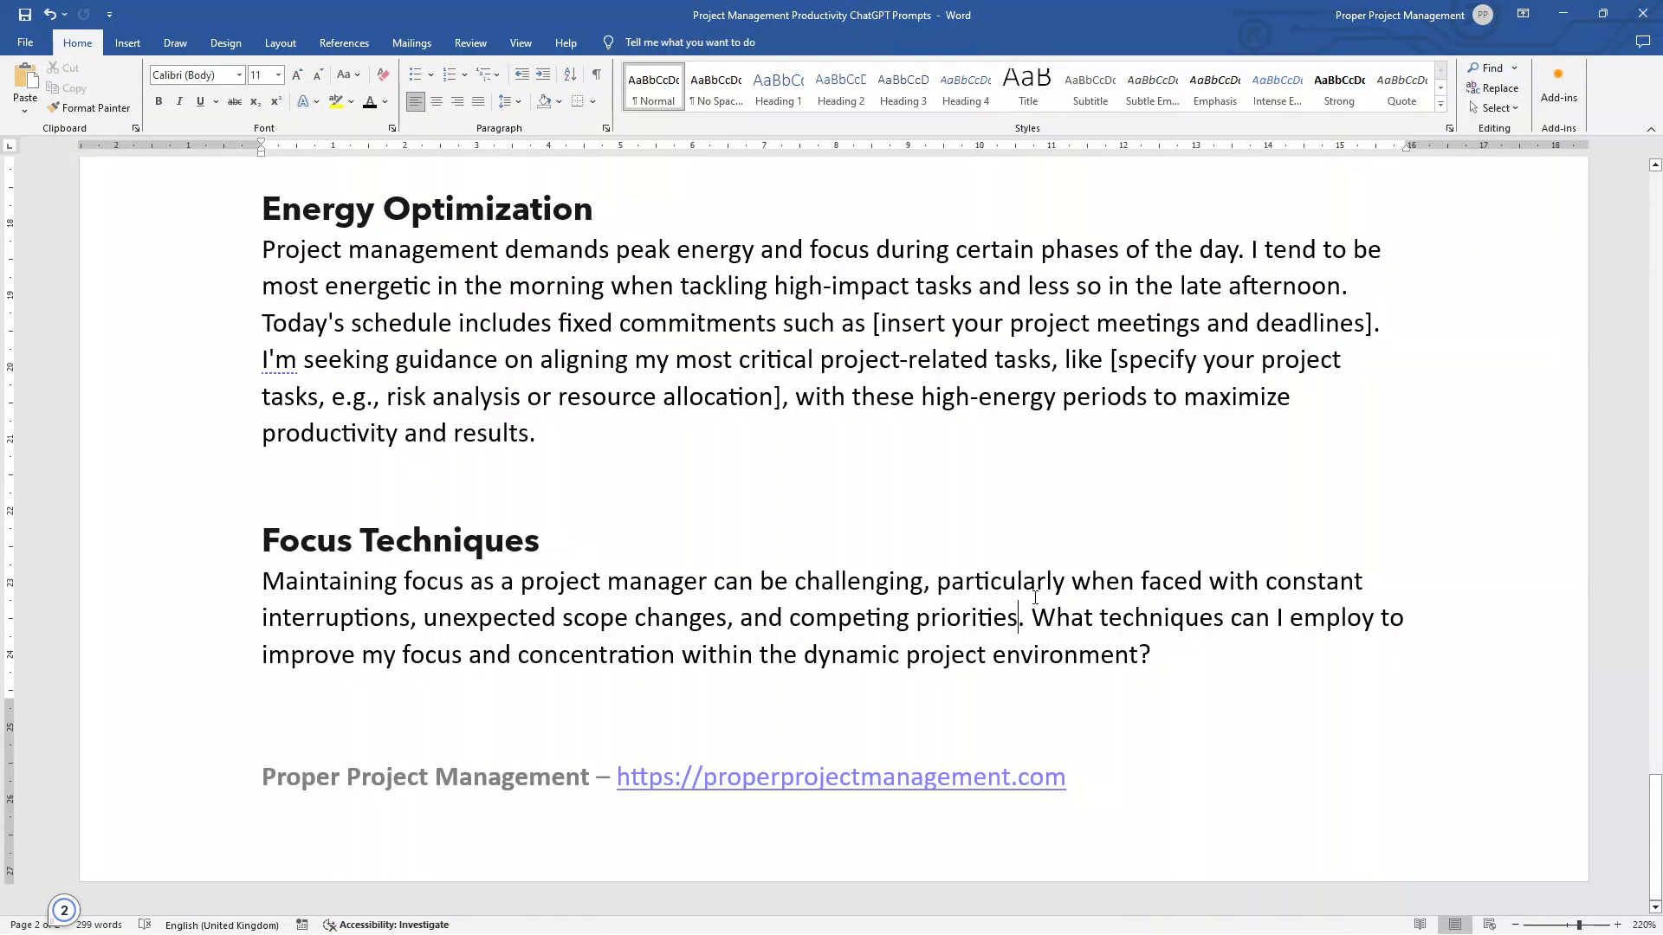
{"action": "mouse_move", "coordinate": [934, 582]}
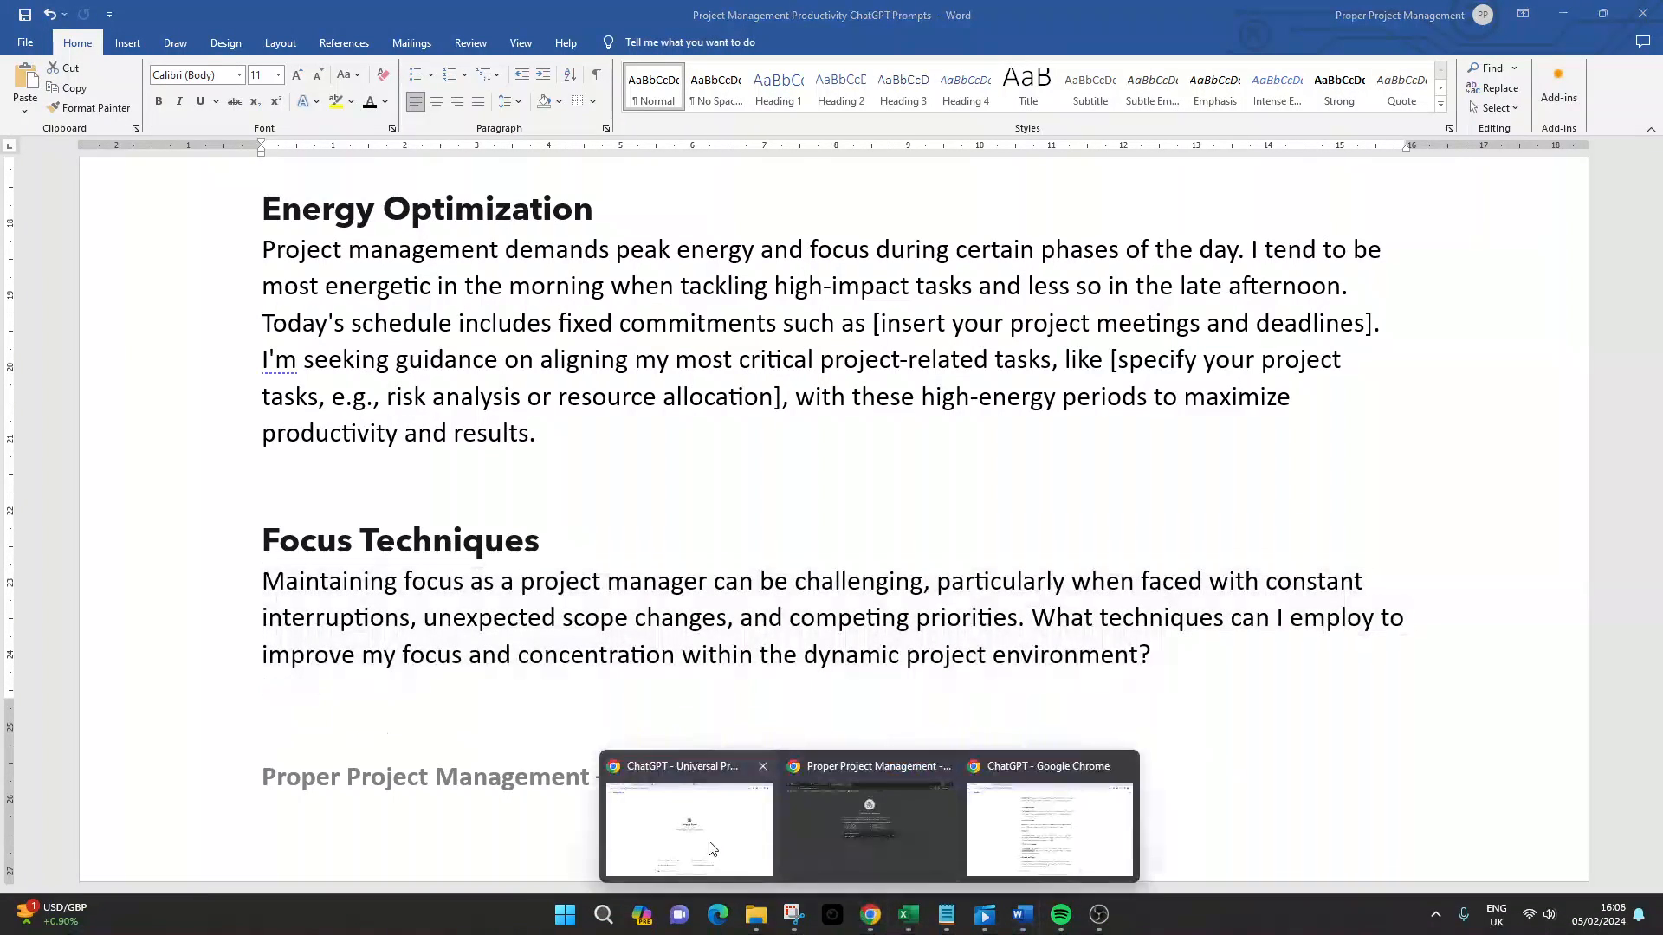
Run the Focus Techniques prompt in a new ChatGPT chat and review the techniques answer
{"action": "left_click", "coordinate": [685, 816]}
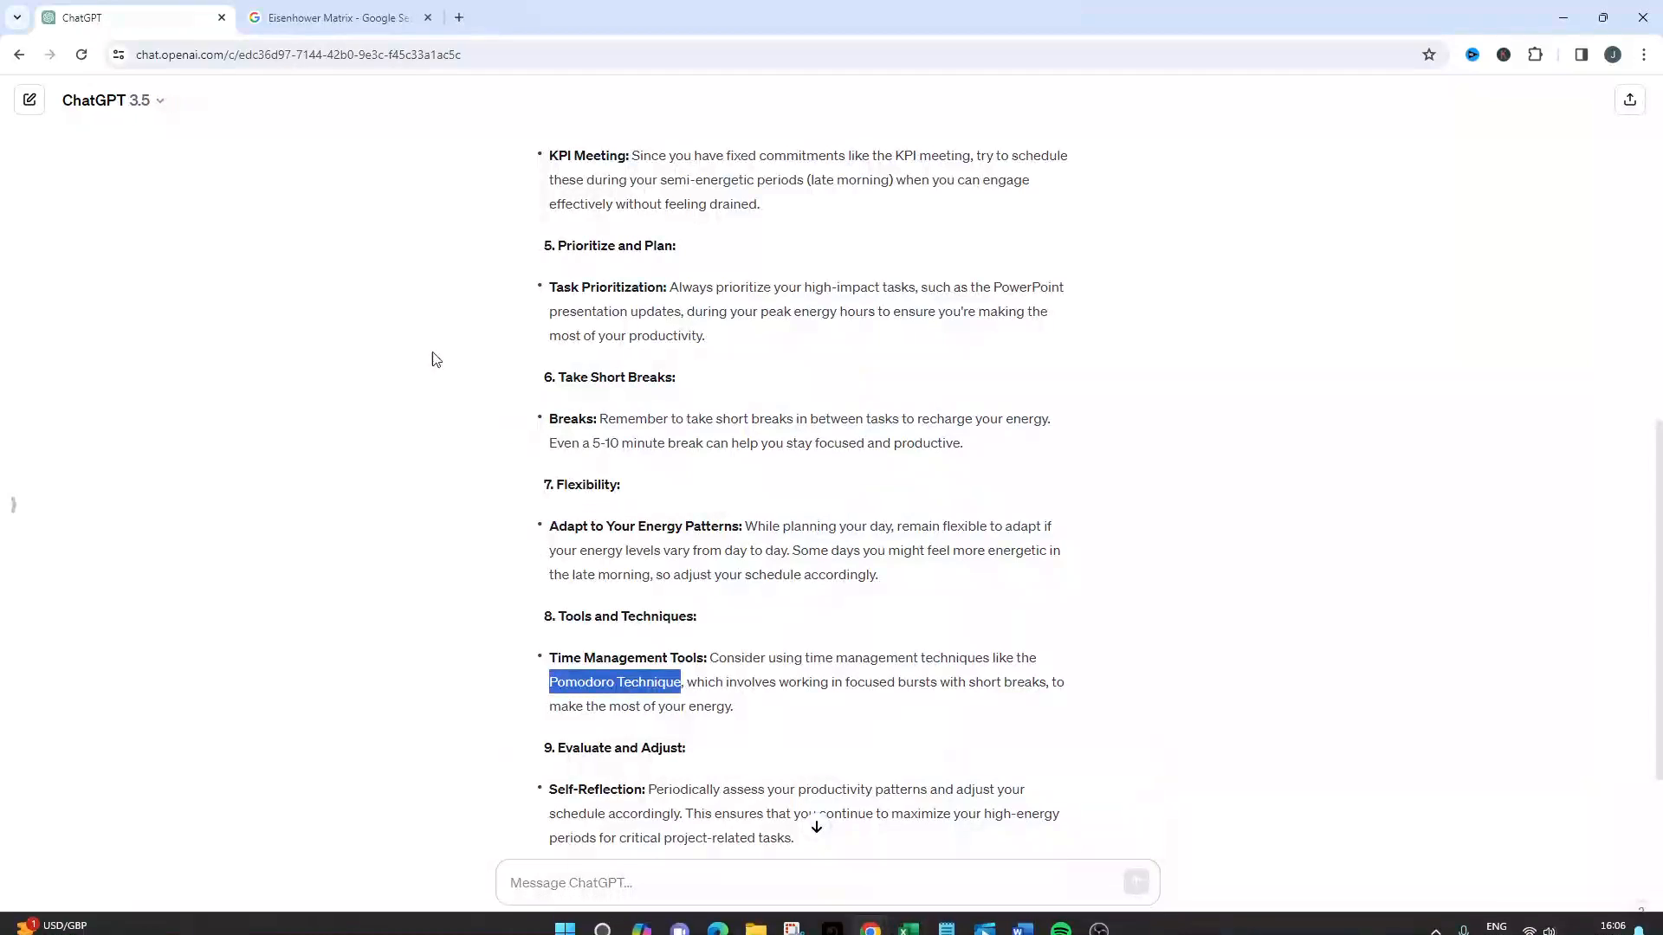
{"action": "left_click", "coordinate": [30, 101]}
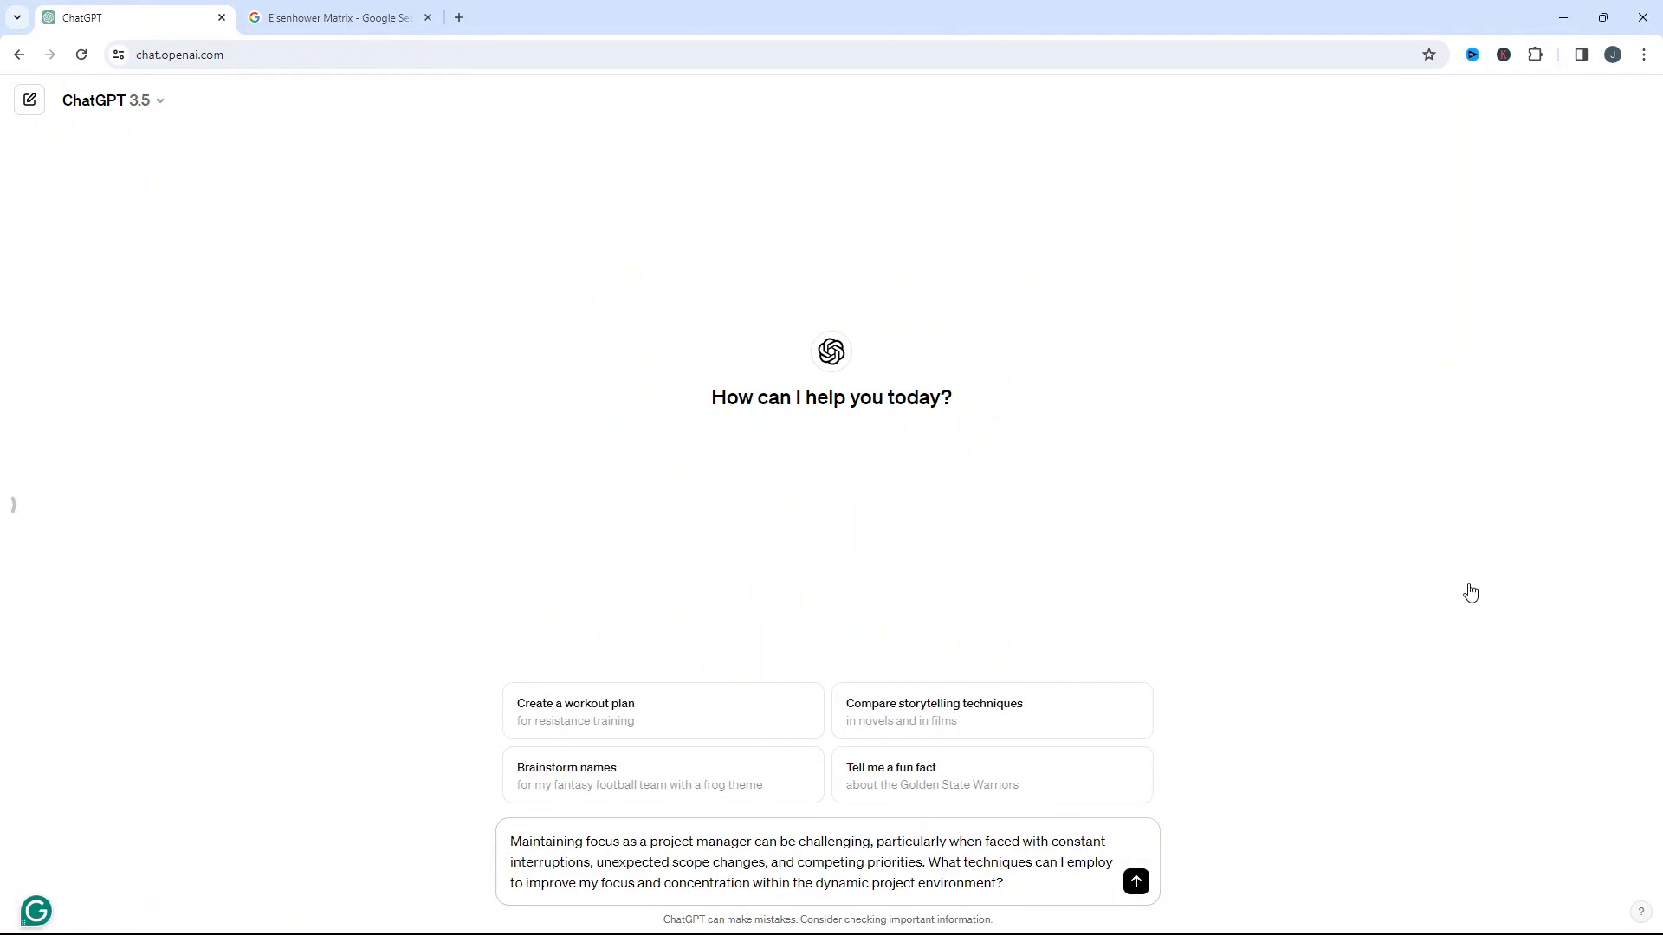
{"action": "left_click", "coordinate": [1134, 881]}
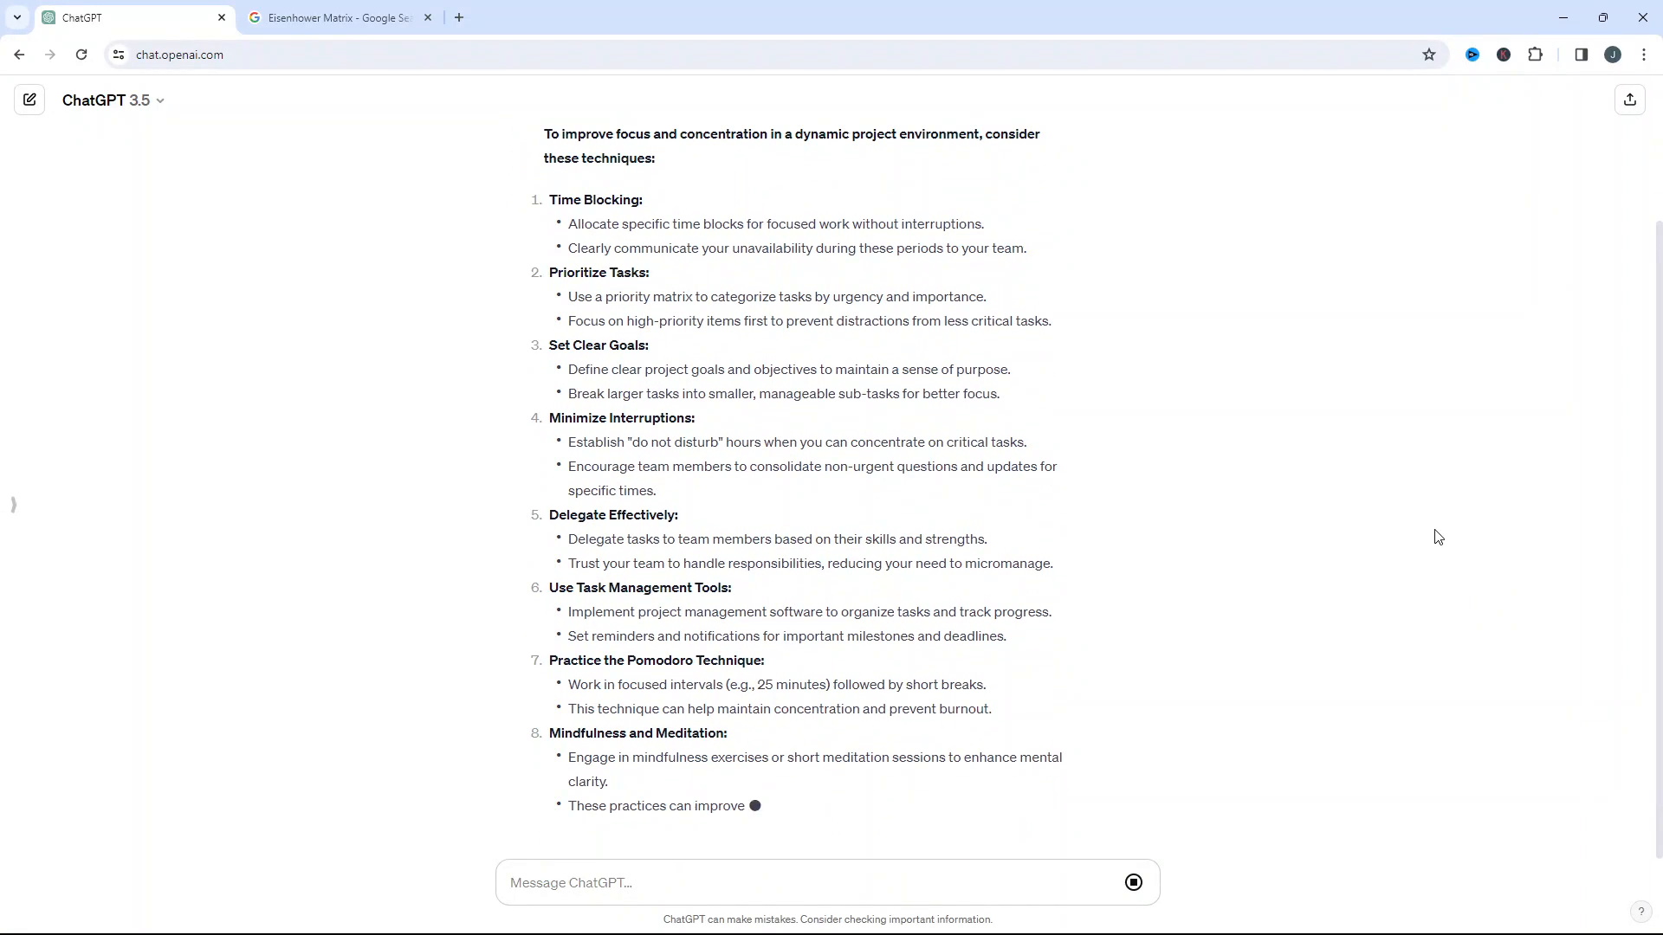
{"action": "scroll", "scroll_direction": "down", "scroll_amount": 3}
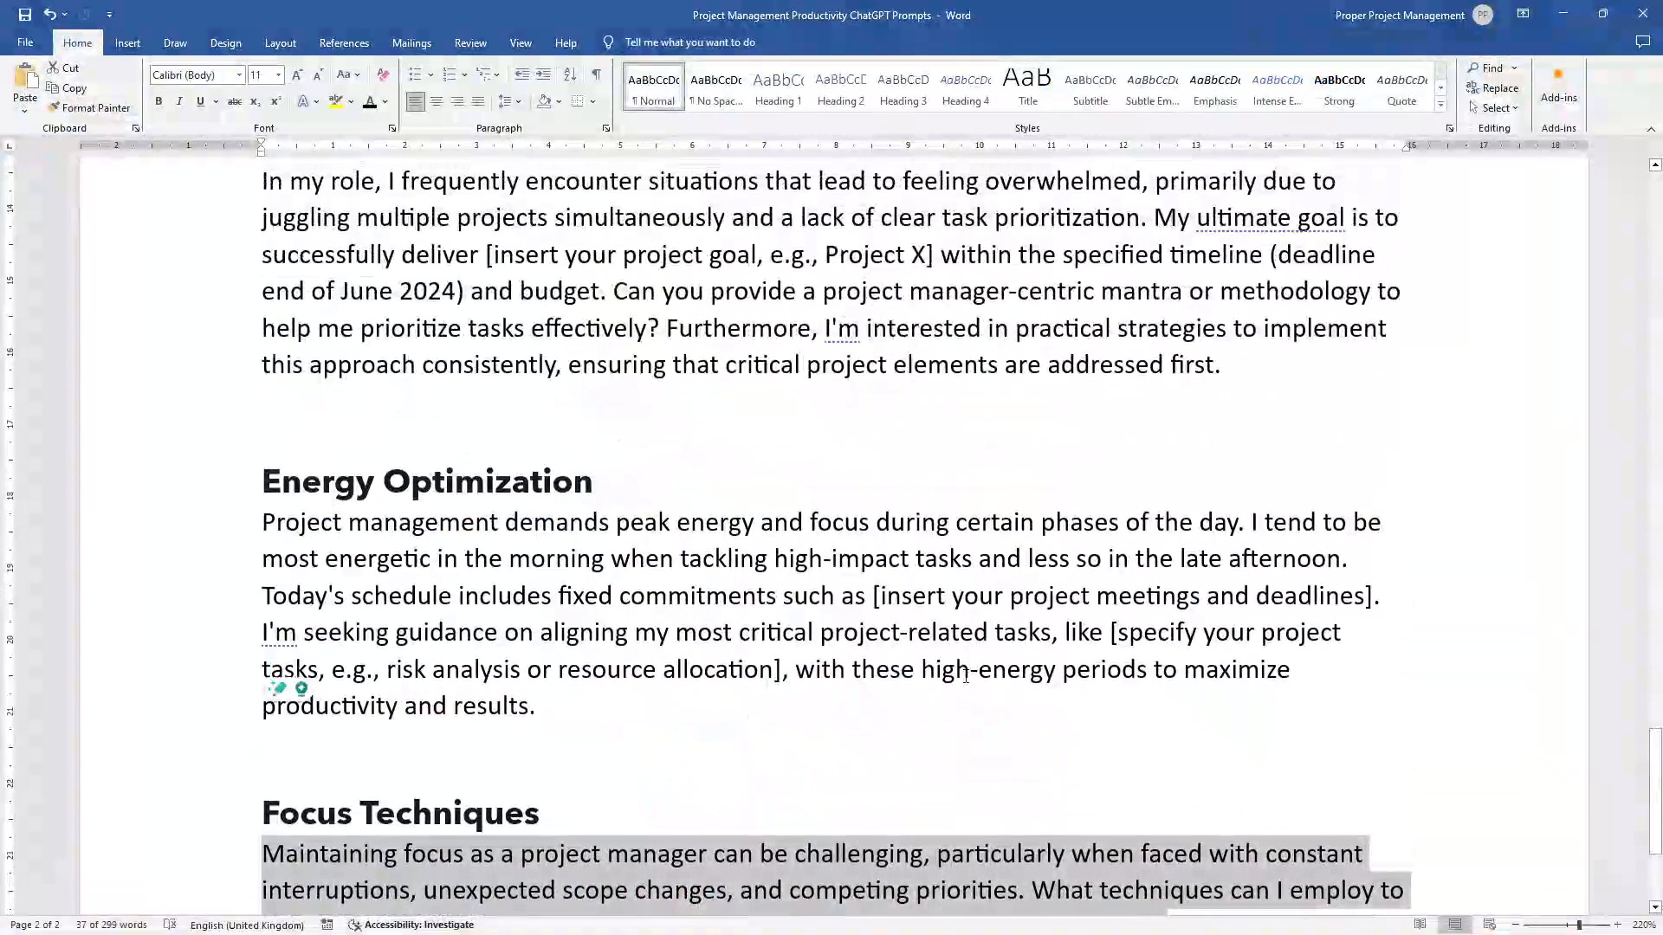
{"action": "scroll", "scroll_direction": "up", "scroll_amount": 3}
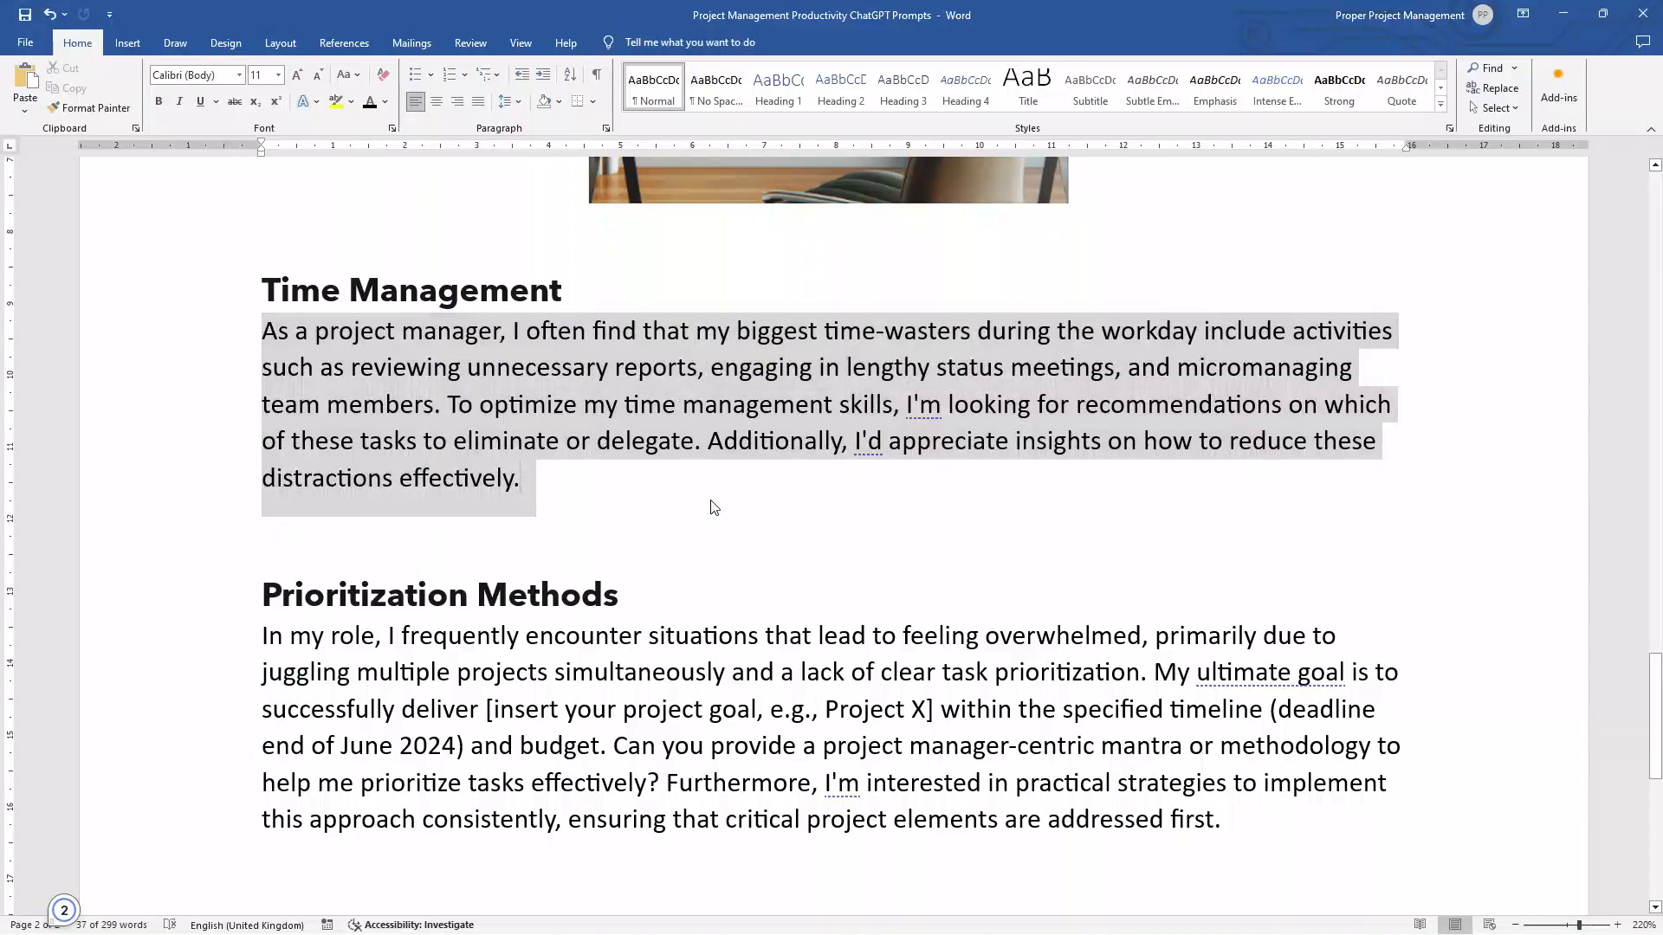
{"action": "left_click", "coordinate": [710, 501]}
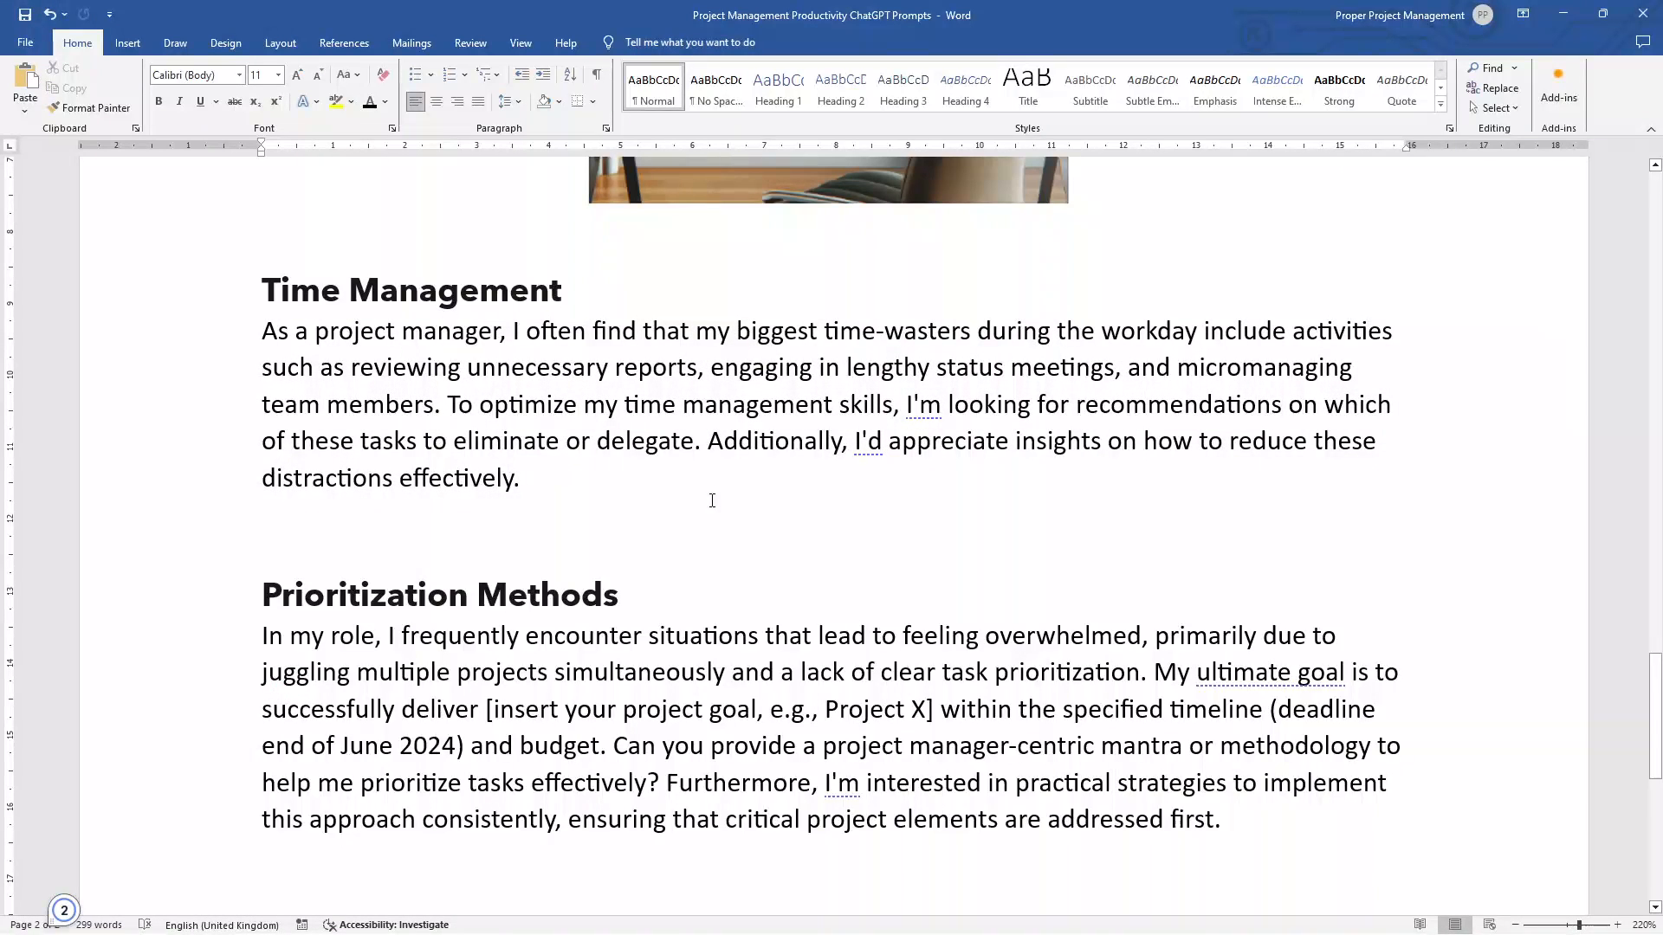
{"action": "left_click", "coordinate": [518, 478]}
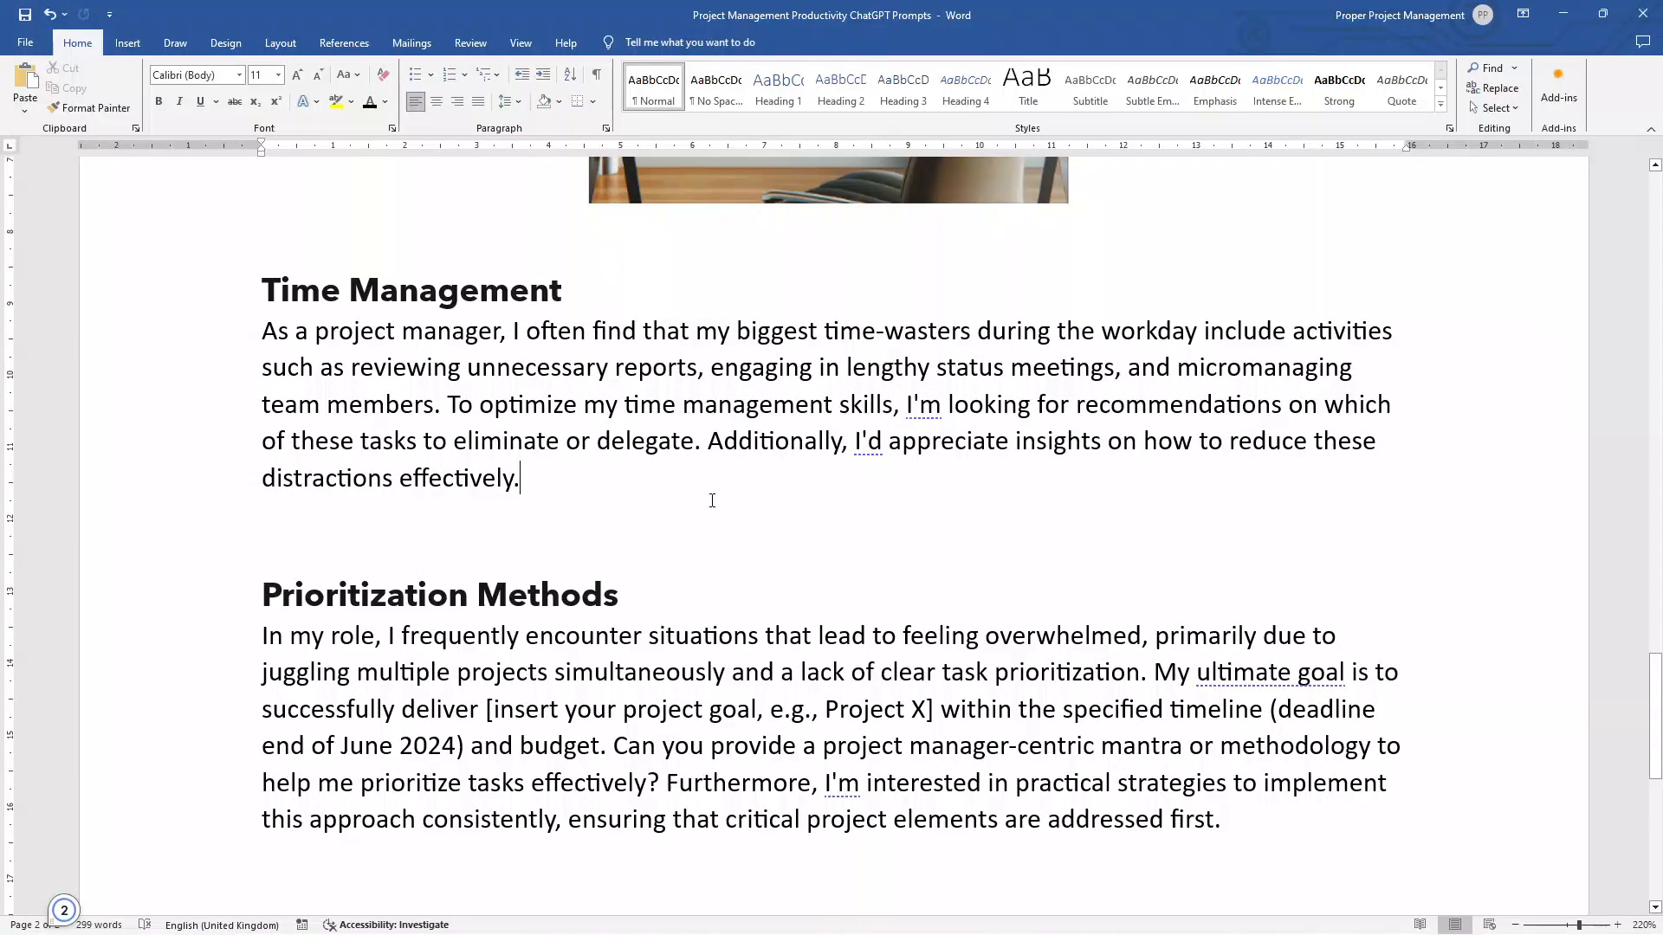